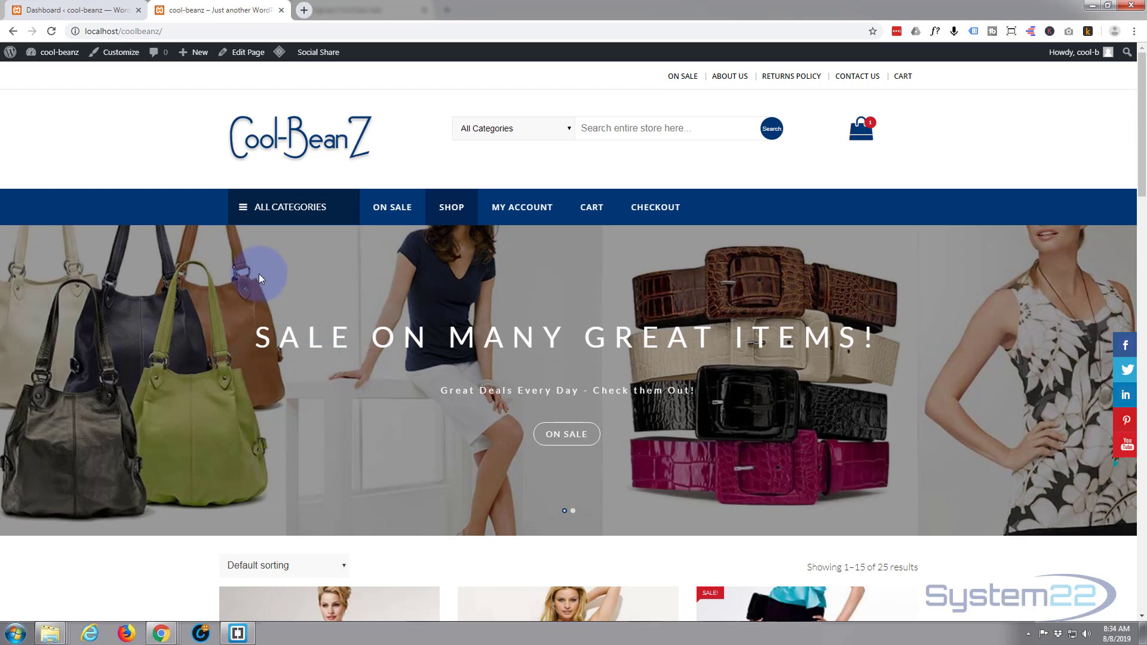
Step: Scroll down the store page and browse into the Bags product category
scroll(down, 3)
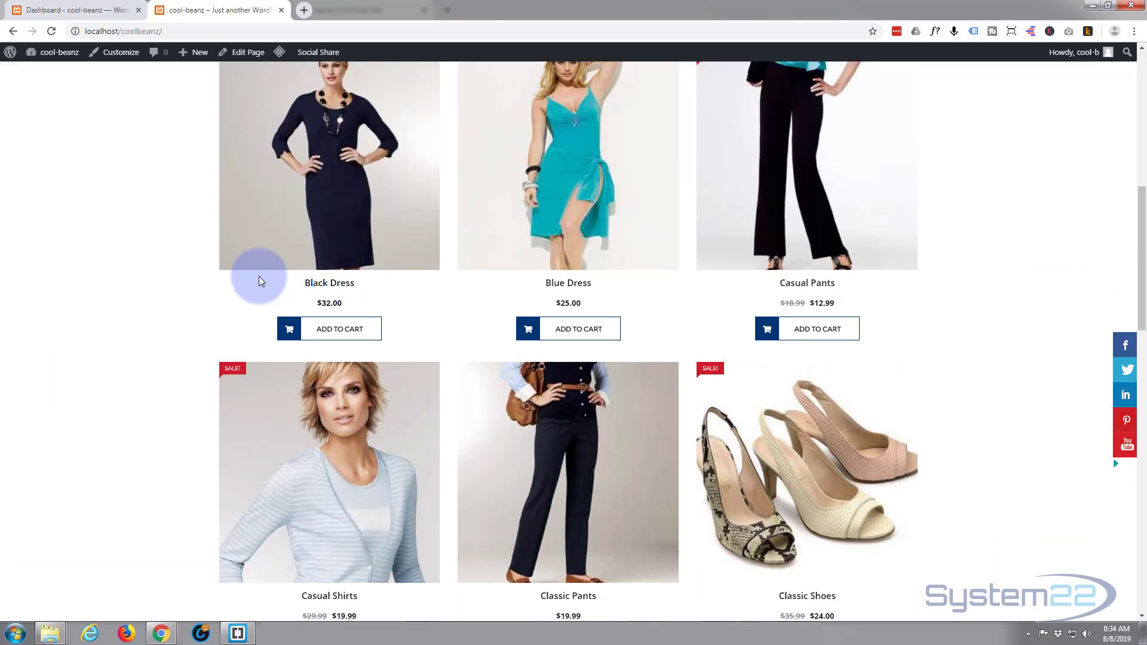
scroll(down, 3)
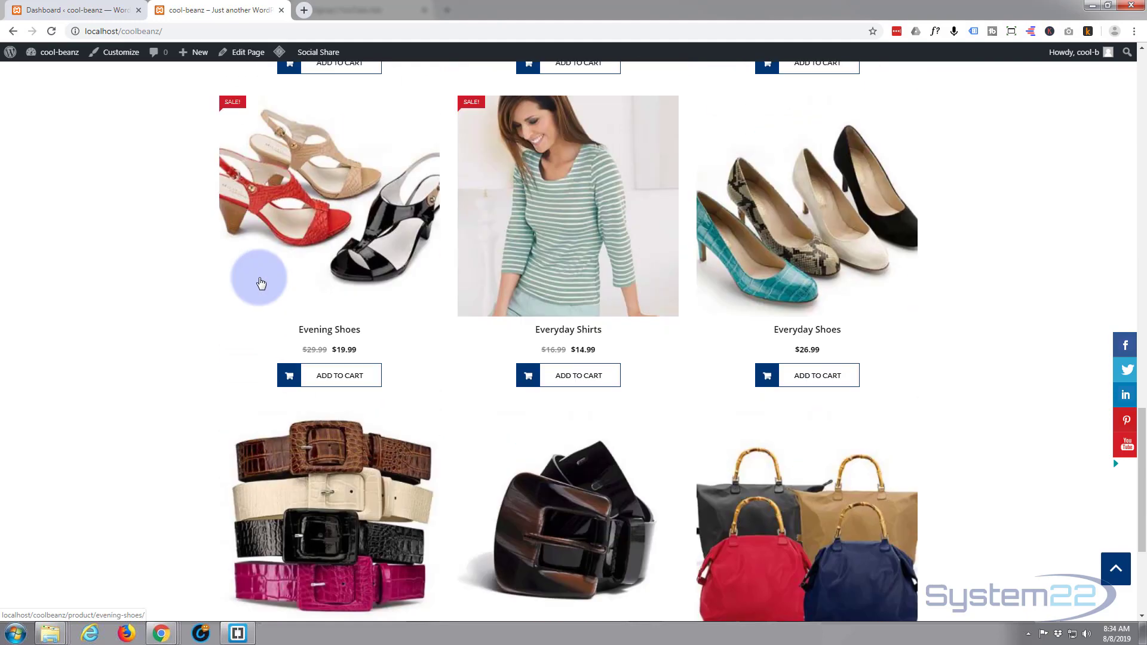
scroll(down, 3)
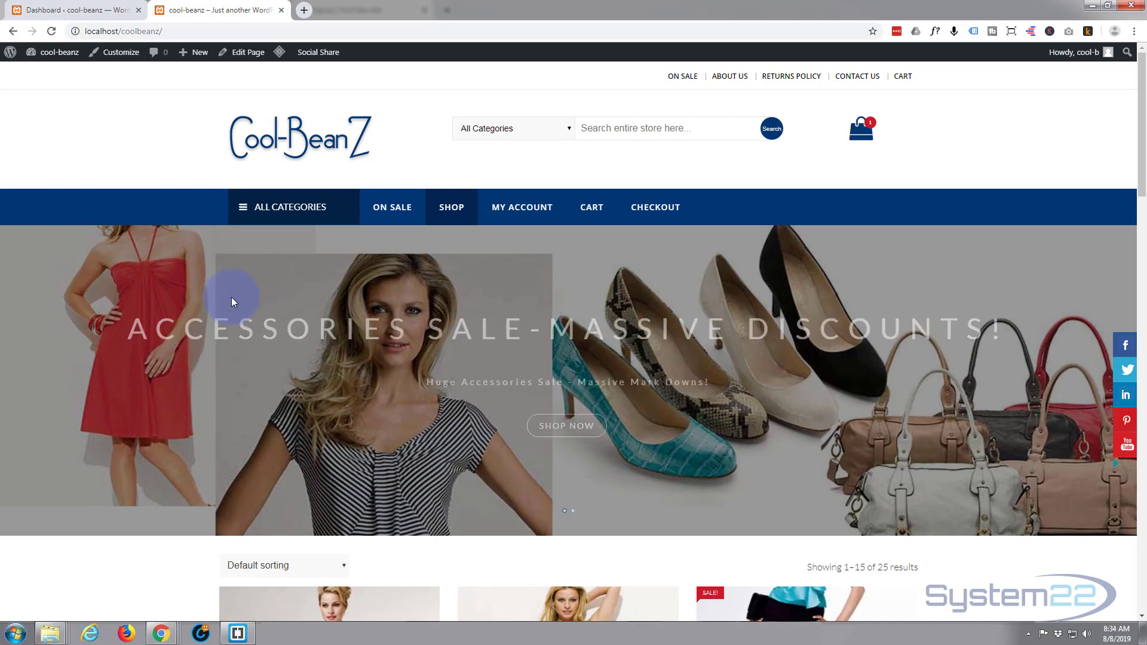
scroll(down, 3)
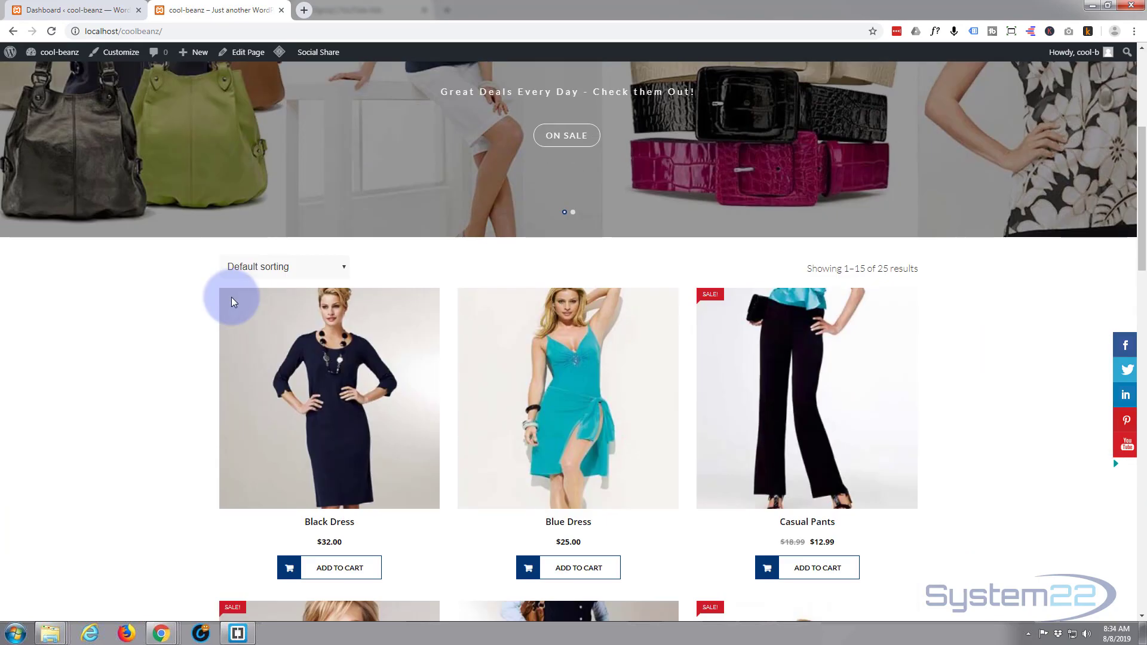
scroll(down, 3)
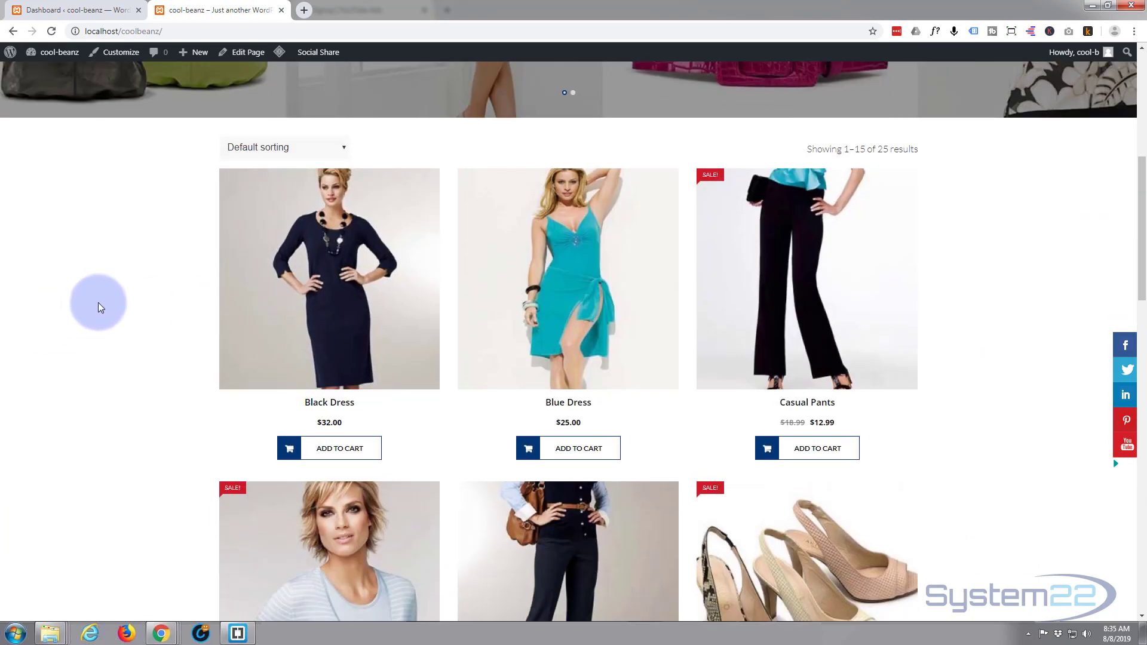
mouse_move(640, 289)
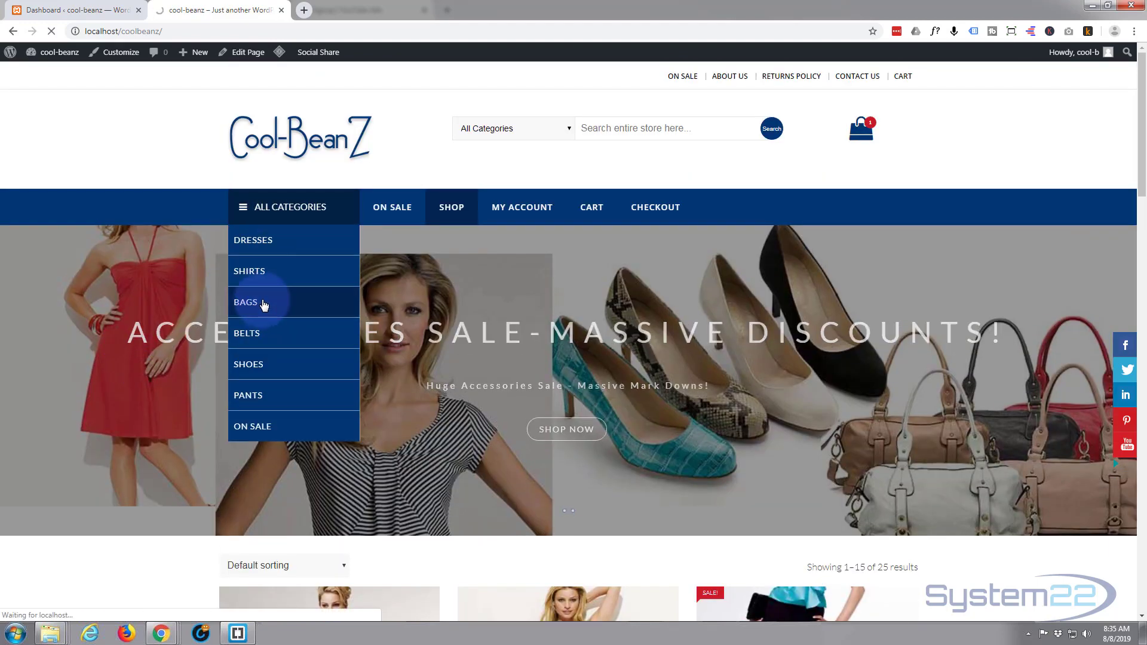
click(246, 301)
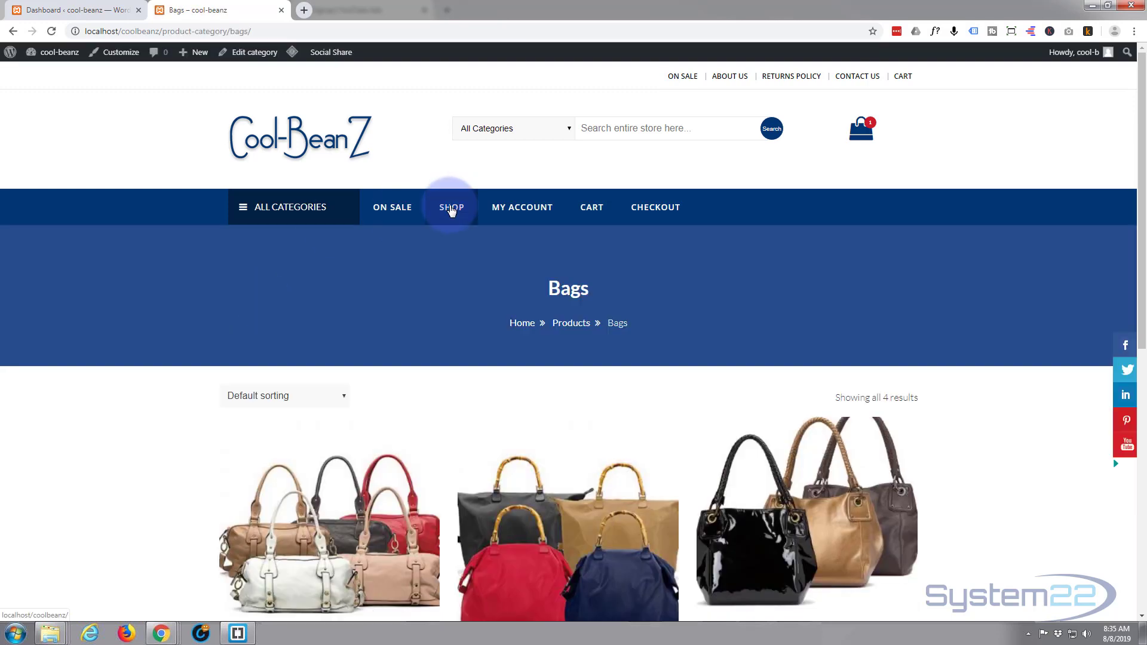
mouse_move(331, 222)
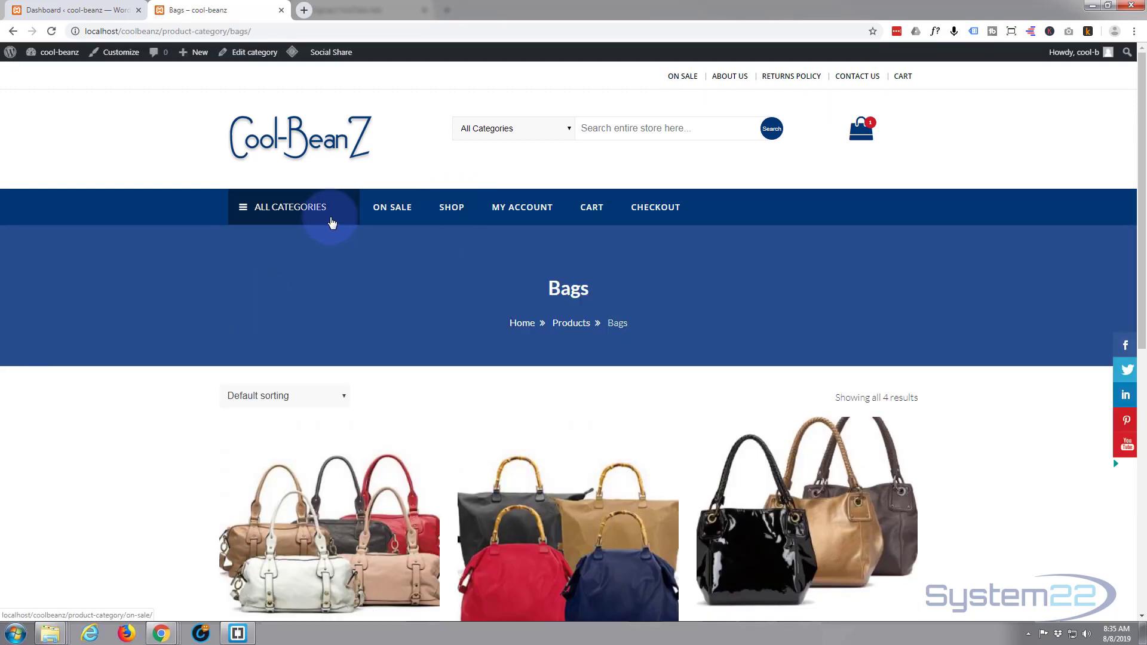
Step: Browse the Shirts category and the About us page, then scroll down the preview
click(289, 207)
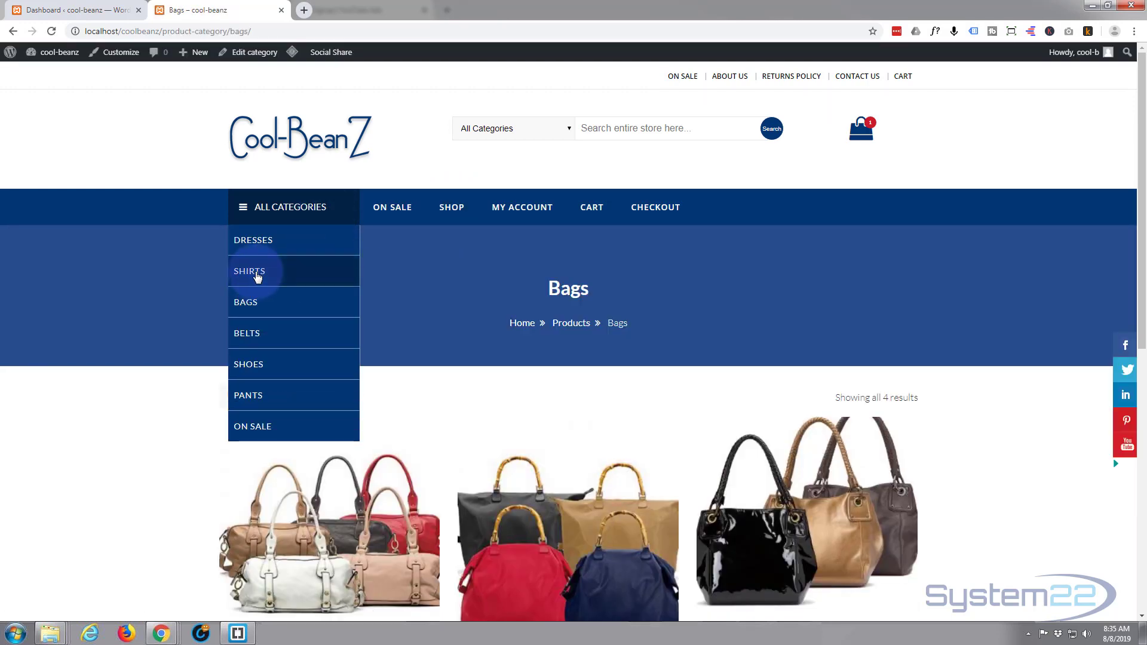
click(249, 271)
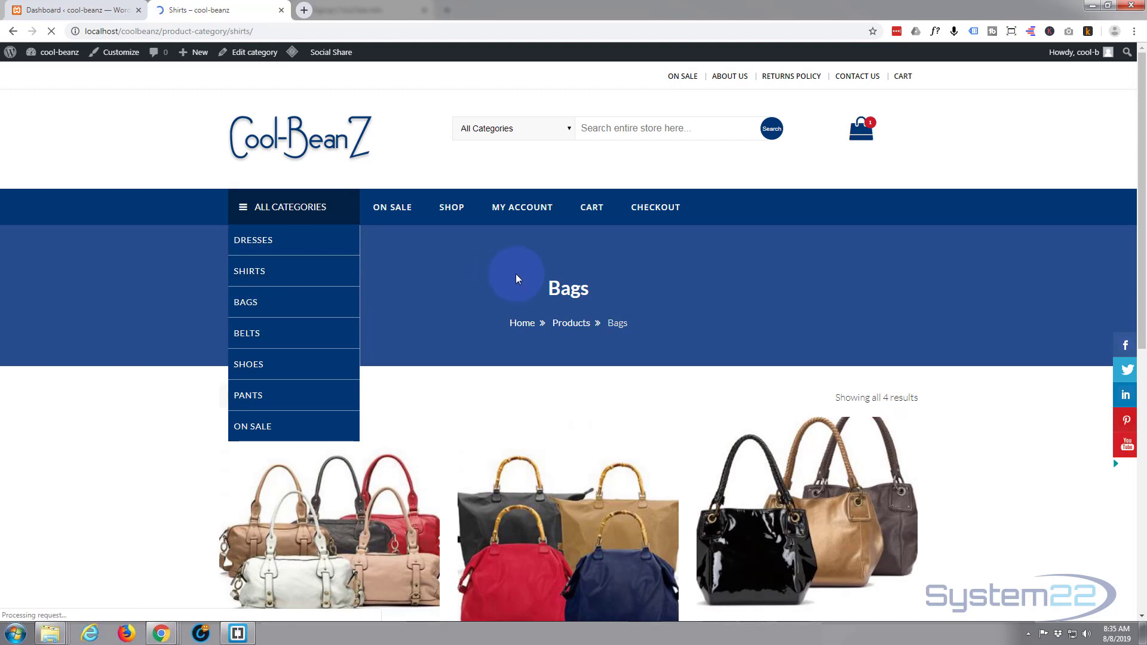
click(249, 271)
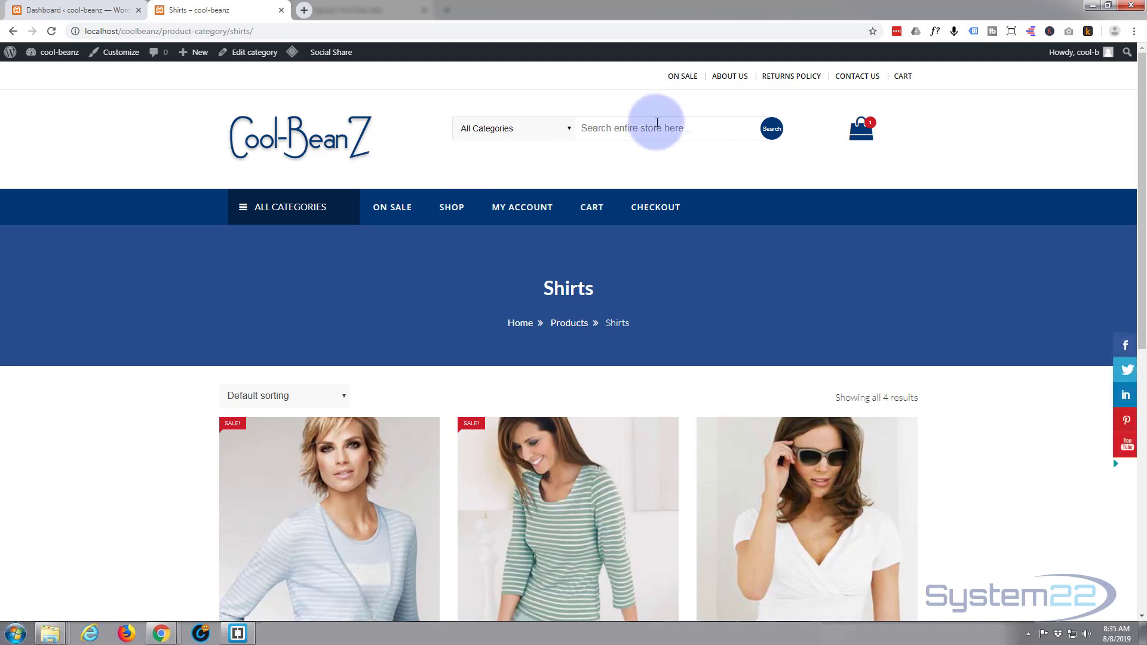
click(729, 77)
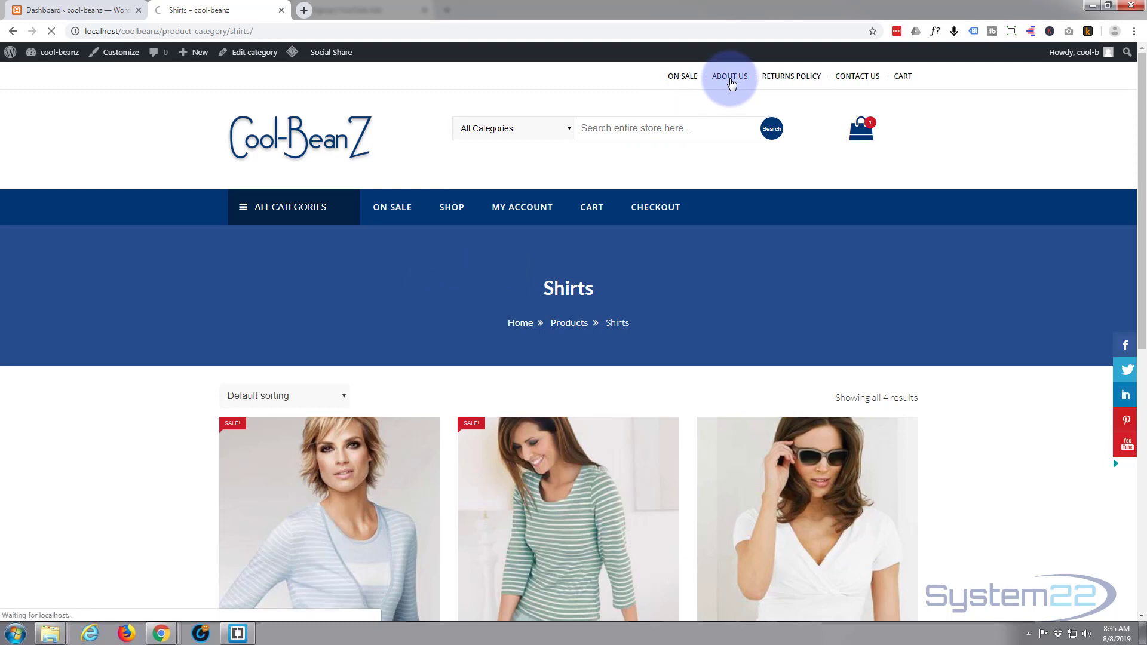
click(728, 76)
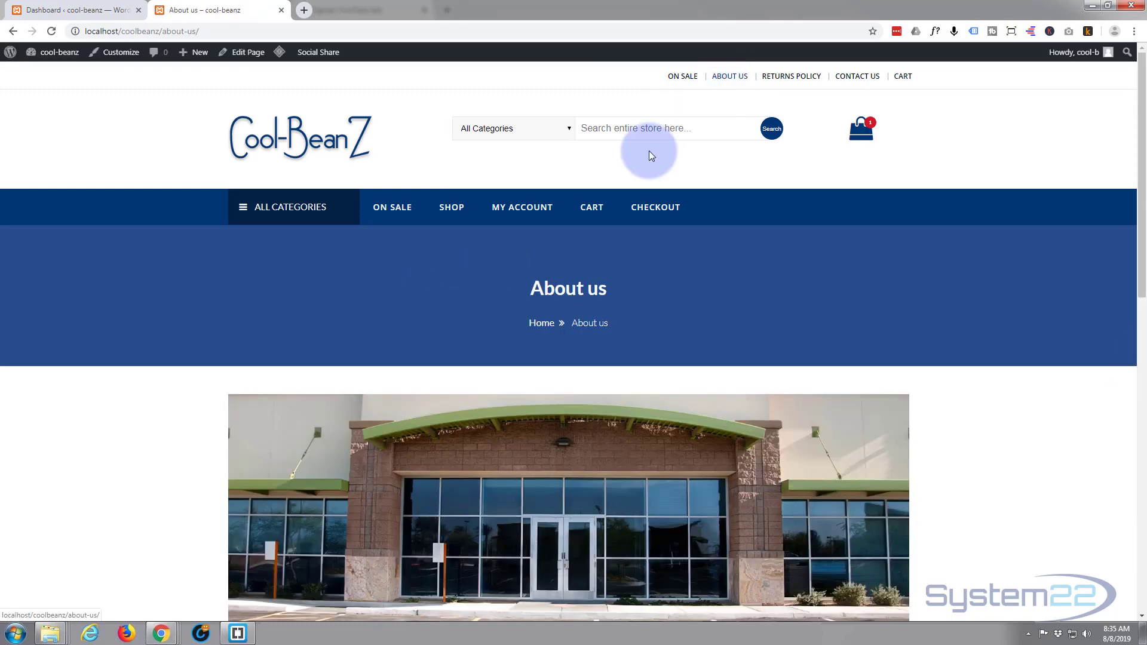
scroll(down, 3)
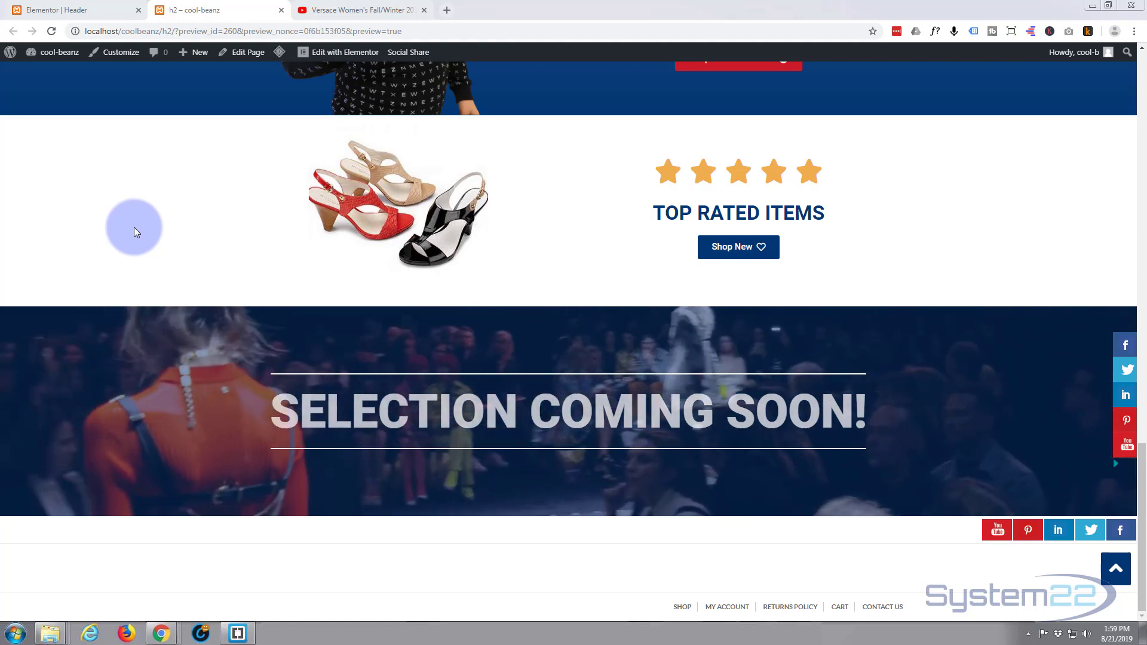
mouse_move(128, 279)
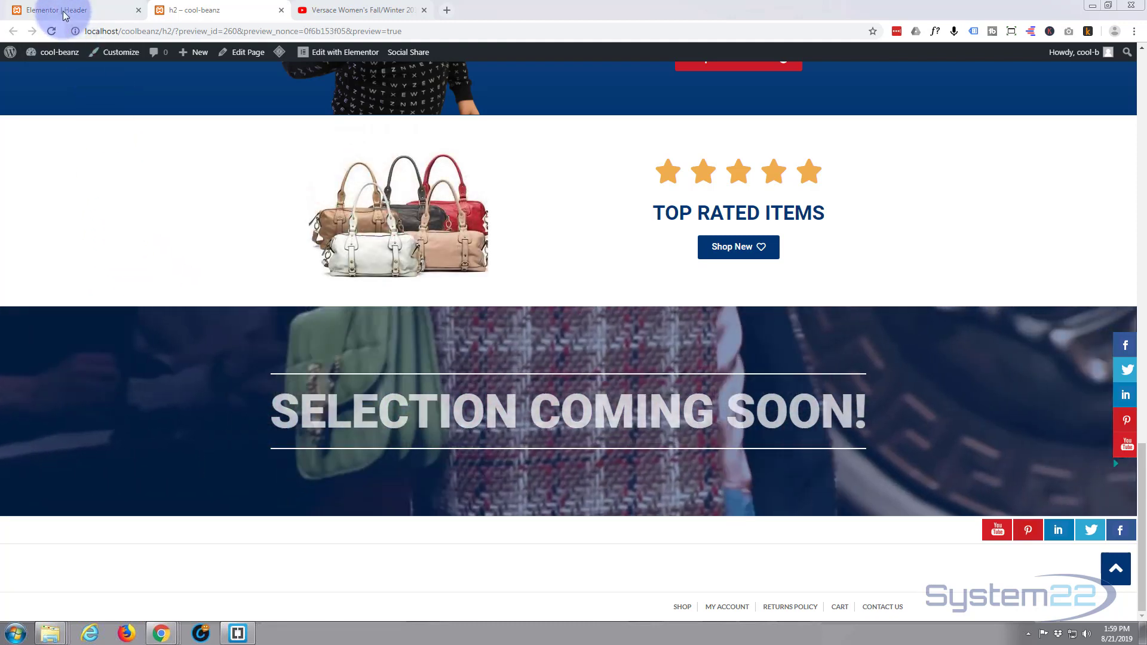
Step: At the bottom of the Elementor page, add a new section with a single-column structure
click(66, 9)
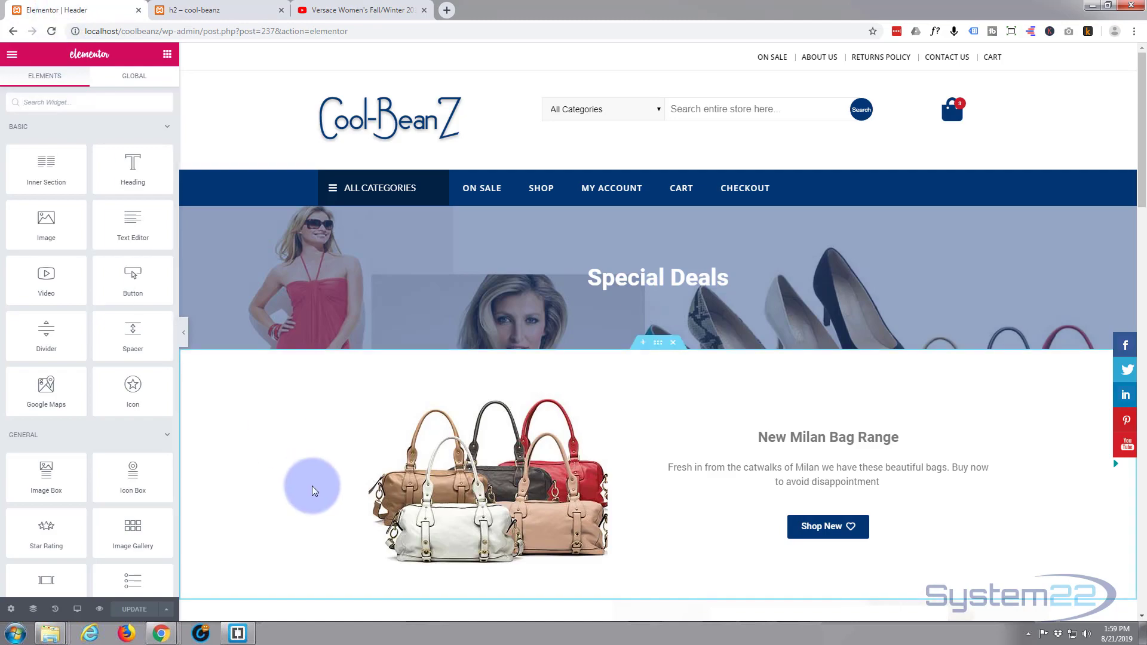
scroll(down, 3)
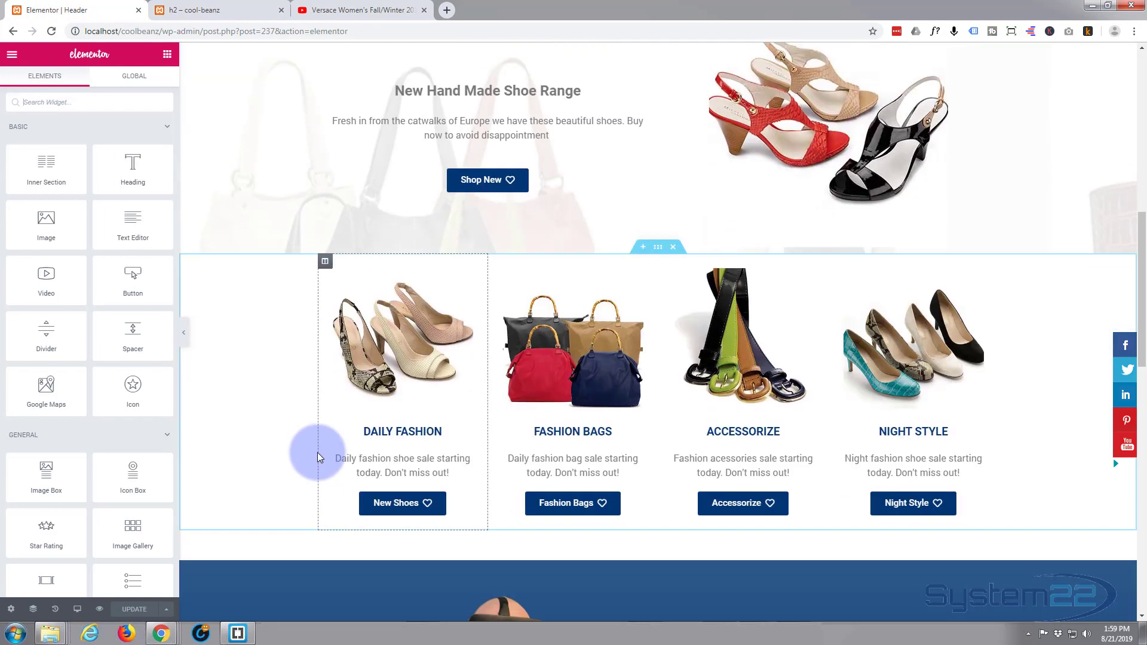
scroll(down, 3)
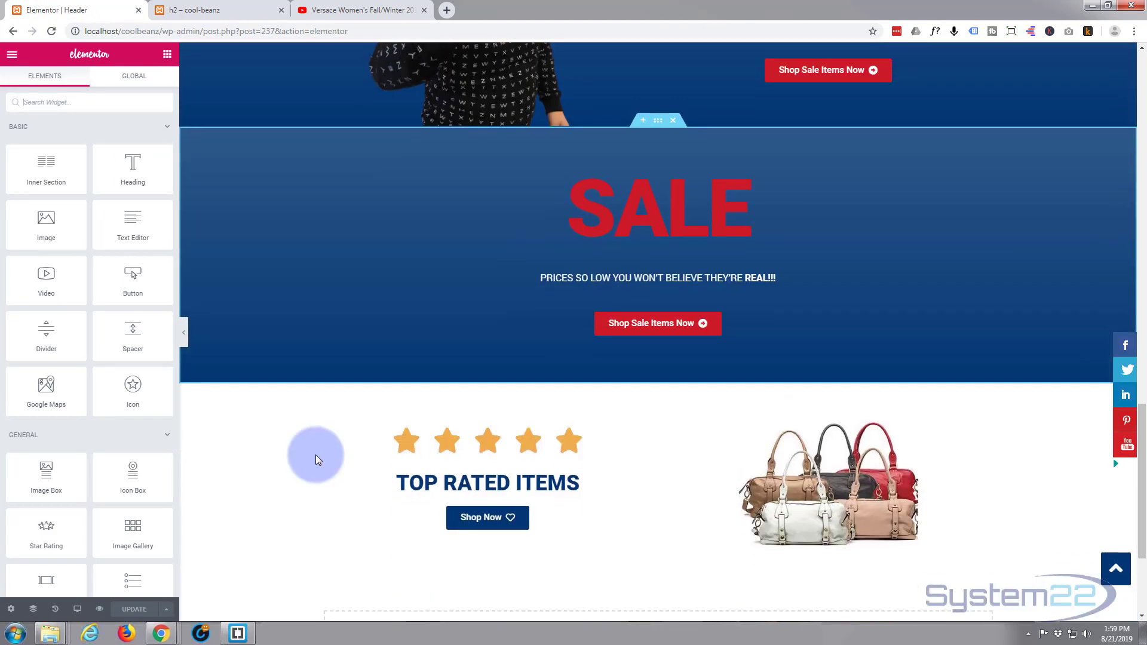
scroll(down, 3)
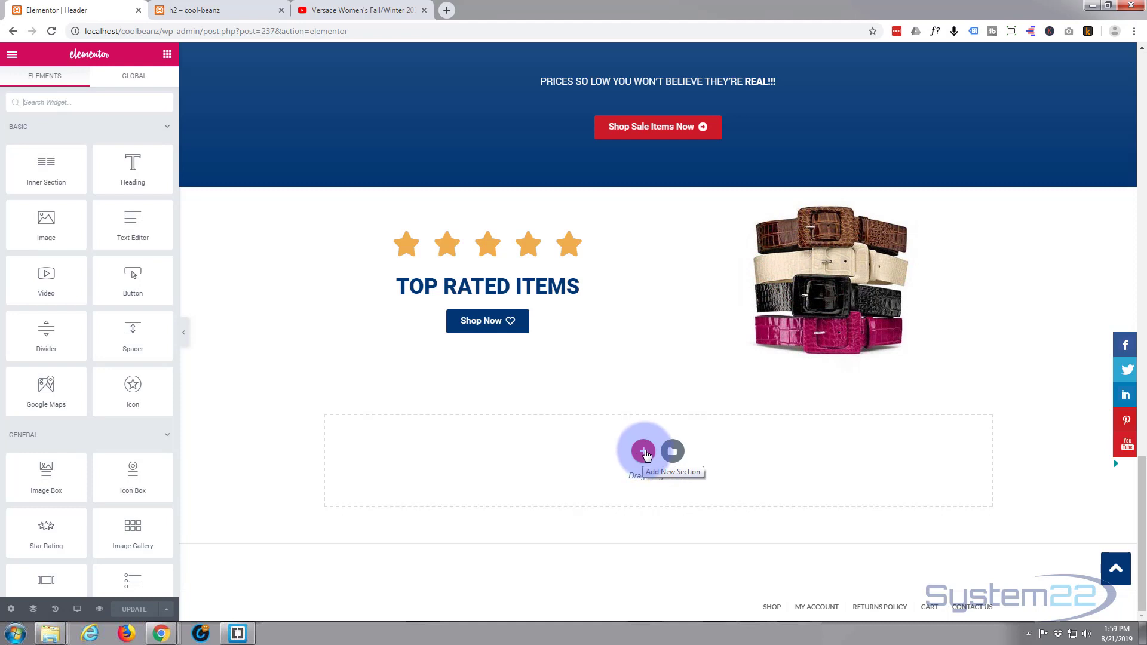
click(643, 450)
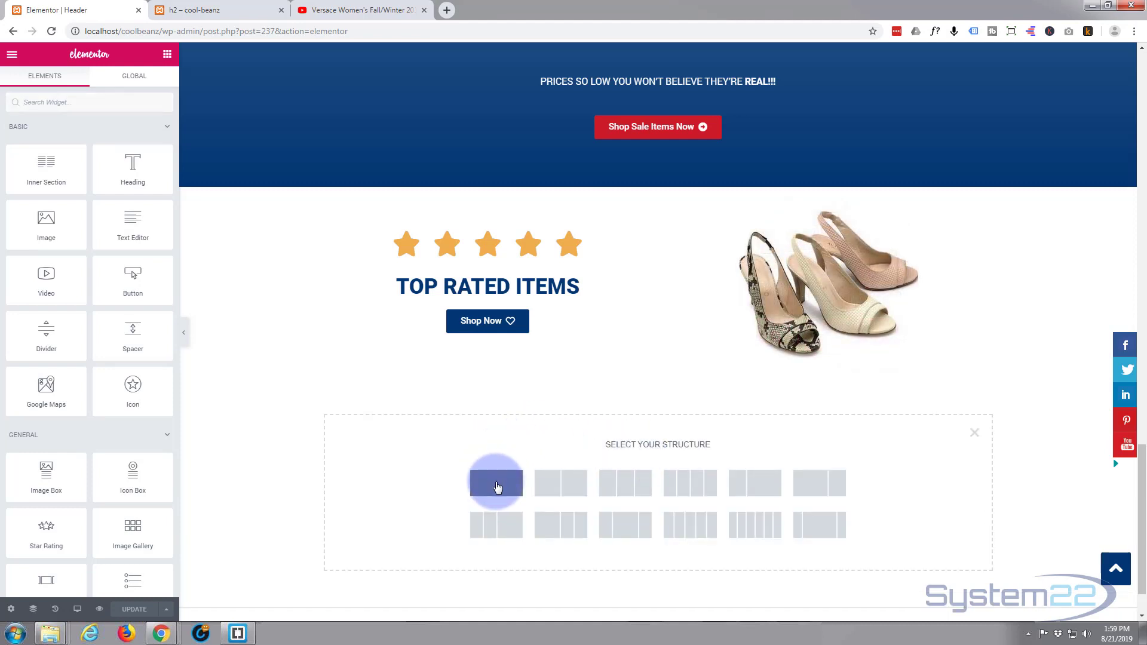
click(496, 483)
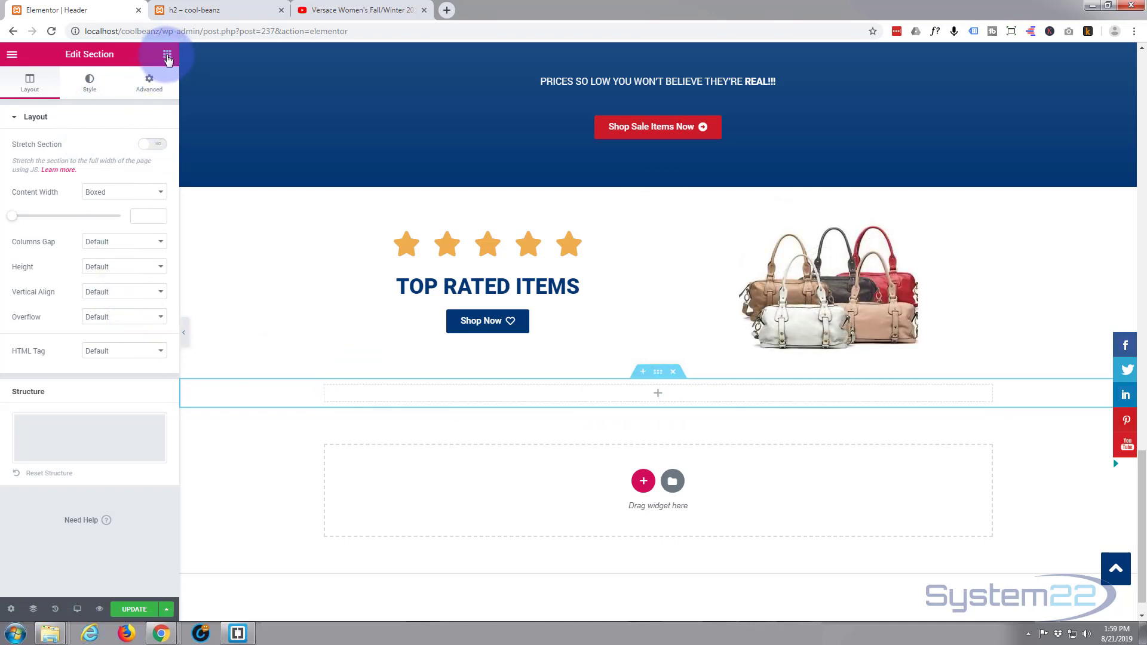
Step: Place a centered Heading widget in the new section titled 'Selection coming soon!'
click(167, 54)
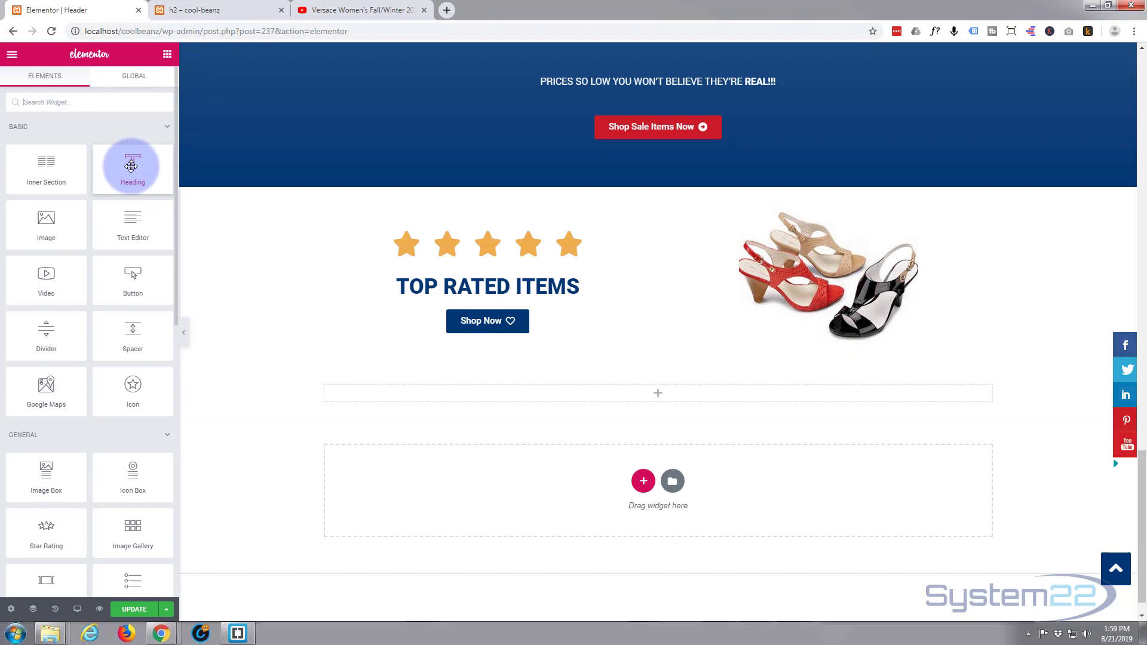
drag(133, 169, 524, 395)
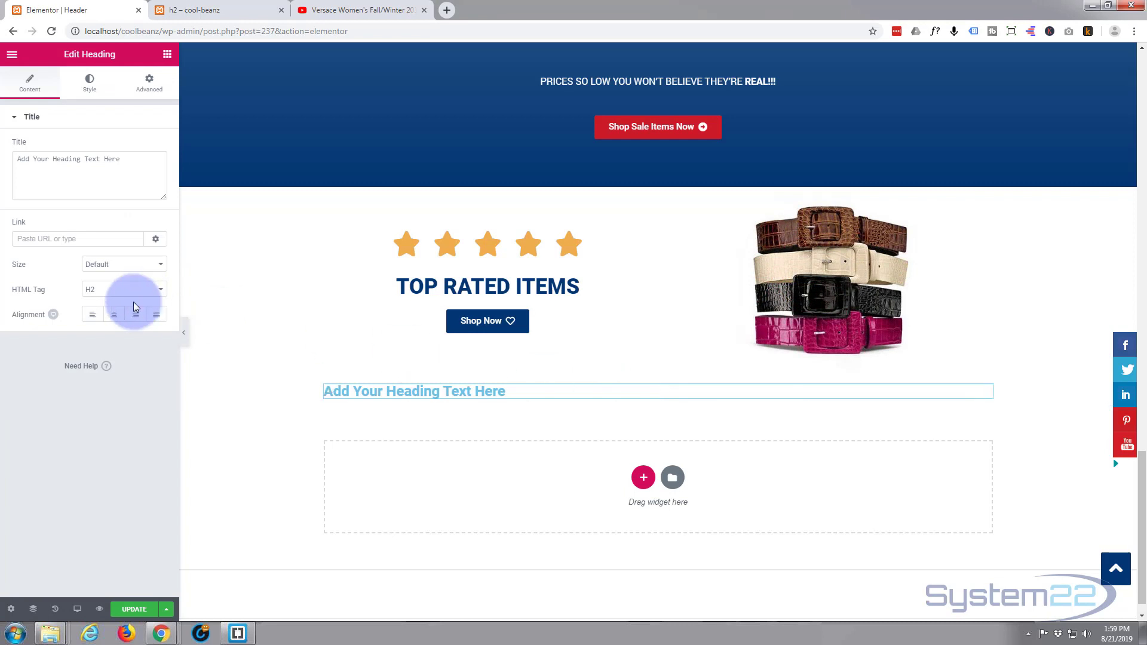
click(114, 314)
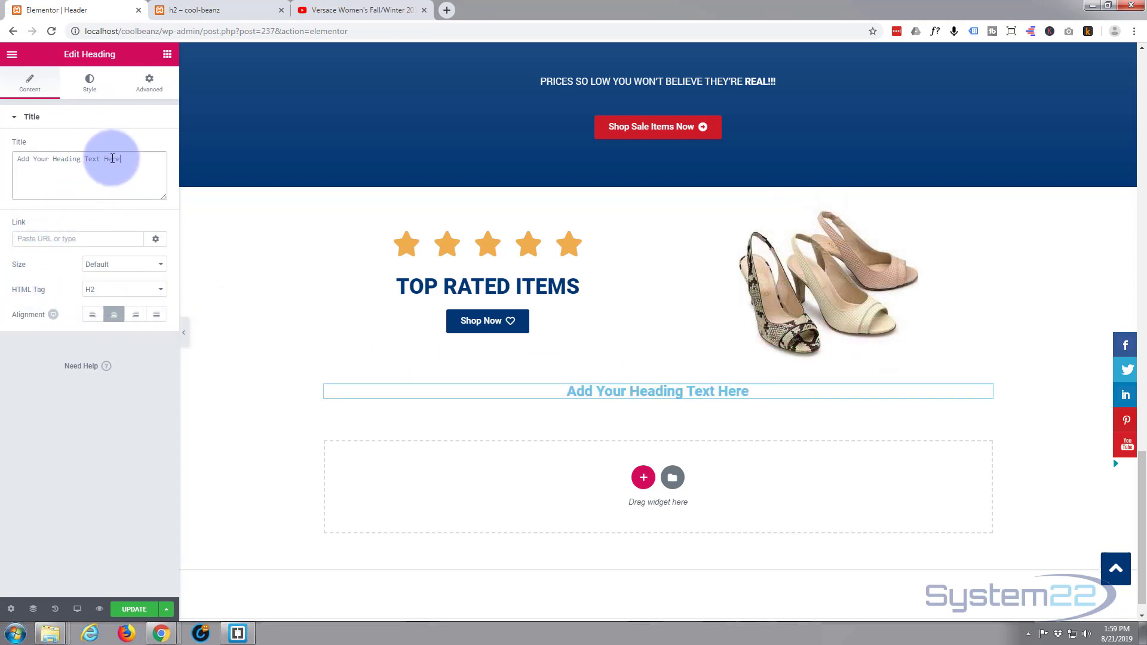
text(Selection coming)
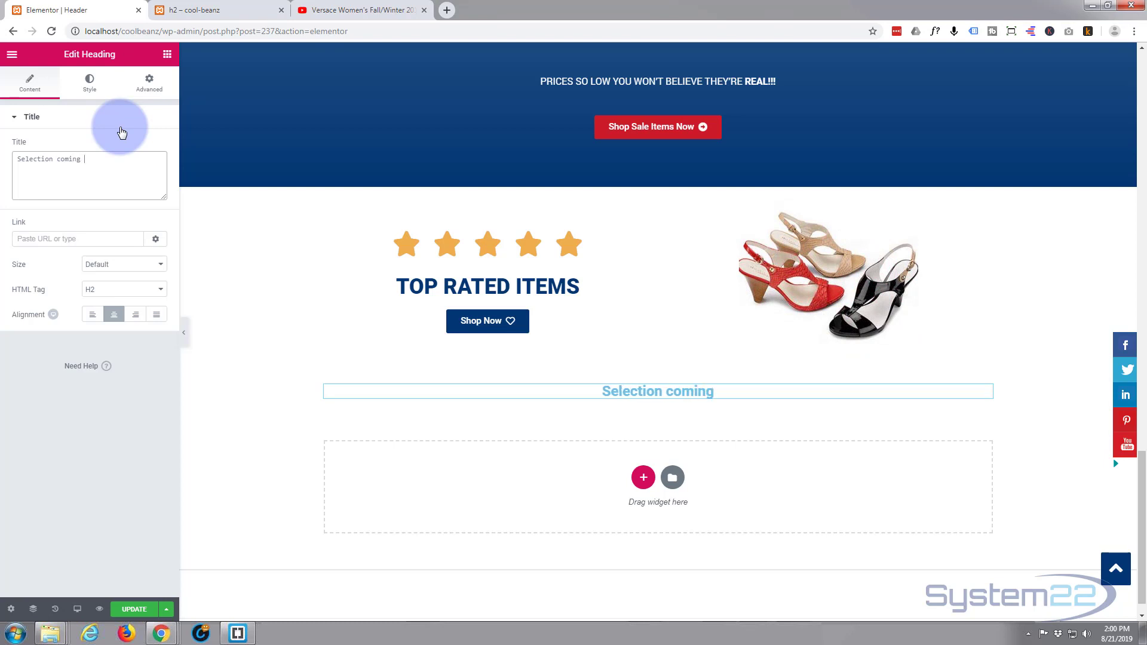
text(soon!)
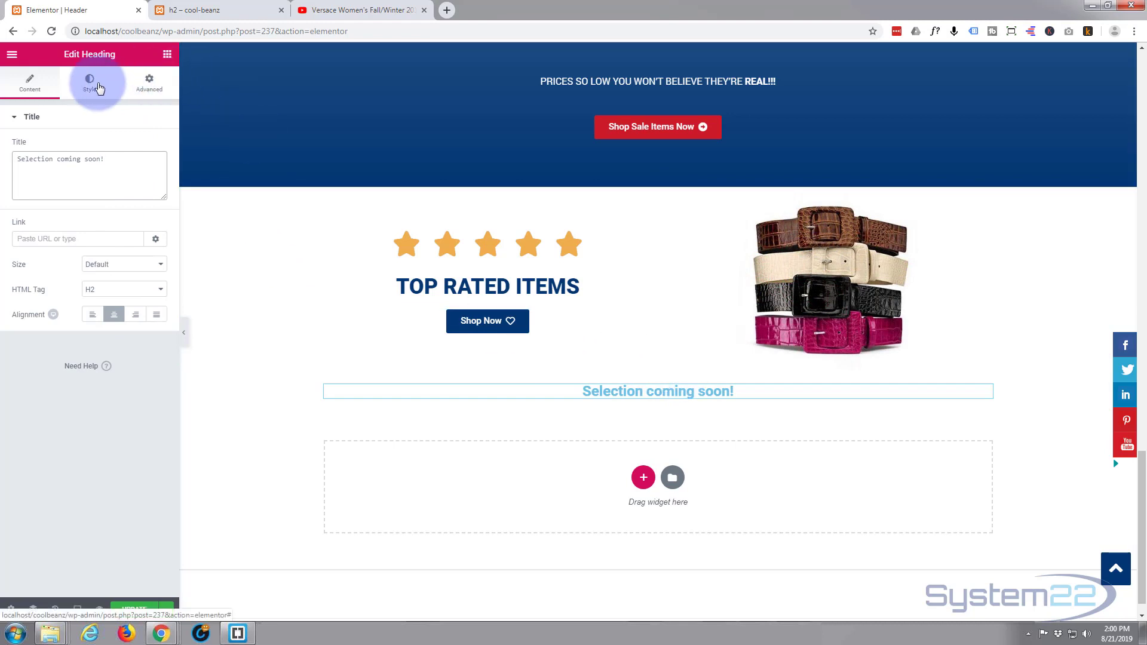
Step: In the heading's Typography settings, enlarge the text size to 65
click(90, 82)
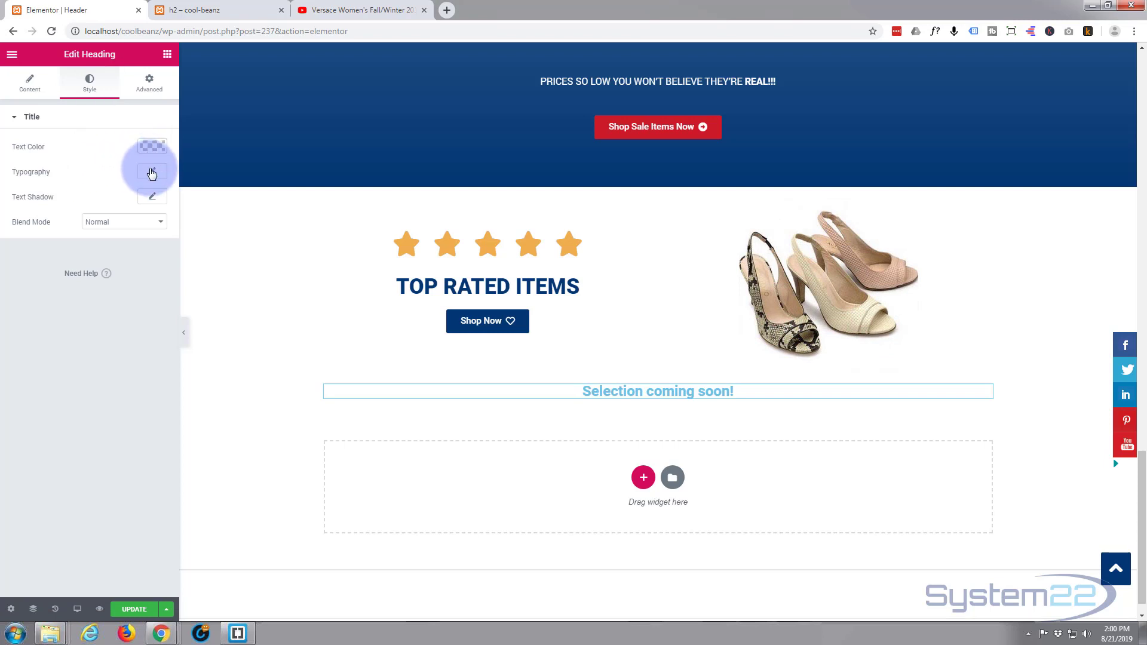
click(152, 171)
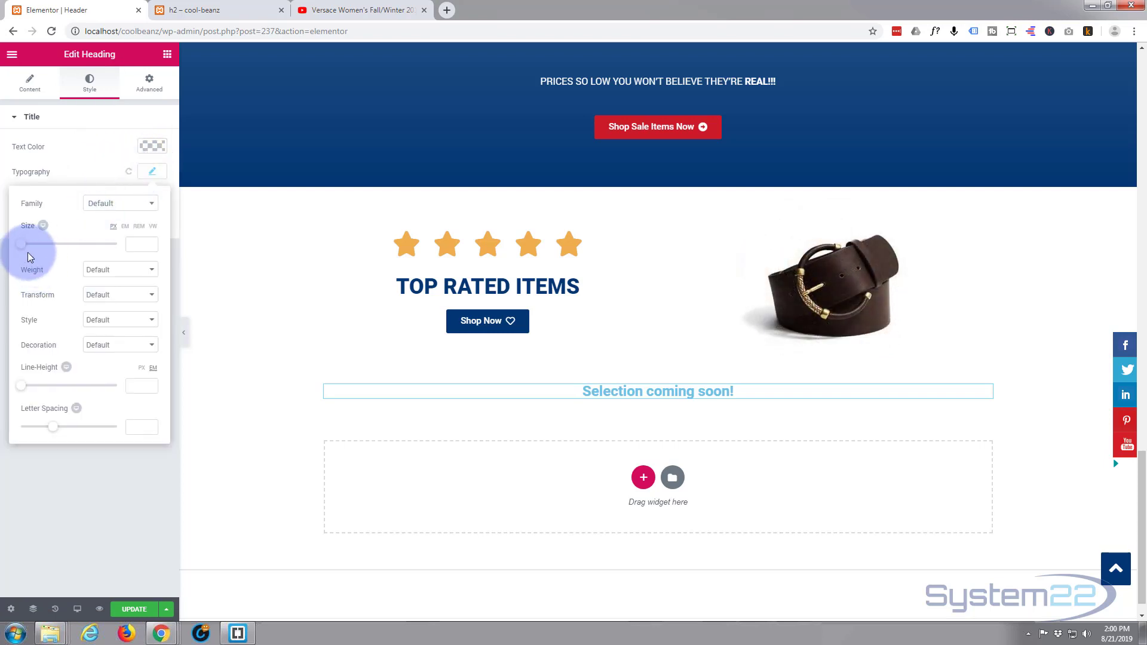
drag(20, 243, 53, 244)
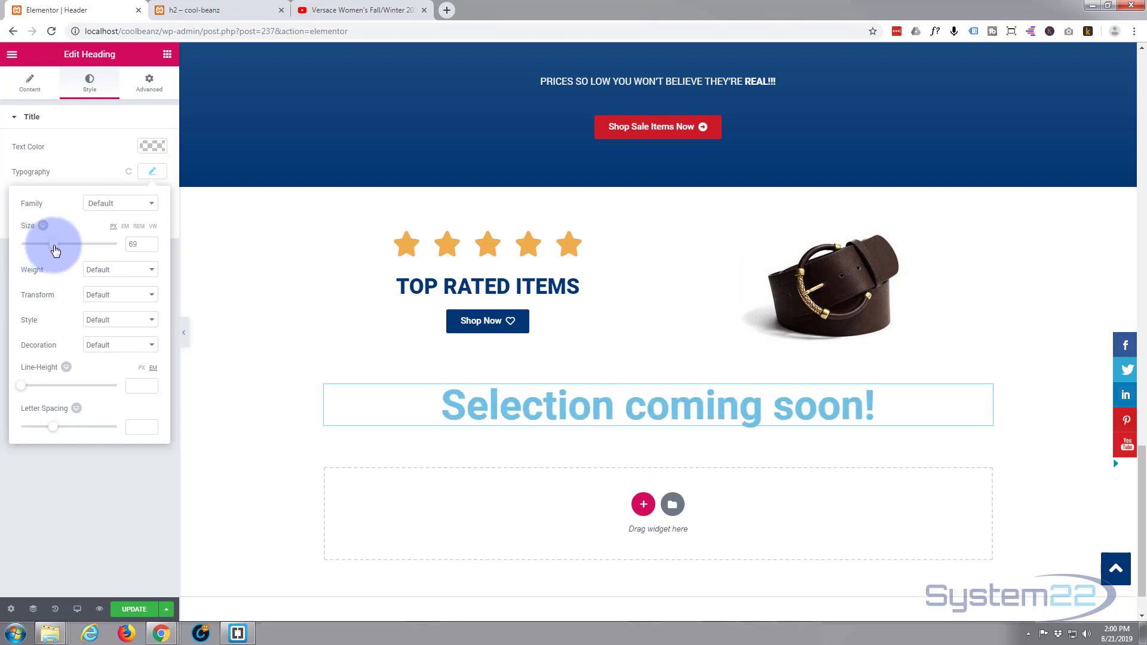
drag(55, 244, 52, 243)
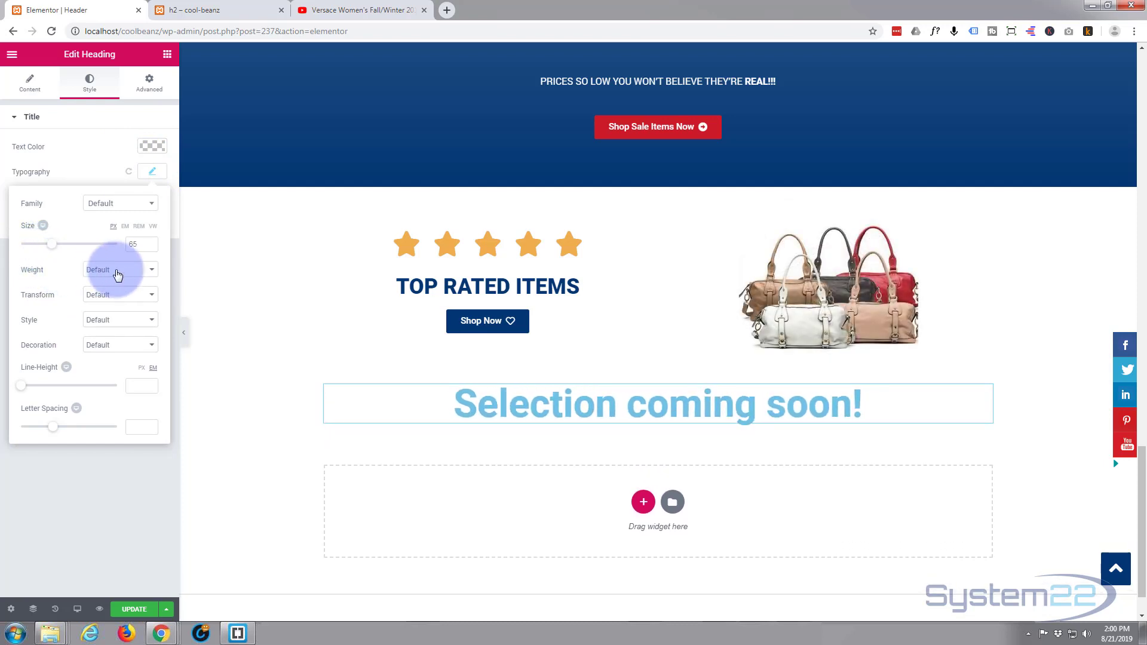
Step: Set the heading weight to 900 and transform it to uppercase
click(119, 268)
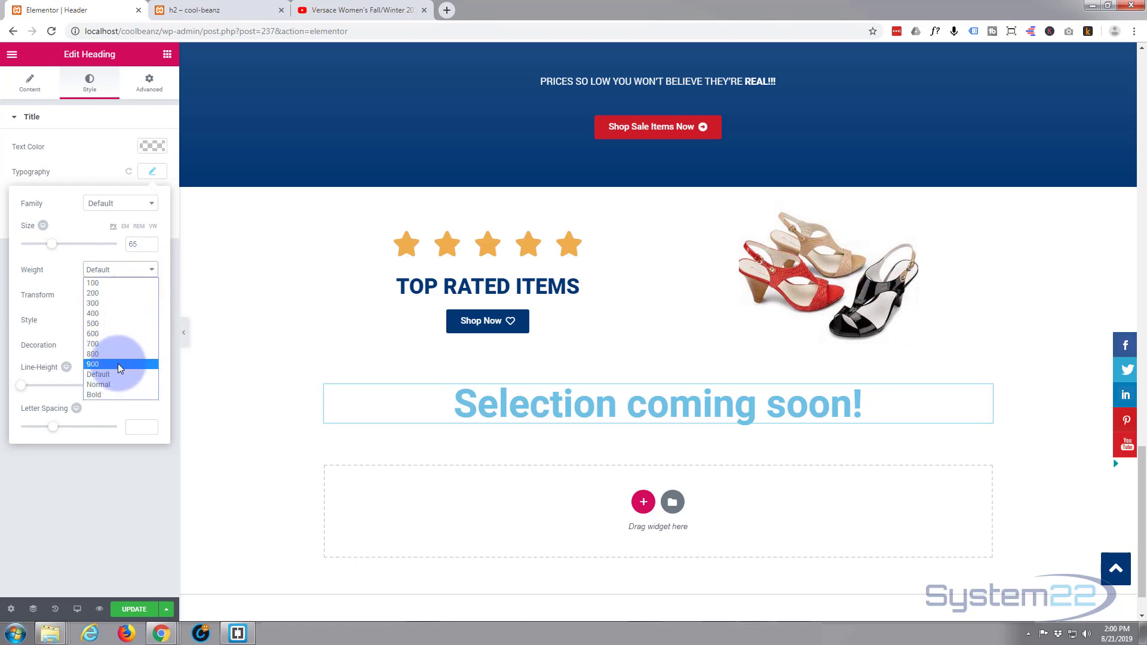
click(93, 363)
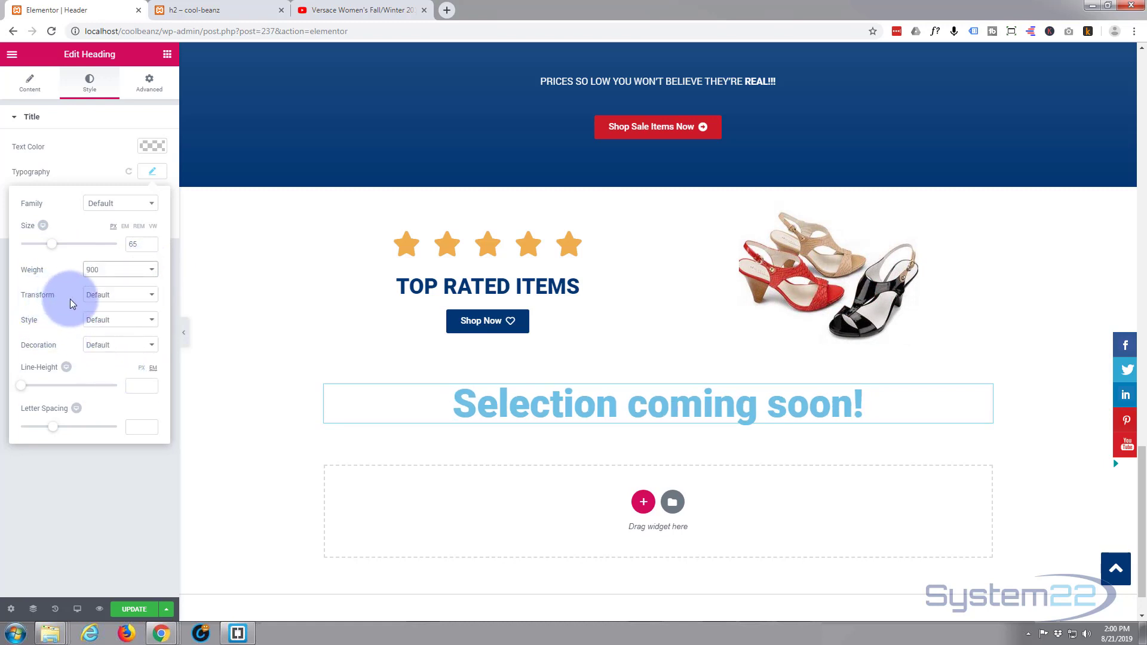
click(119, 294)
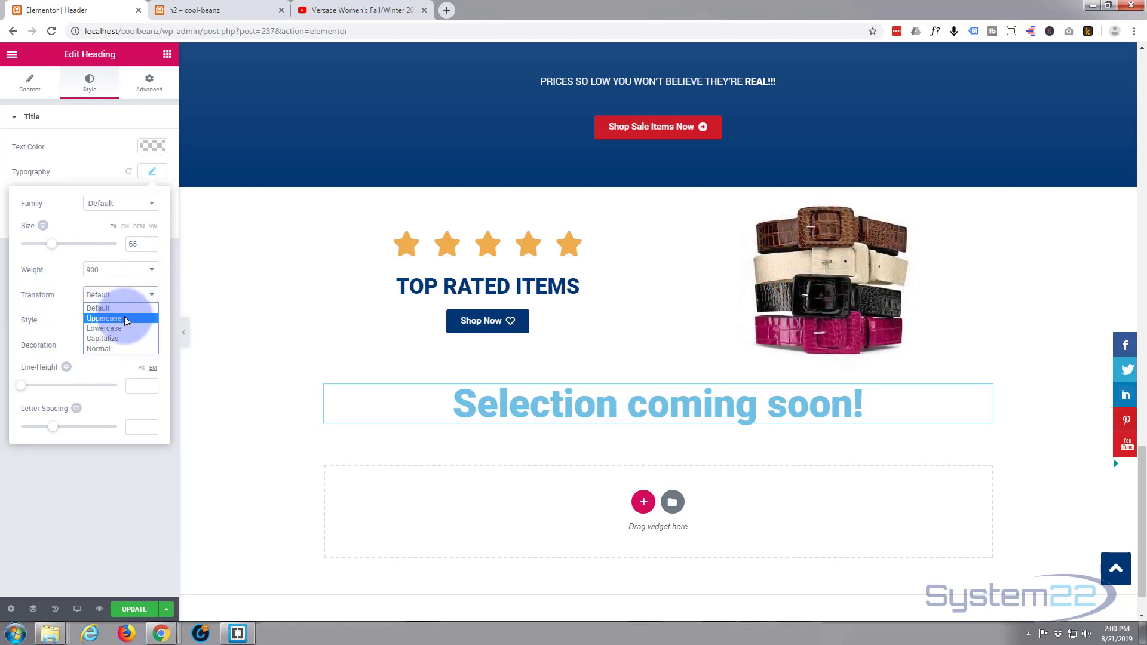
click(103, 317)
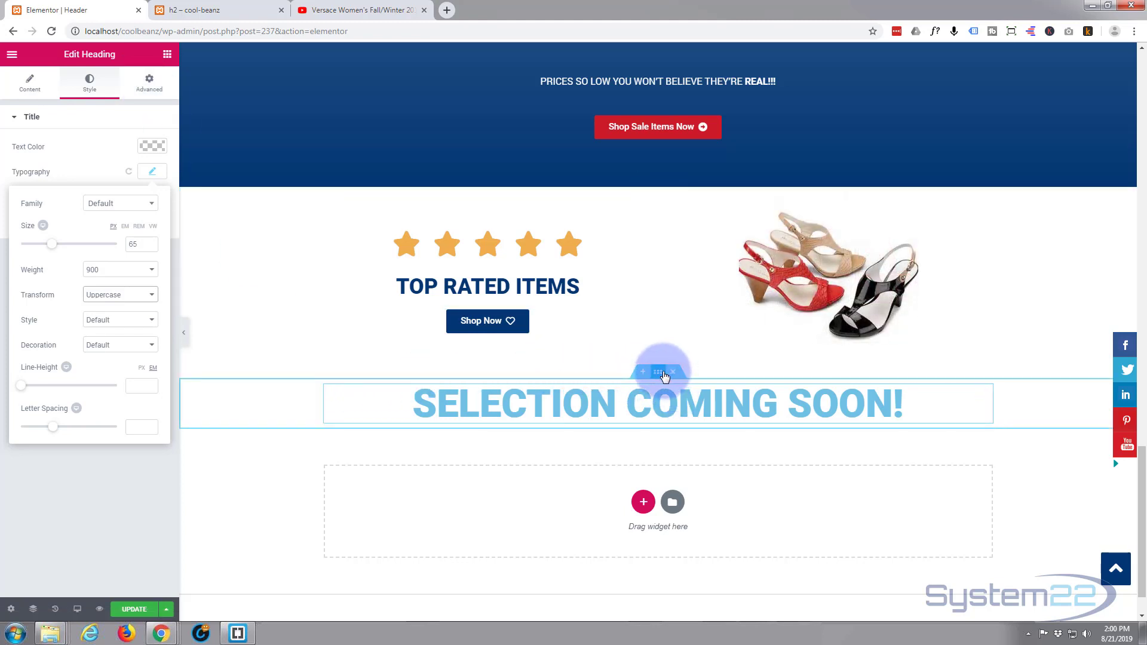
mouse_move(657, 372)
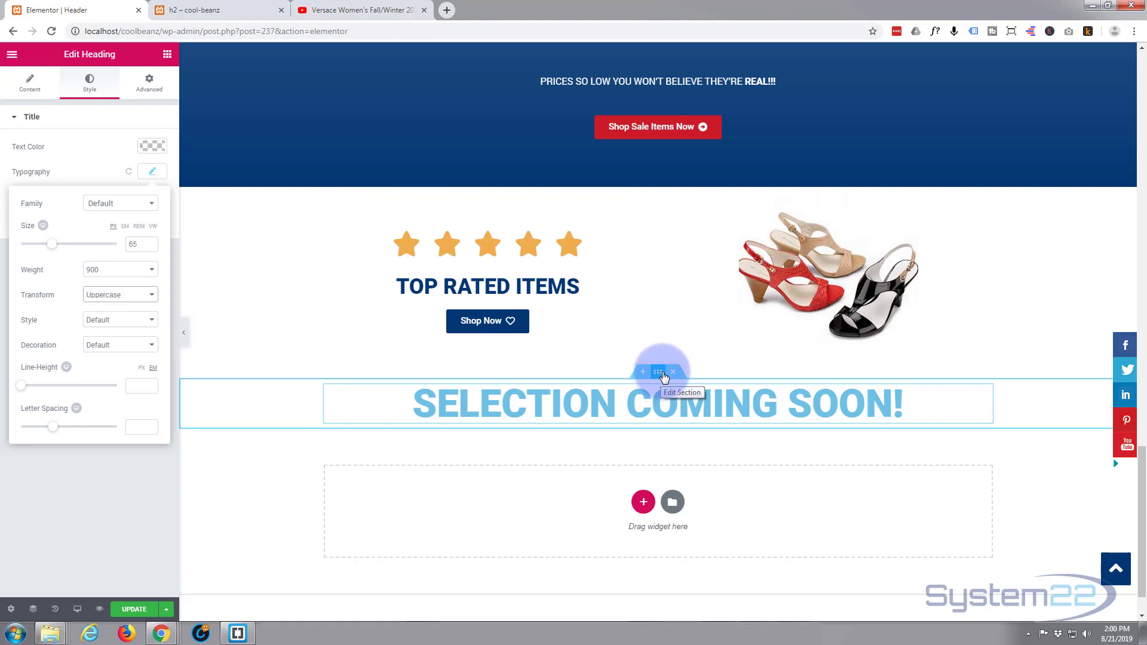
Step: In the section's Advanced settings, set top and bottom padding to 100
click(657, 372)
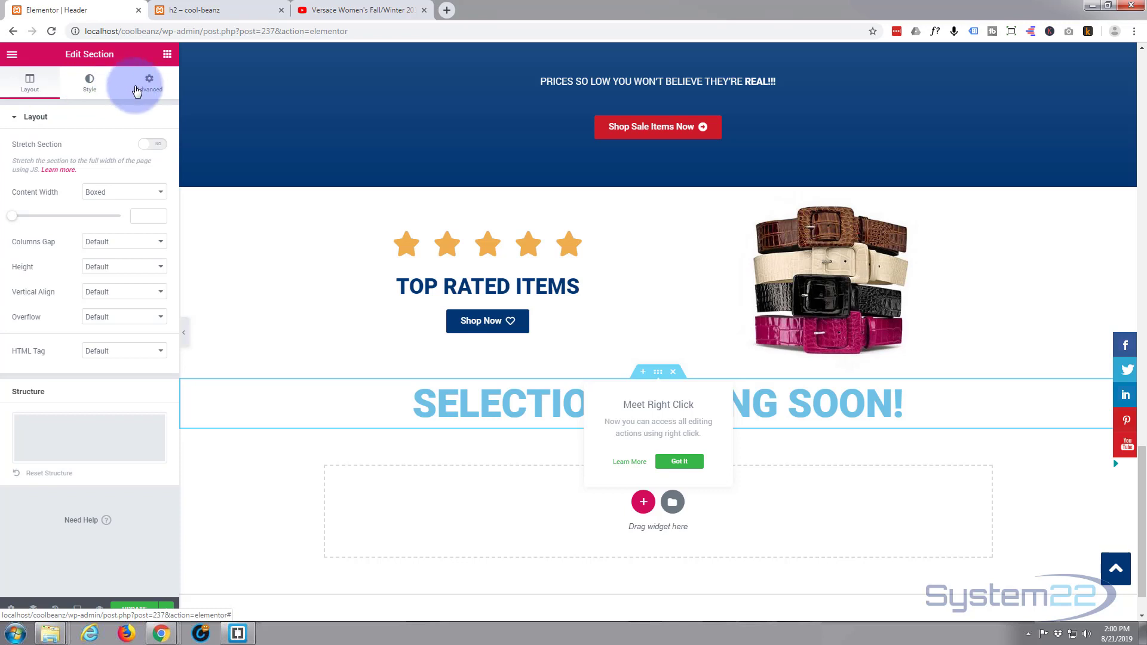
click(148, 82)
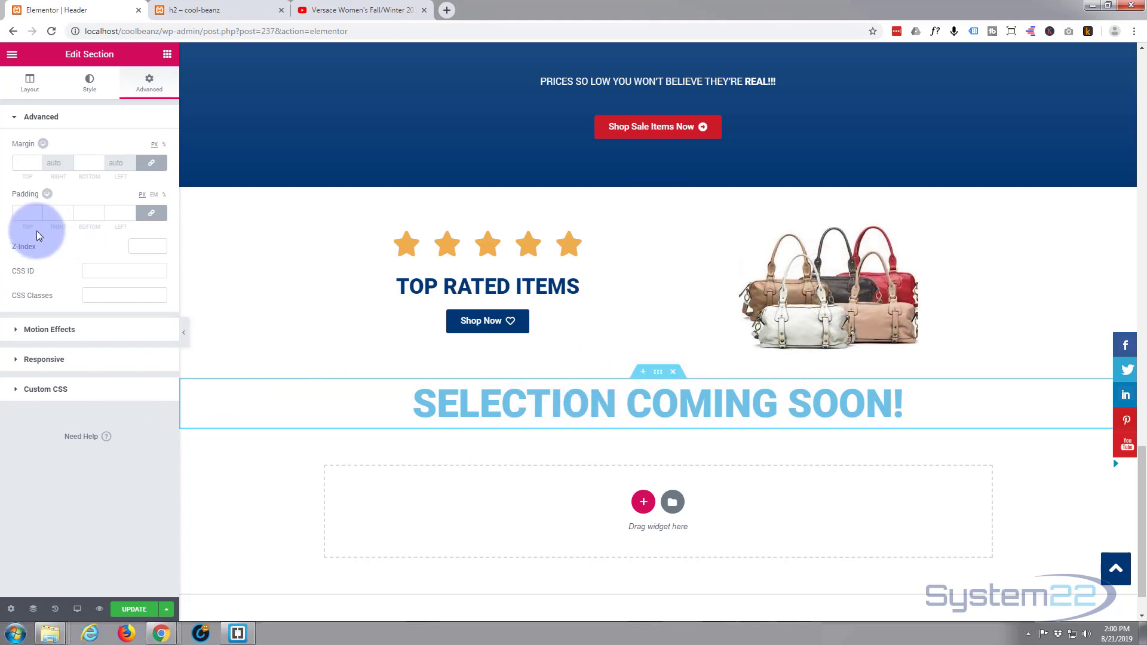
mouse_move(152, 213)
text(0)
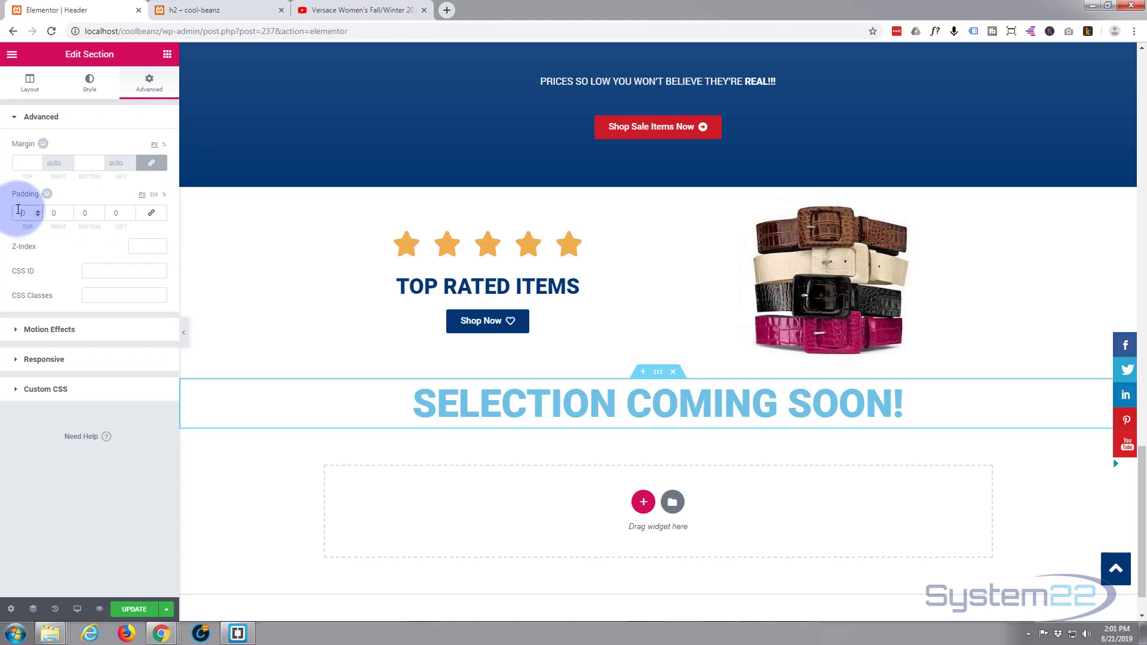
text(100)
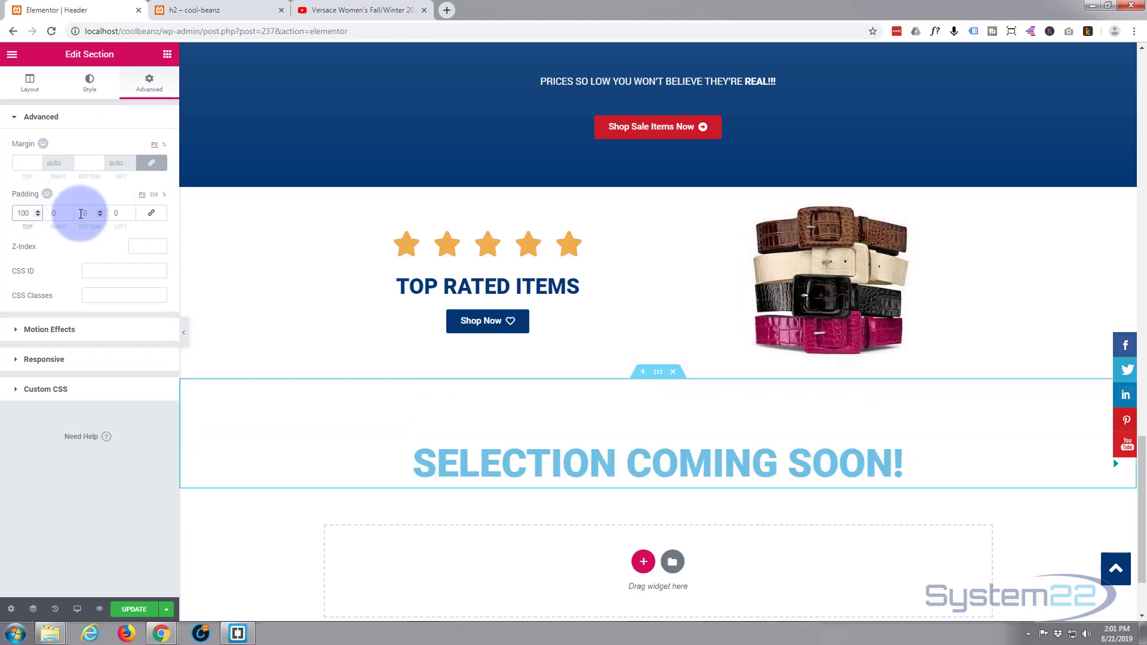
text(100)
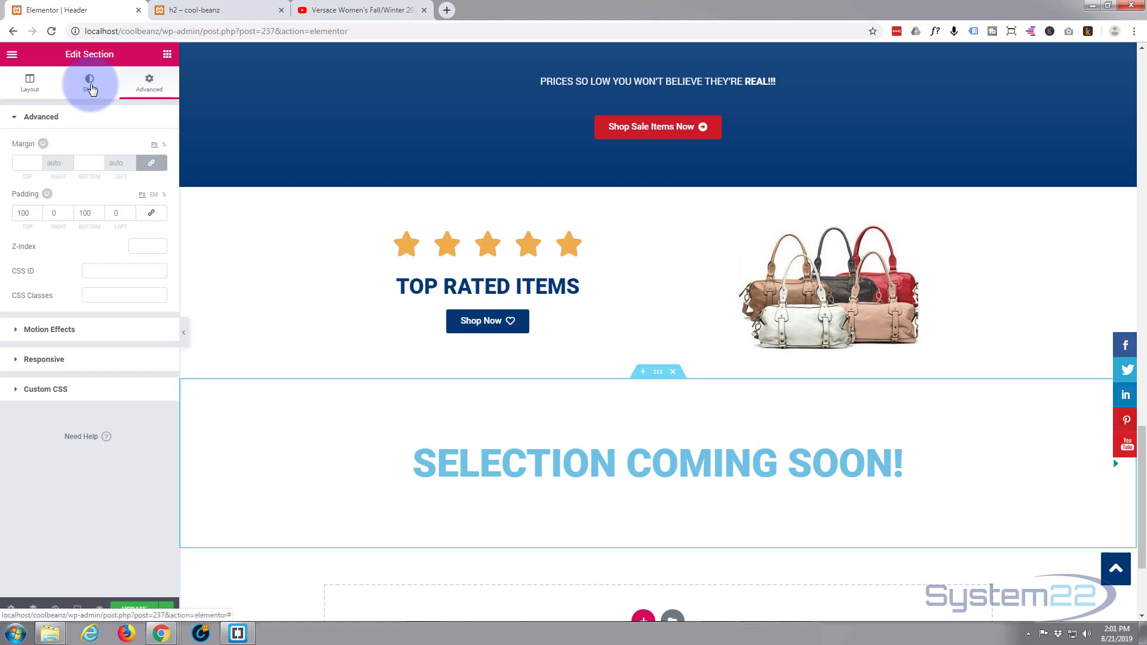
Step: Set the section's background type to Video and switch to the YouTube tab
click(90, 80)
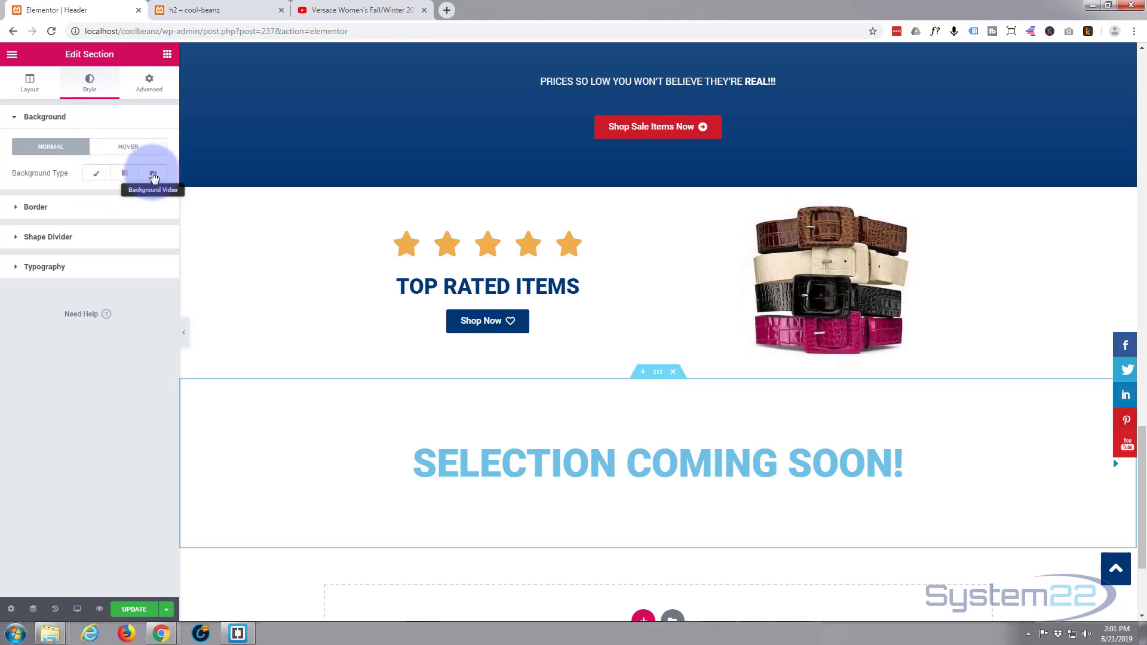
click(152, 172)
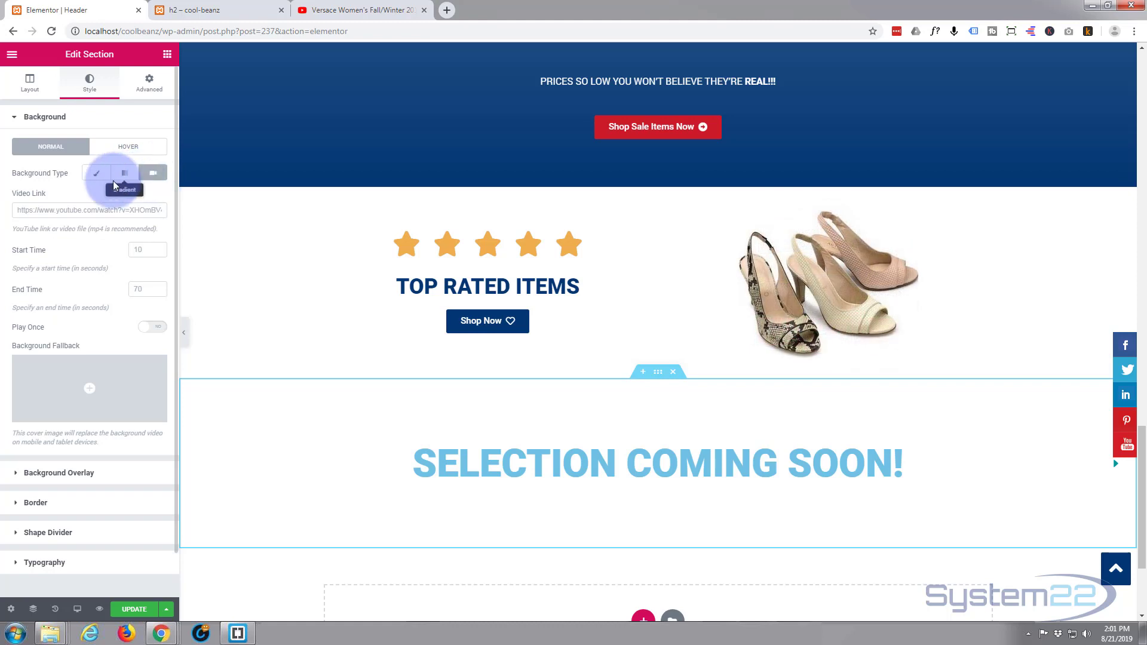
click(152, 172)
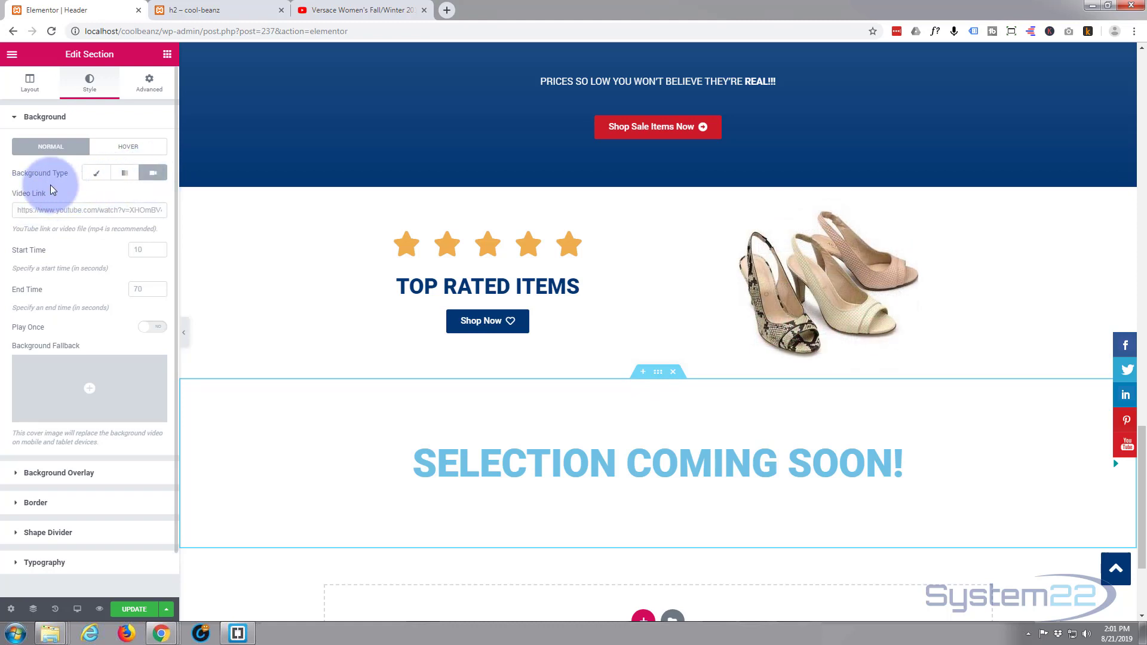
click(358, 10)
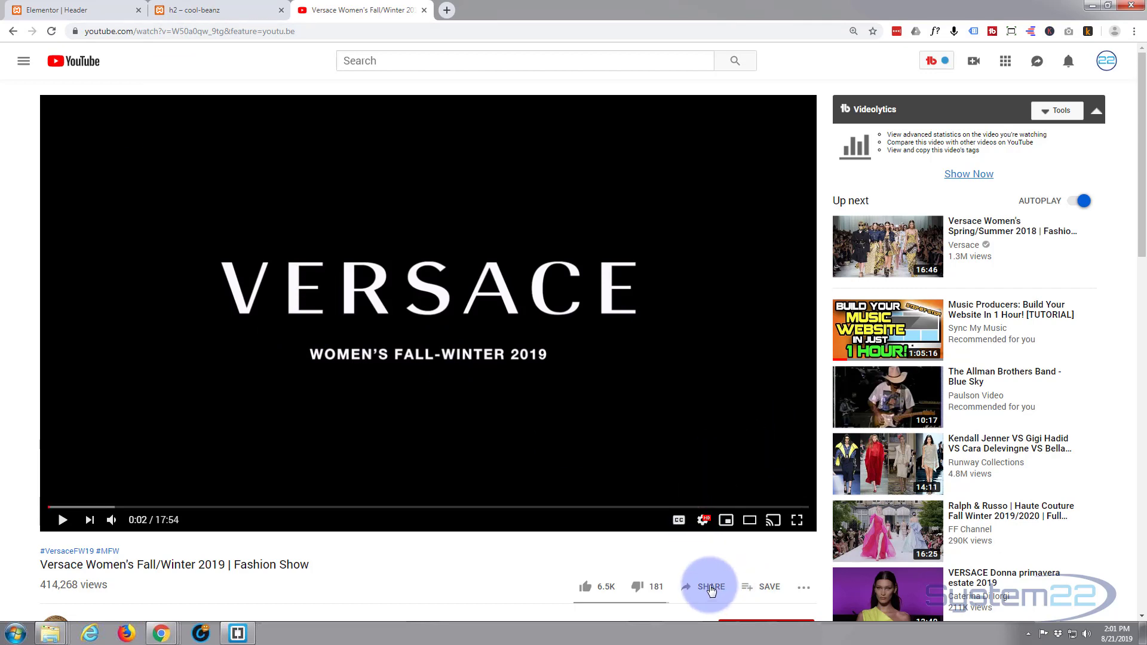
Step: Copy the Versace show's youtu.be share link and return to the Elementor editor
click(708, 586)
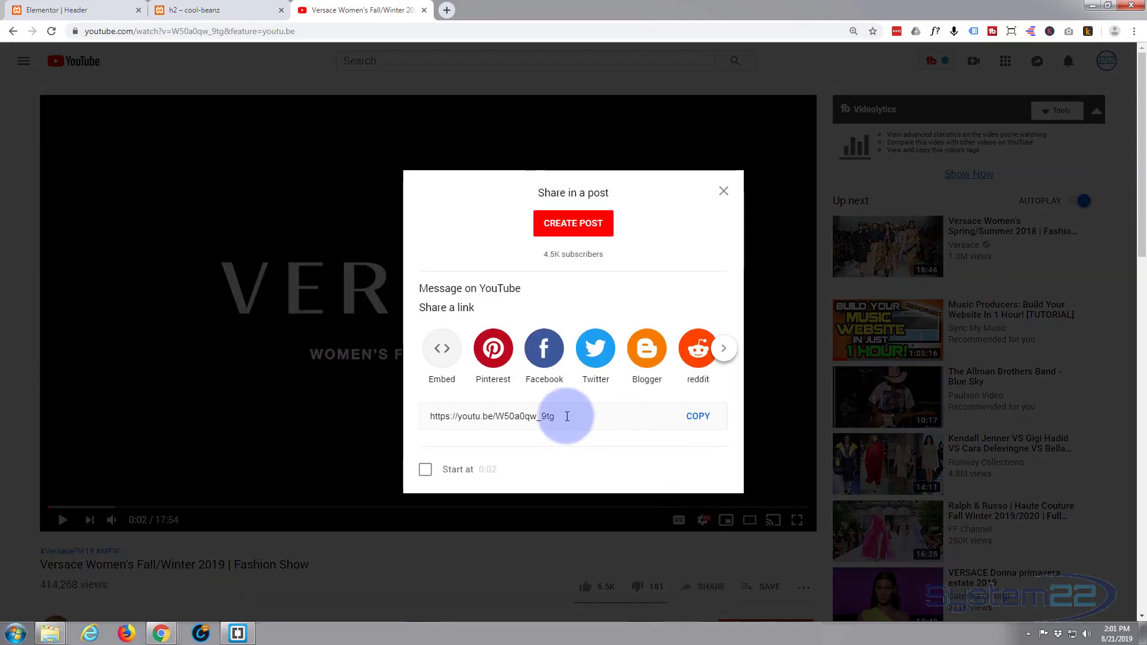
click(695, 415)
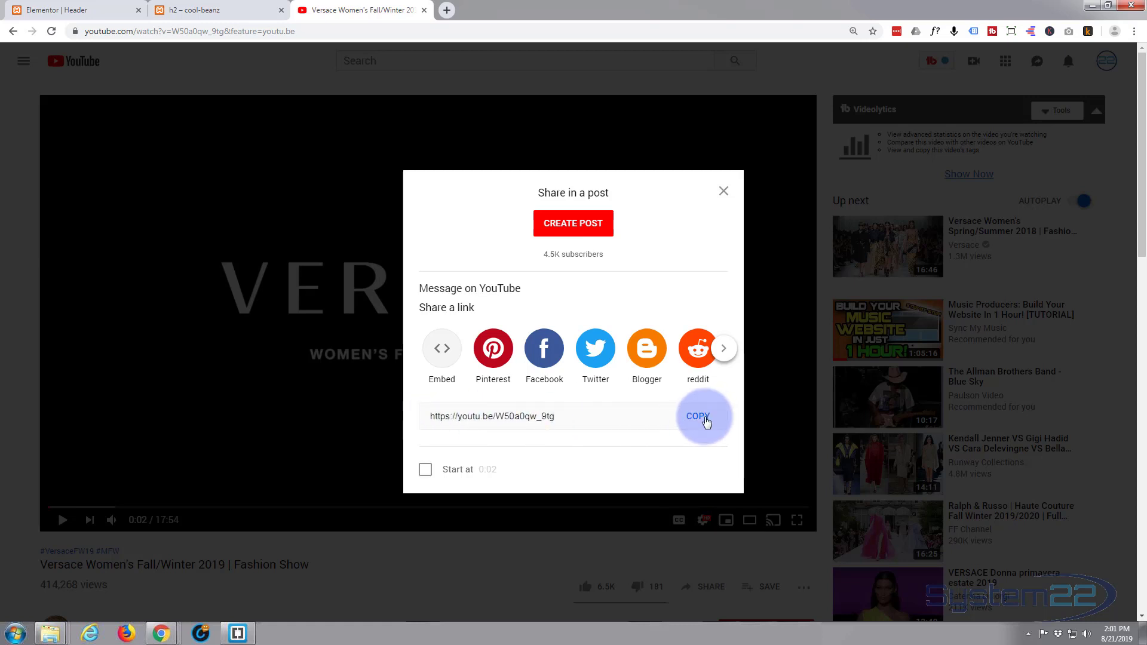
click(697, 416)
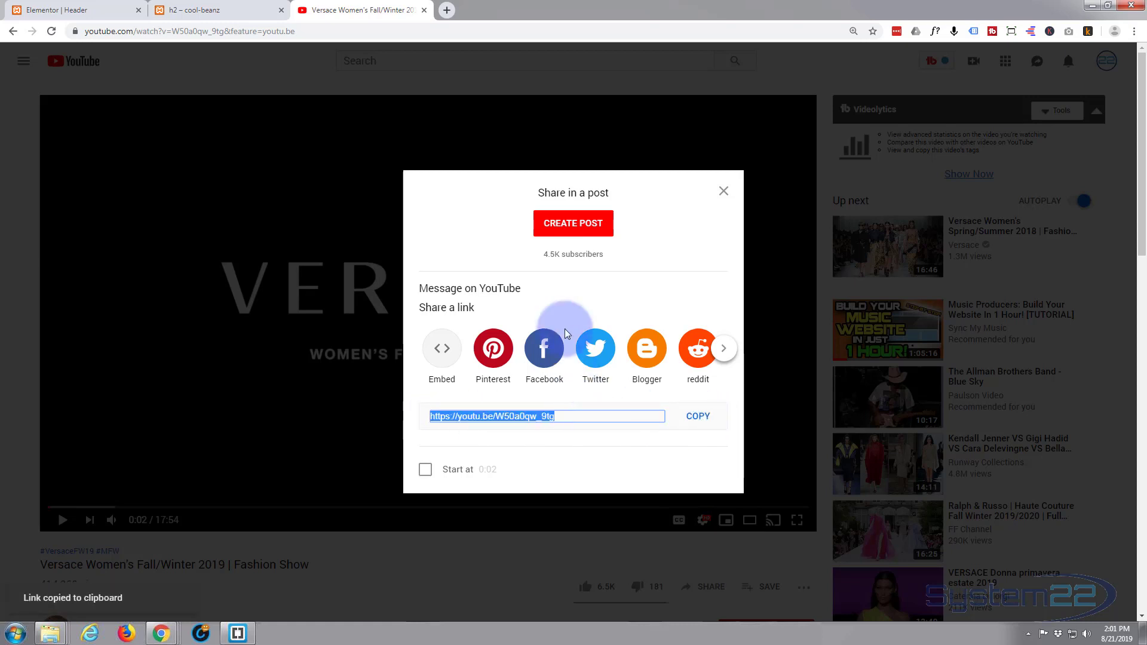
click(722, 191)
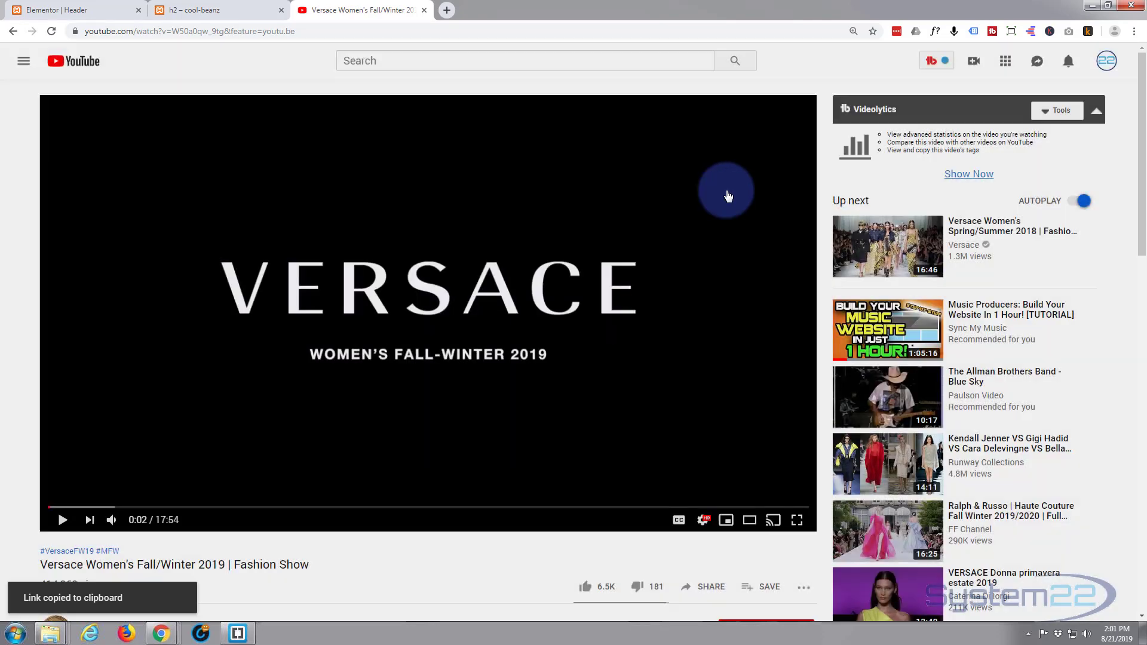
click(212, 9)
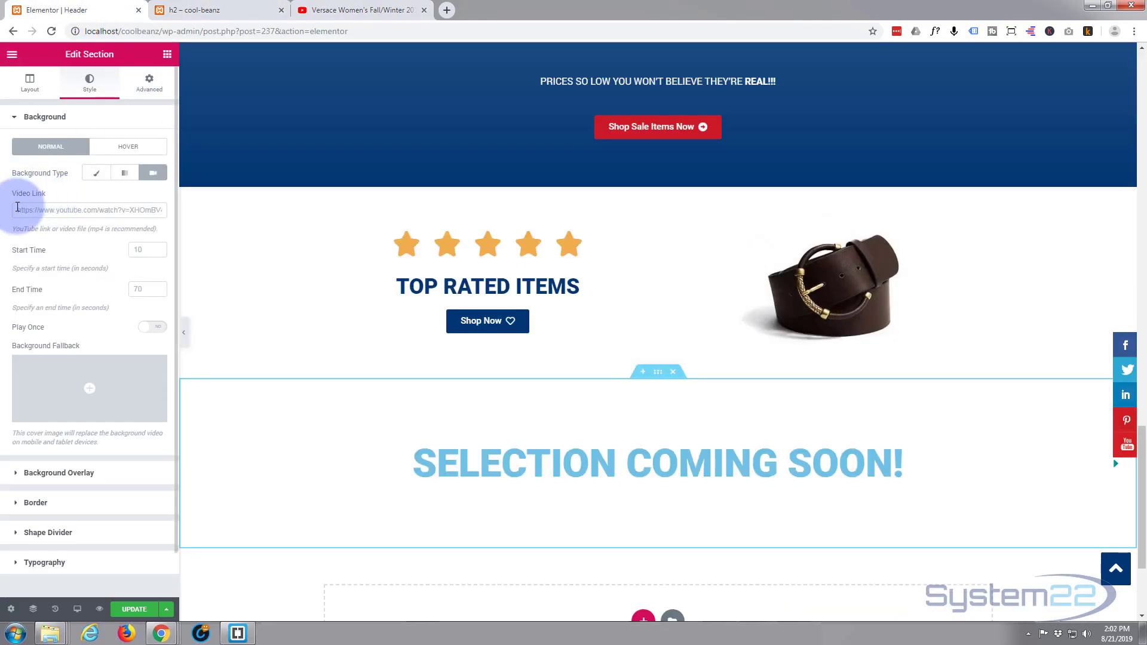
click(87, 210)
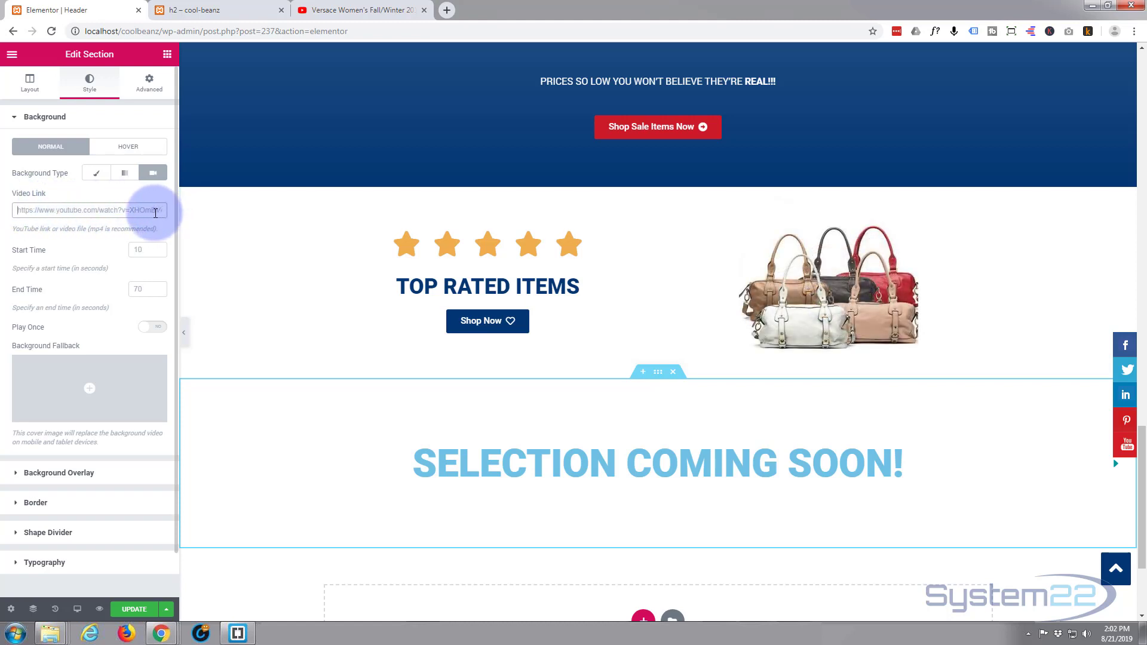
text(https://youtu.be/W50a0qw_9tg)
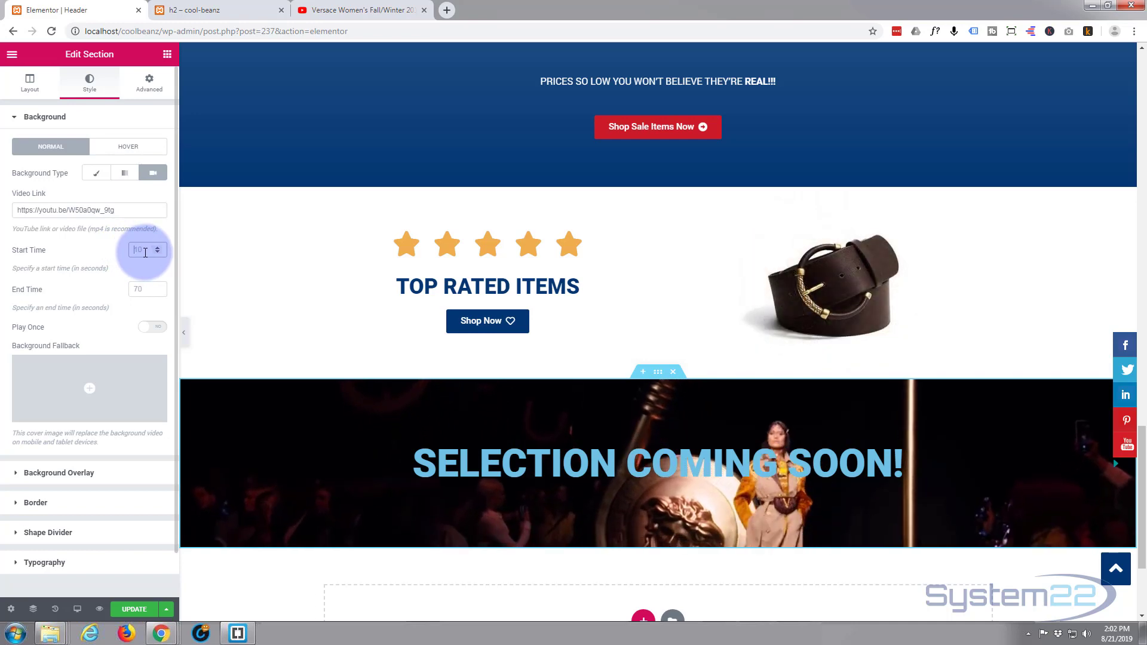
text(30)
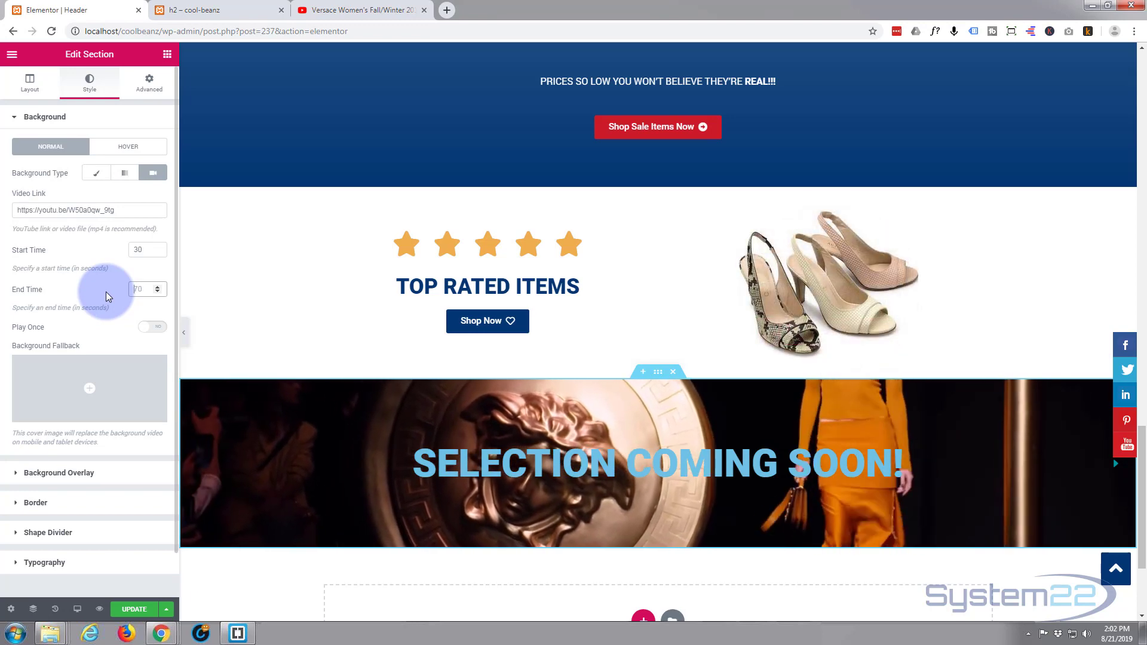
text(1)
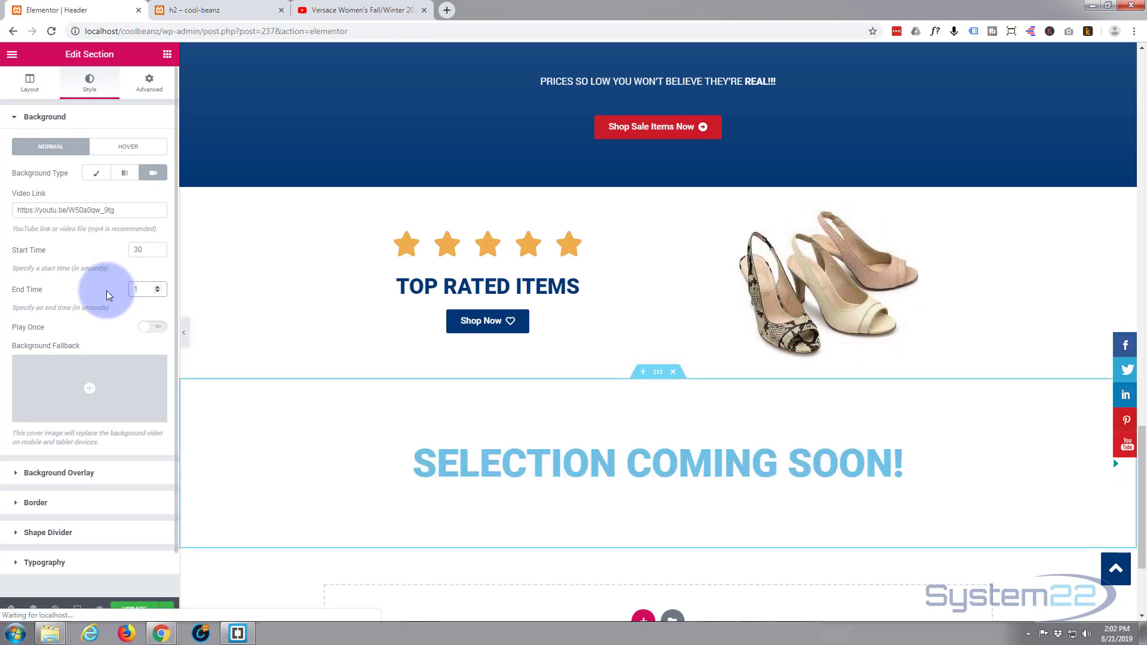
text(120)
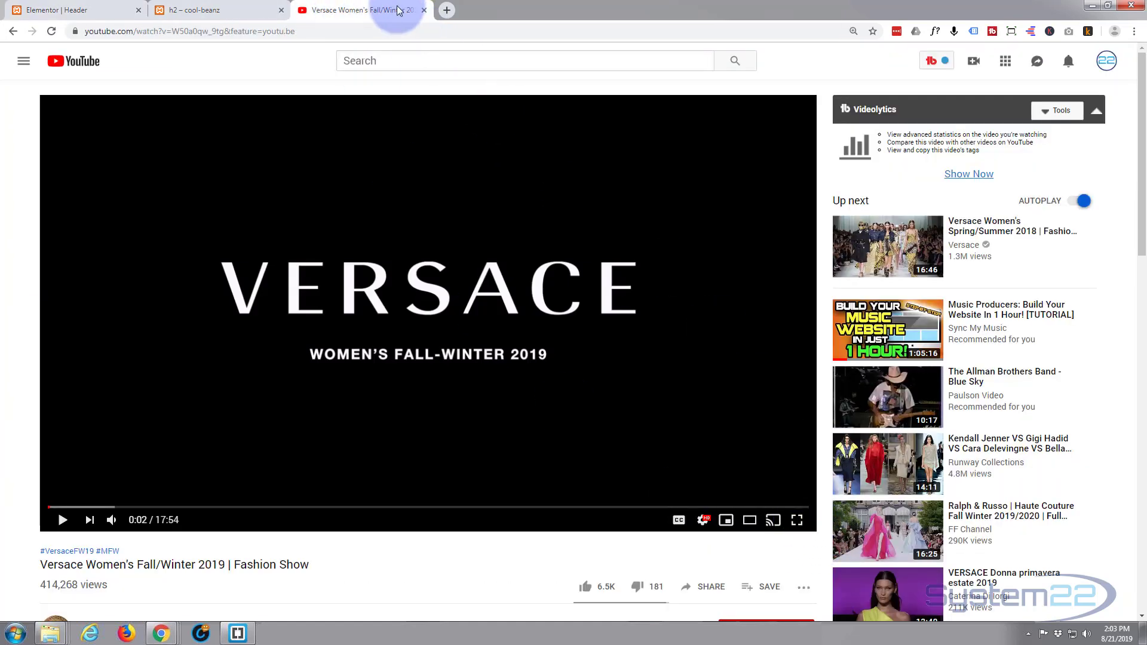
mouse_move(214, 11)
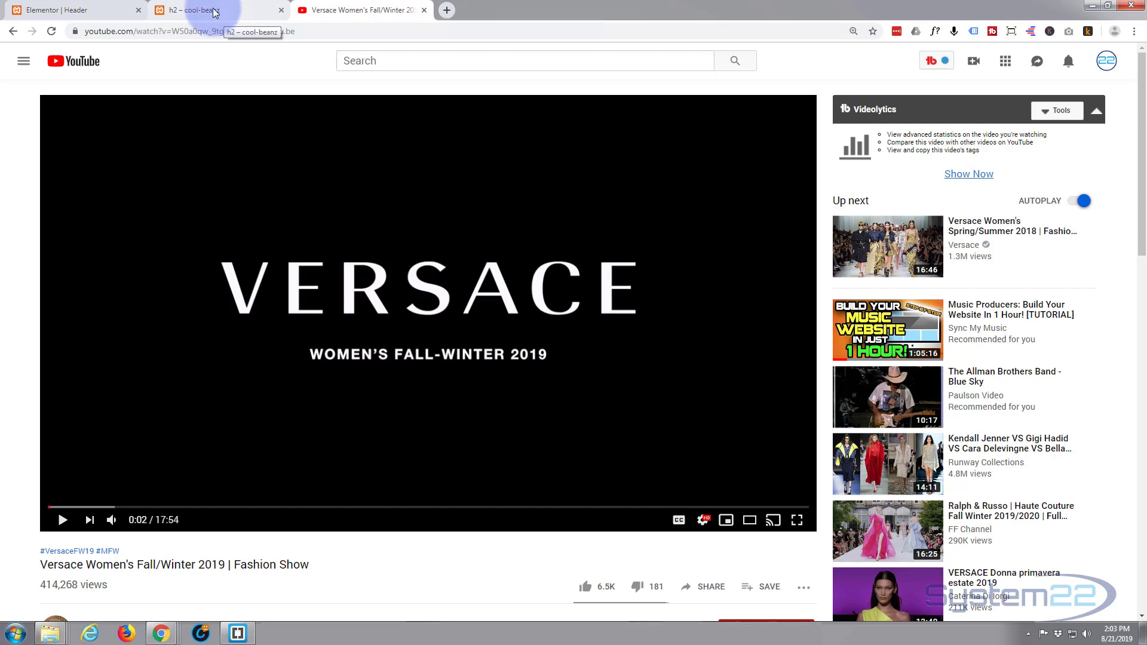
Step: Insert versace.jpg from the Media Library as the video's Background Fallback image
click(73, 9)
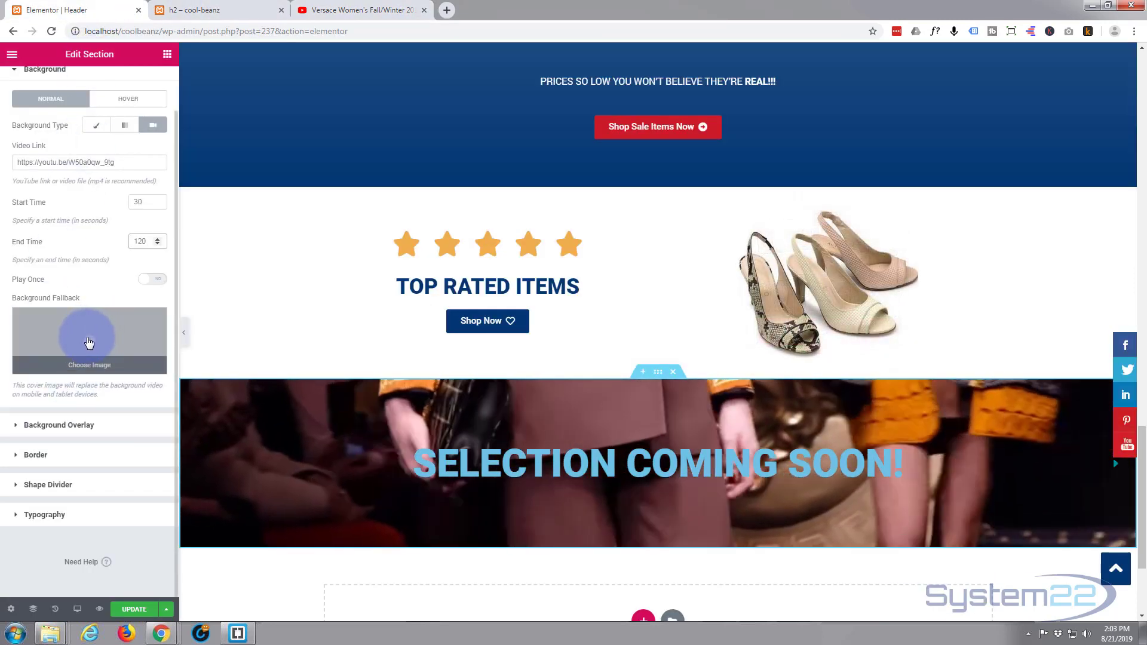
click(88, 338)
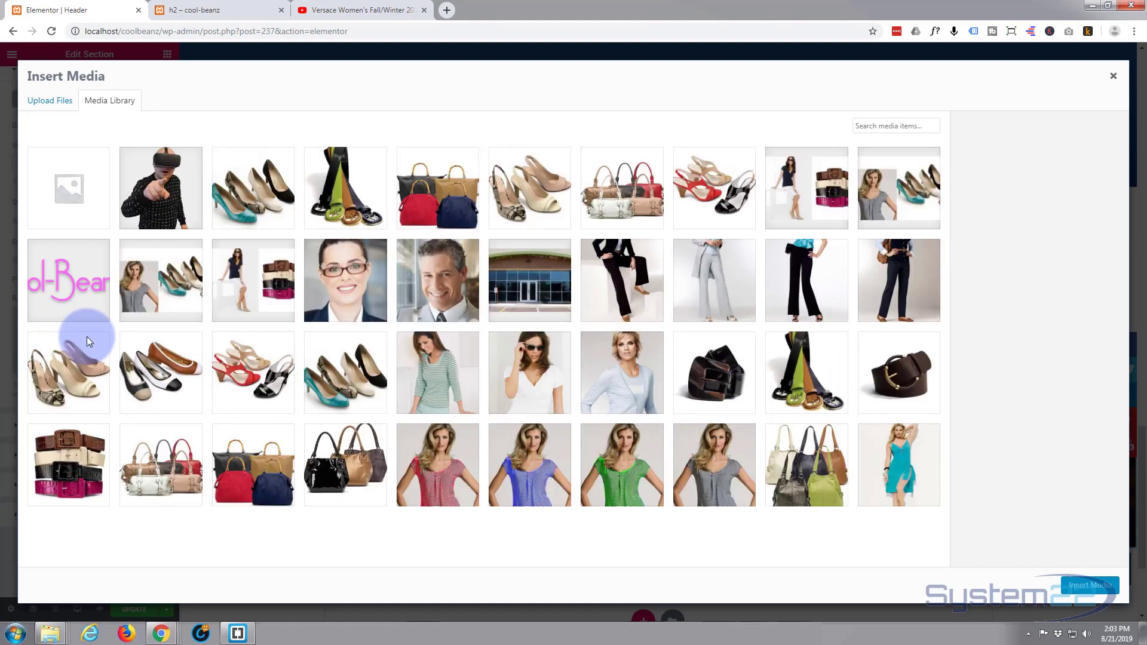
scroll(down, 3)
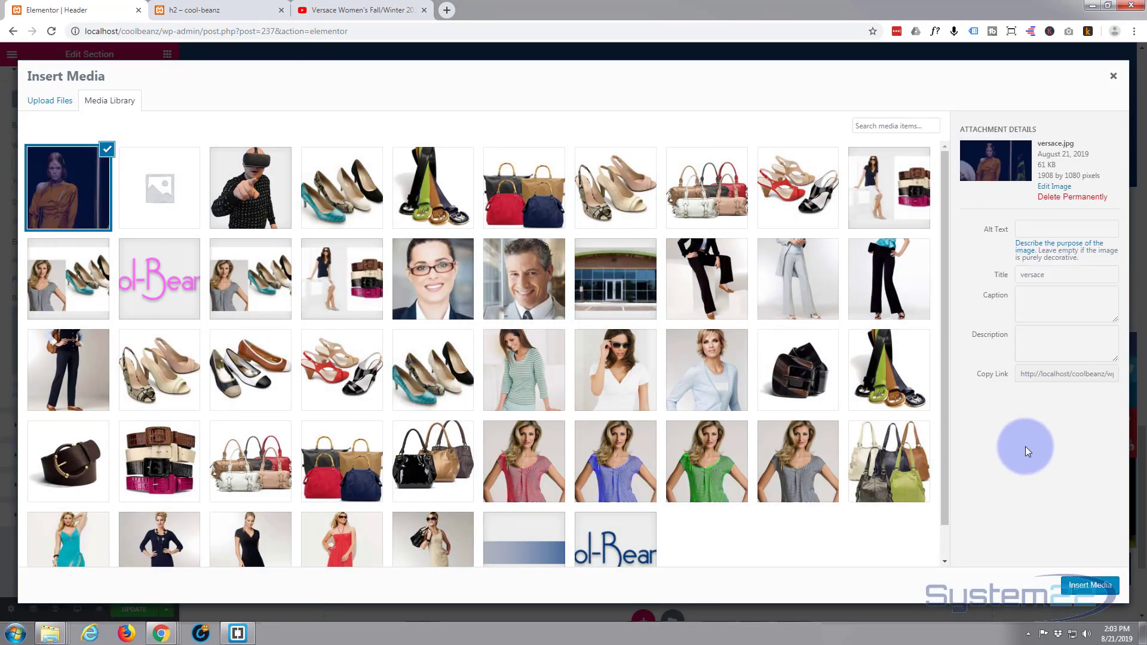
mouse_move(1089, 584)
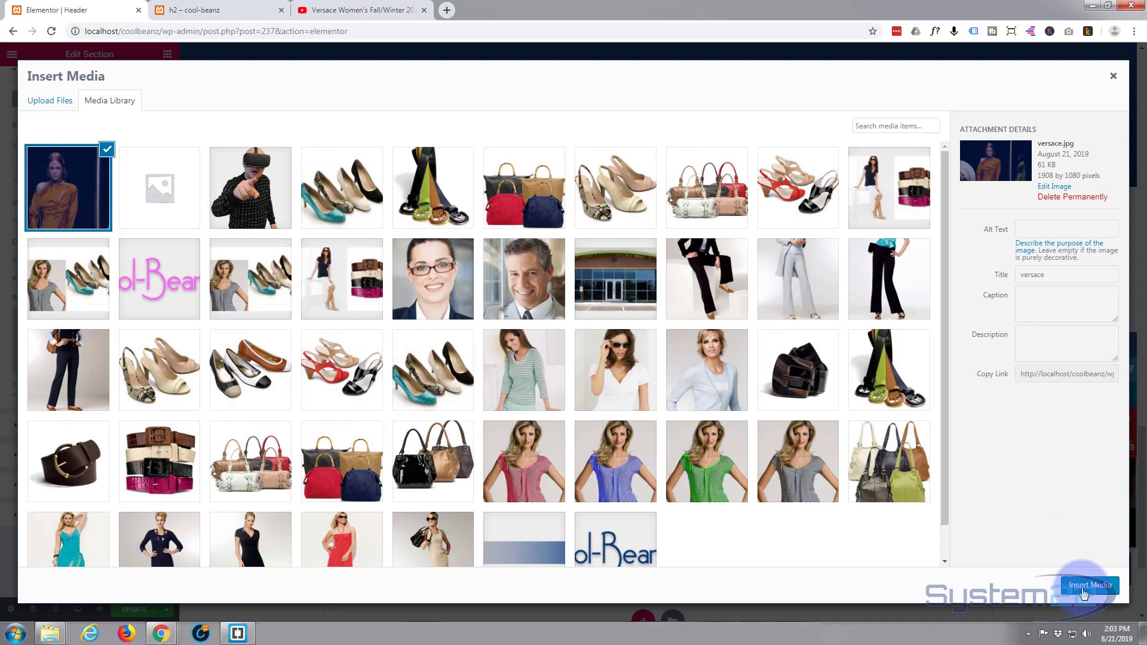
click(1089, 586)
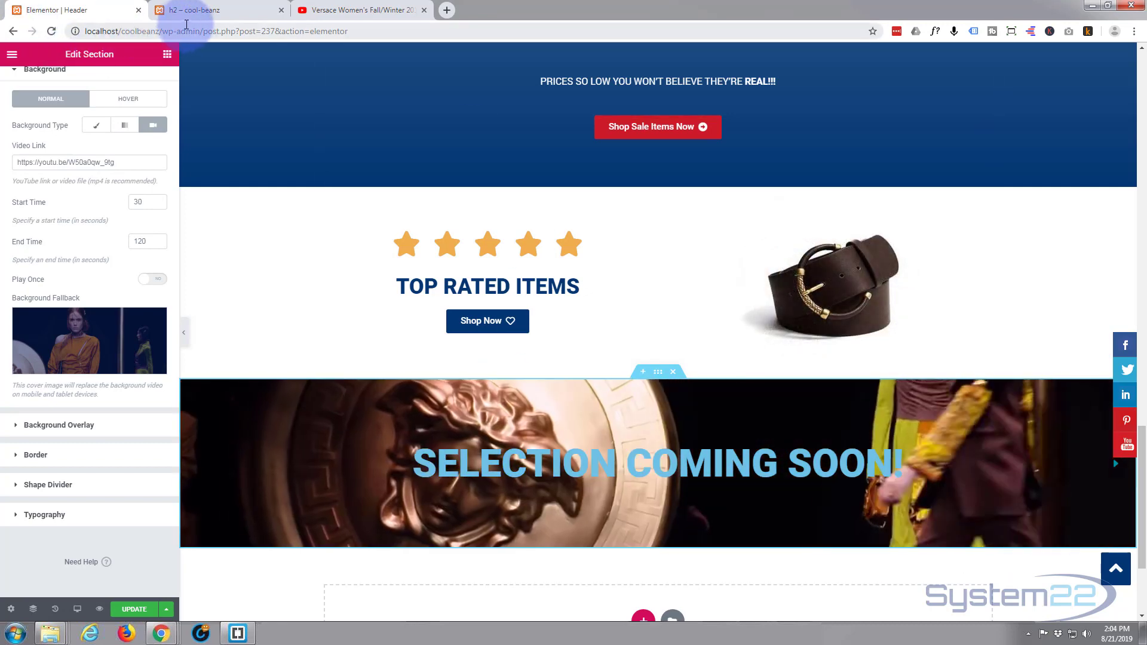
Step: Set the heading's text color to white with a slightly lowered alpha
click(215, 10)
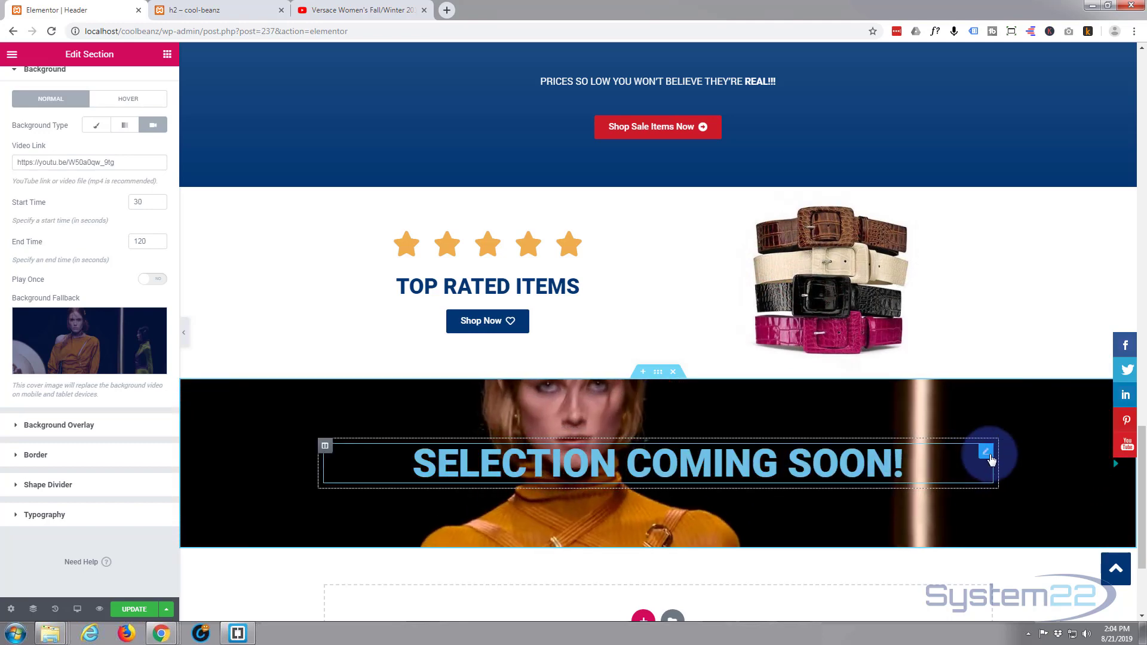
click(985, 452)
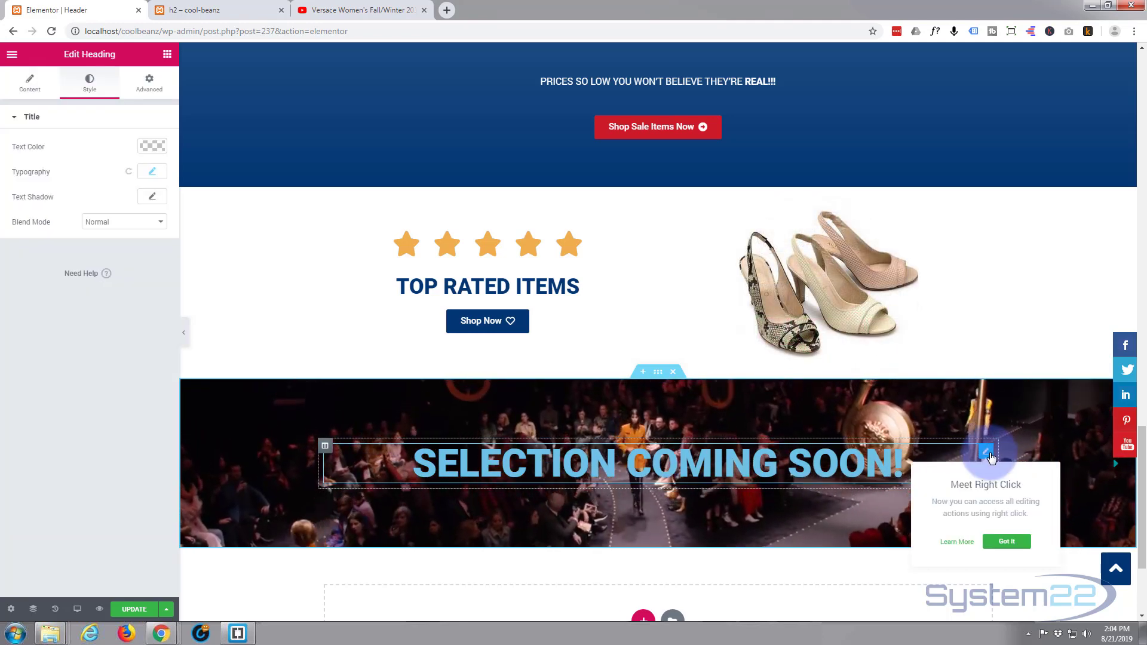
click(152, 146)
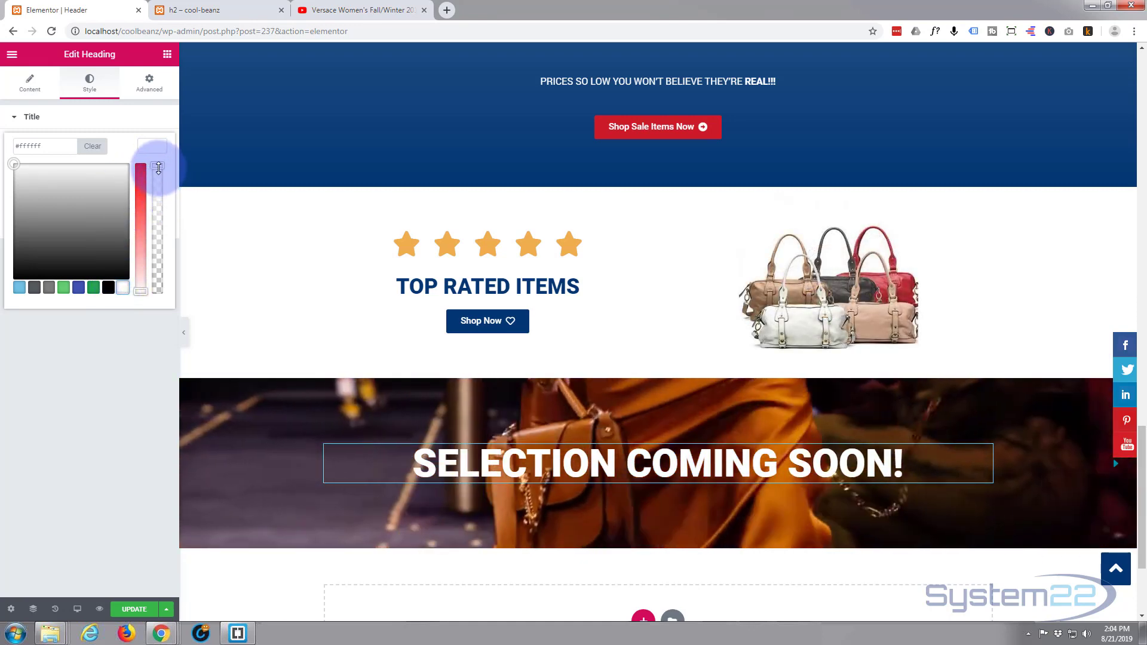
drag(158, 168, 157, 178)
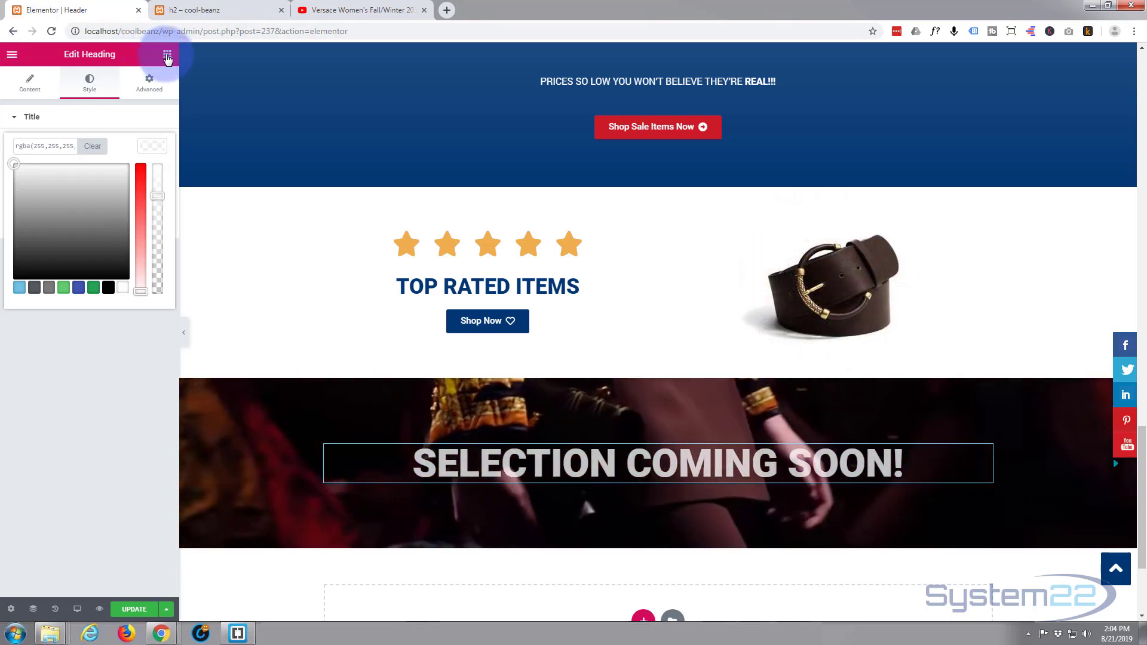
click(168, 54)
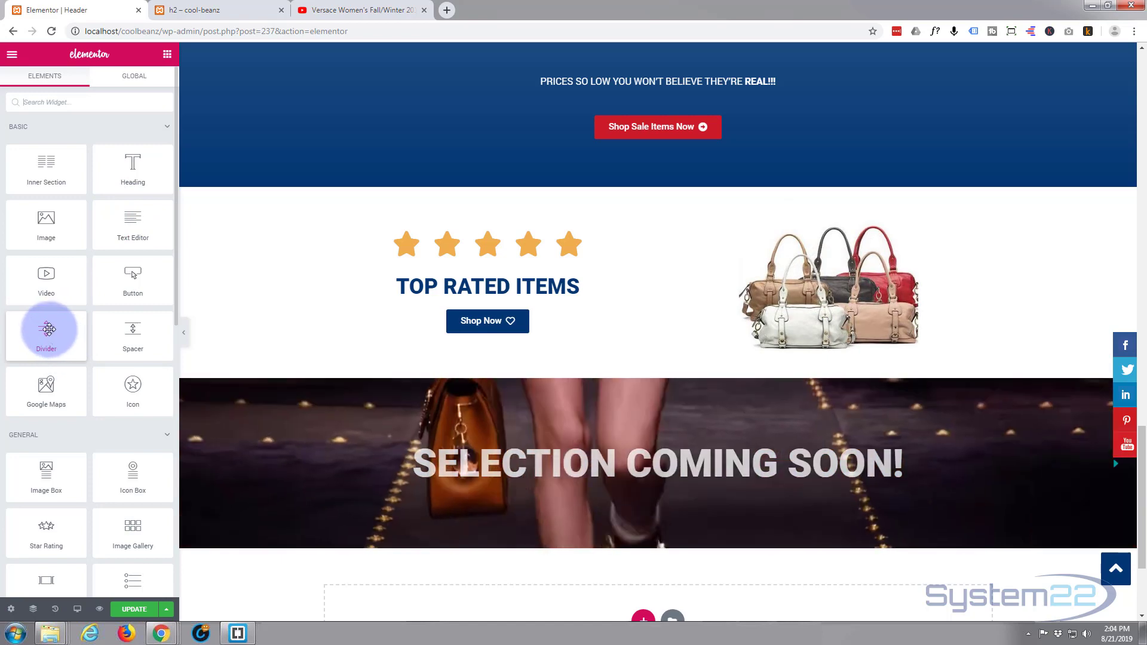
Step: Place a Divider widget above the heading and colour its line white
drag(46, 334, 665, 446)
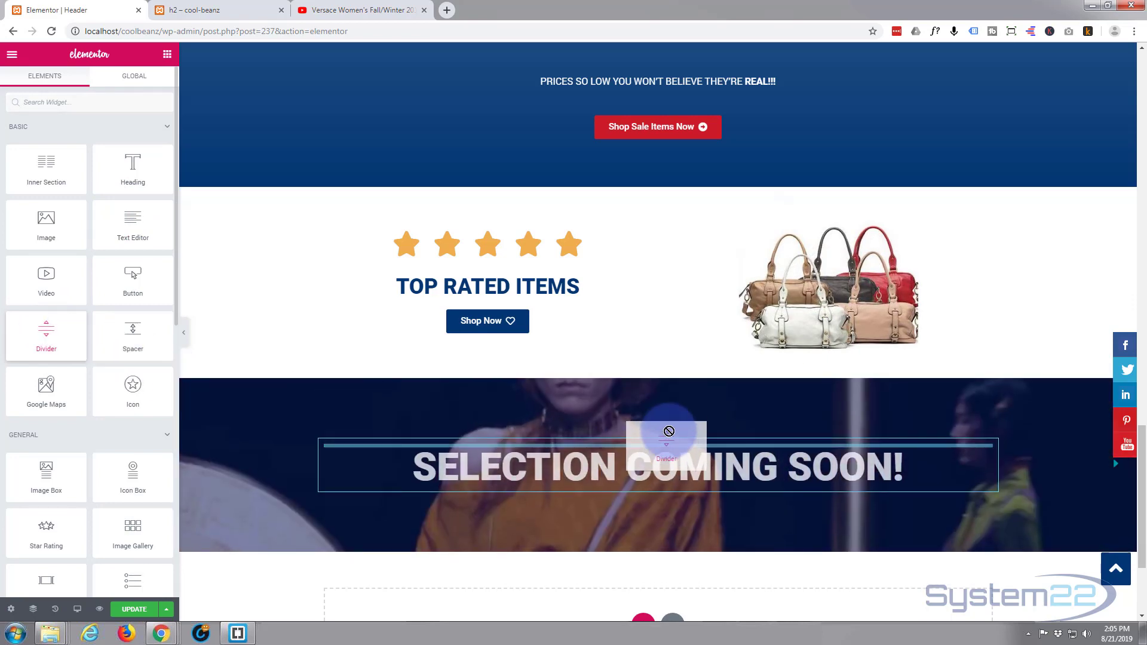
click(665, 446)
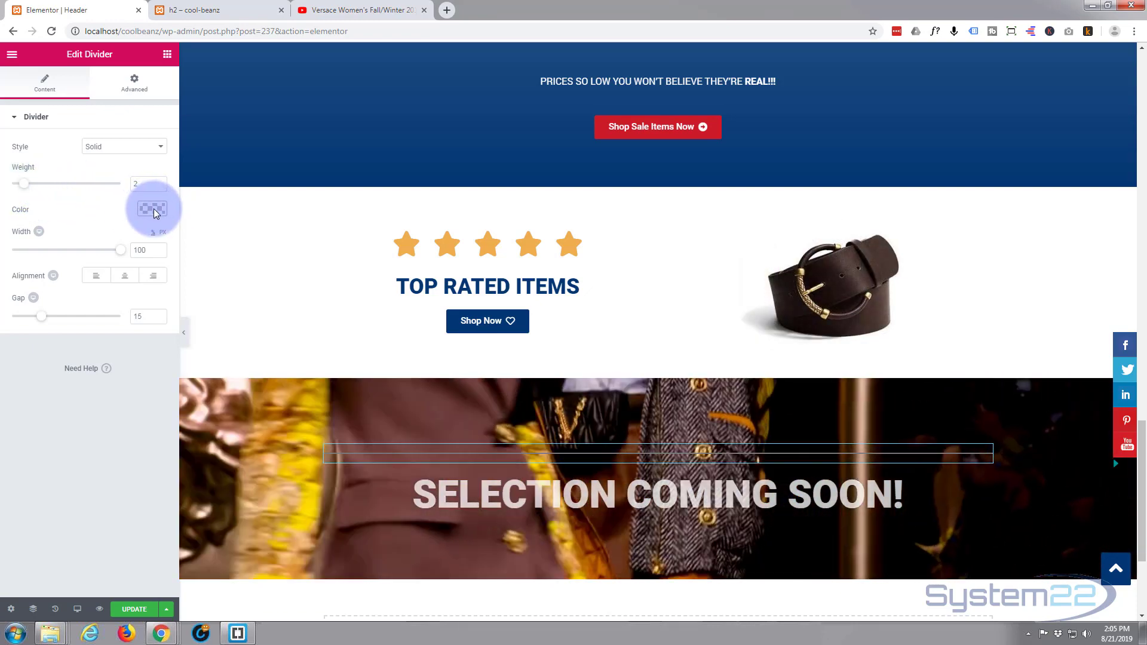
click(152, 208)
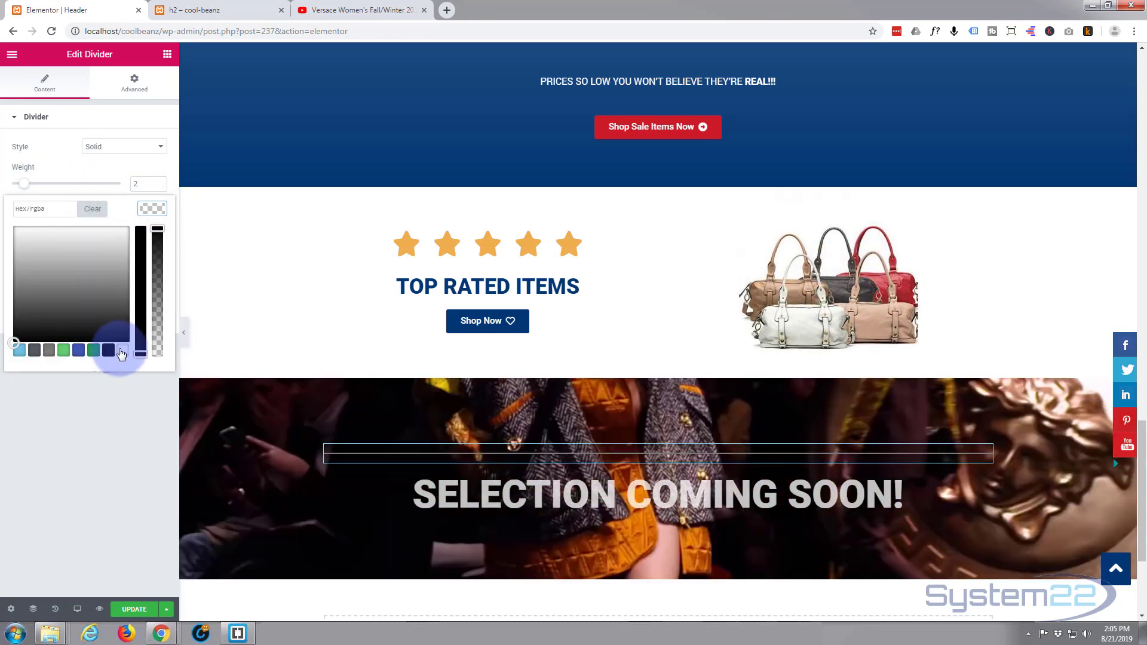
click(121, 350)
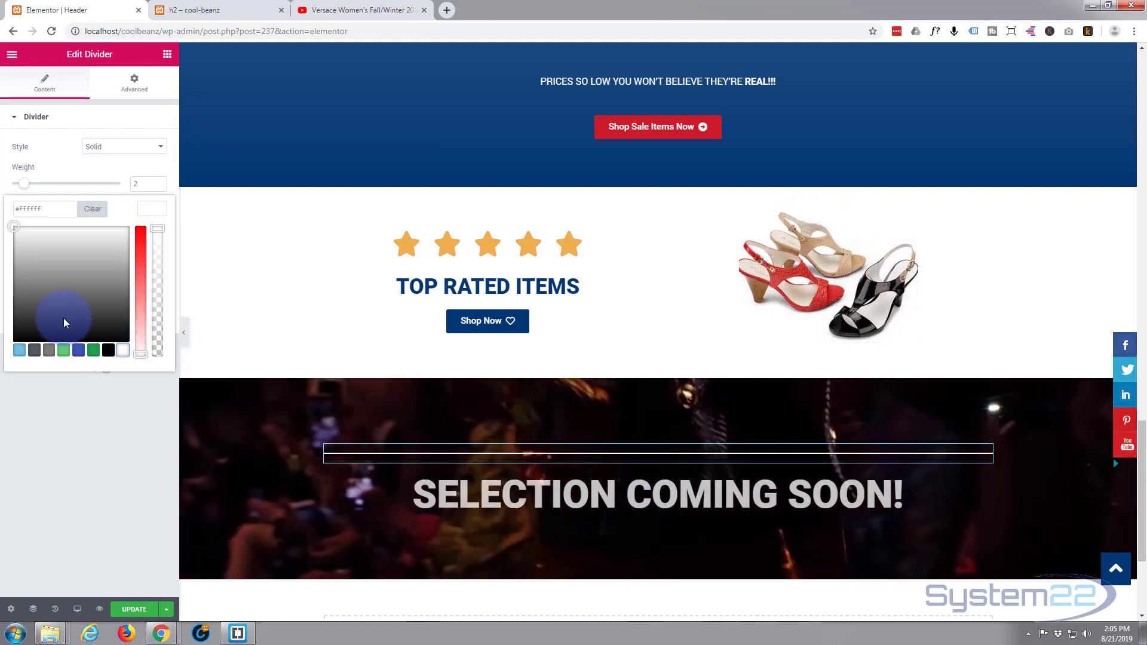
click(151, 208)
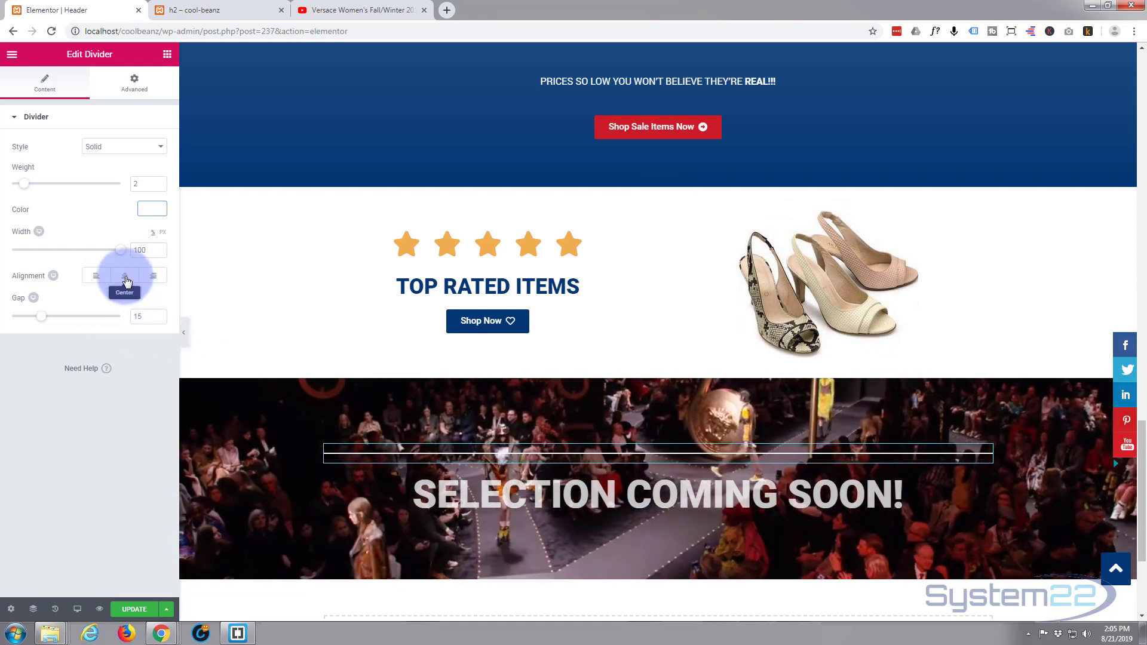
Step: Narrow the divider to 75% width, centre it, and raise its weight to 3
click(96, 276)
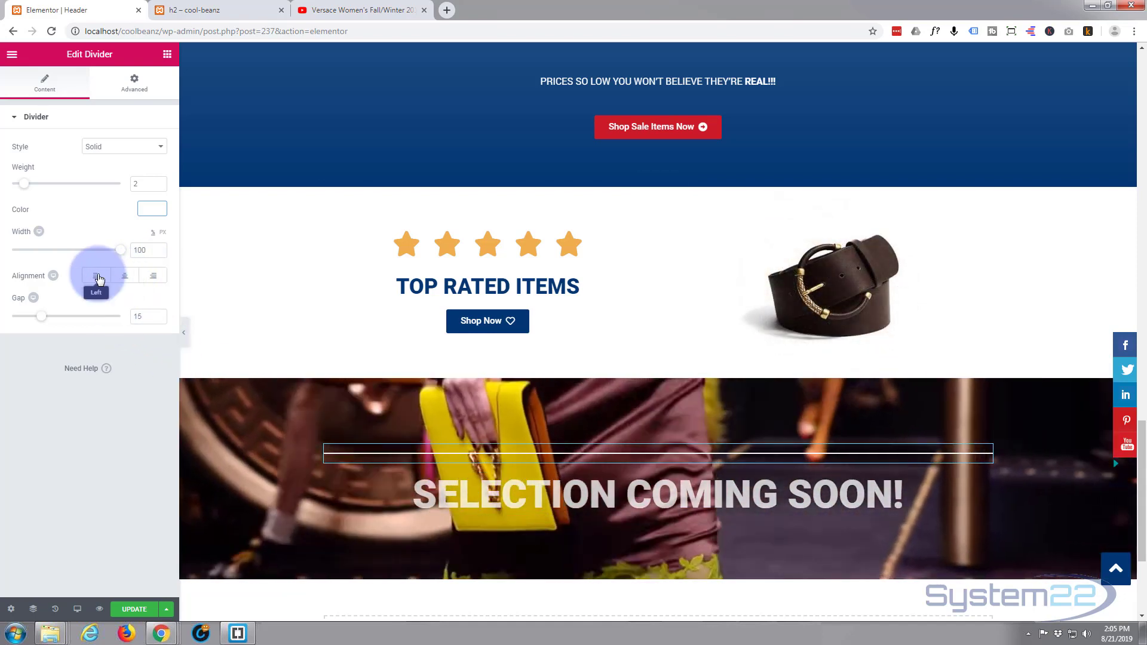
drag(120, 250, 103, 250)
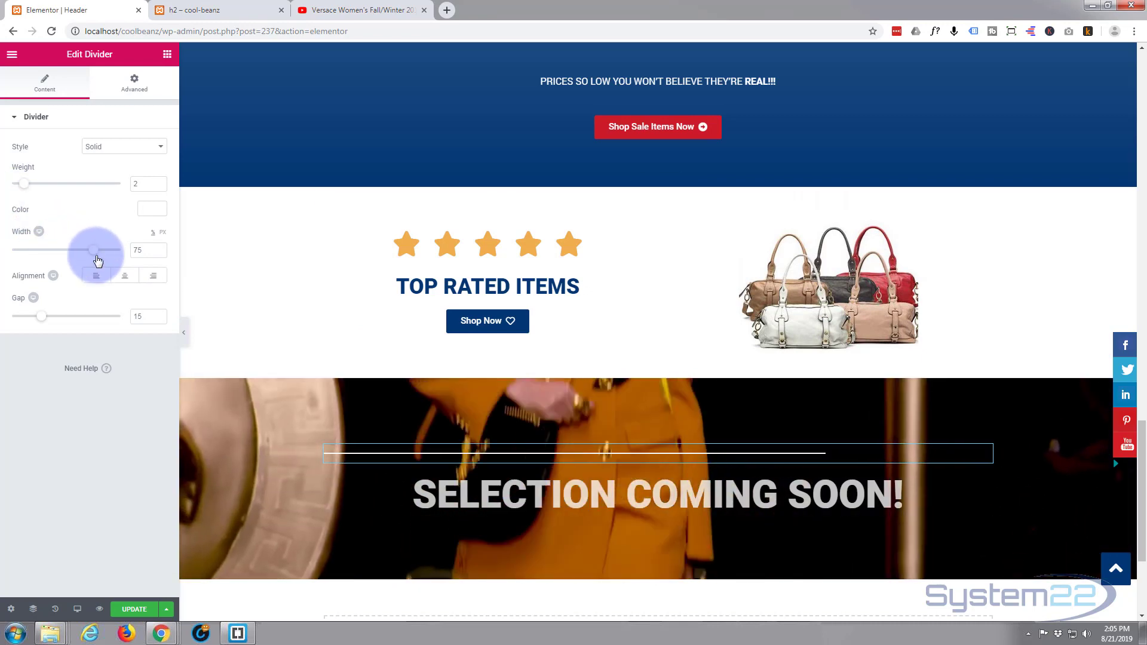
click(124, 274)
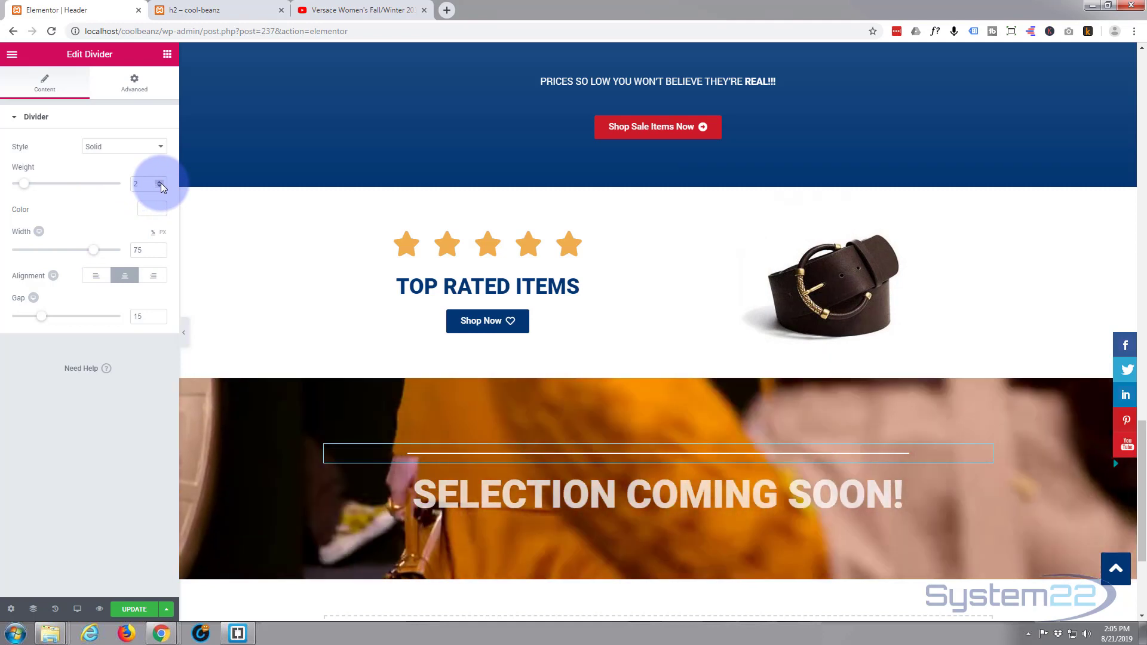
click(162, 184)
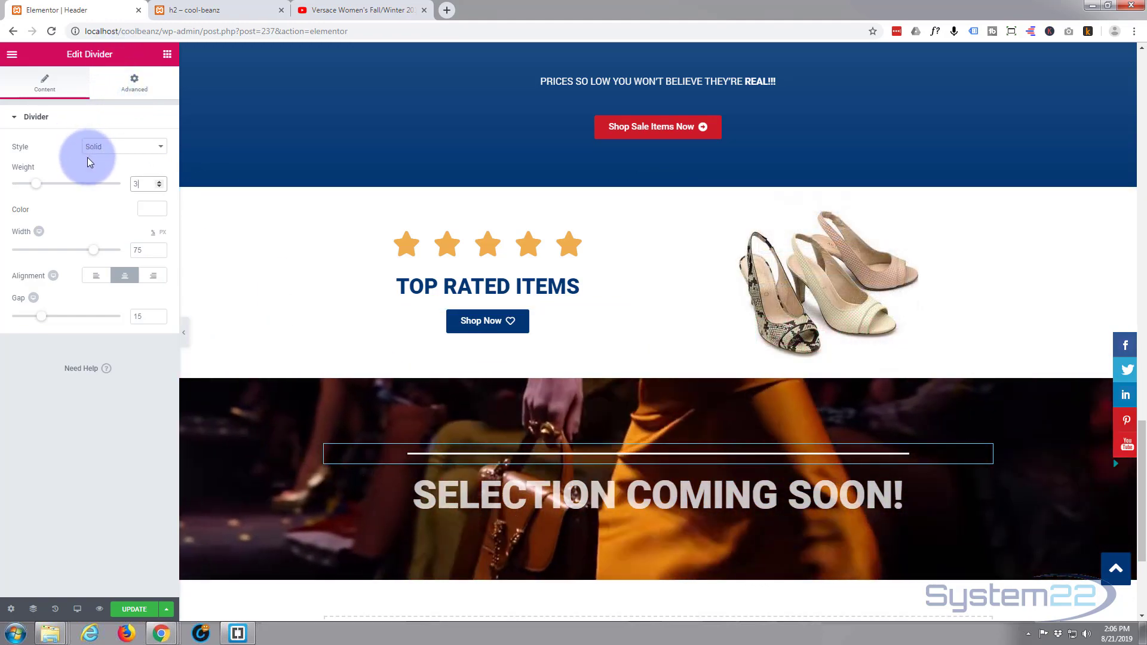
Step: In Advanced, unlink the margins and step the bottom margin down to -20
click(134, 83)
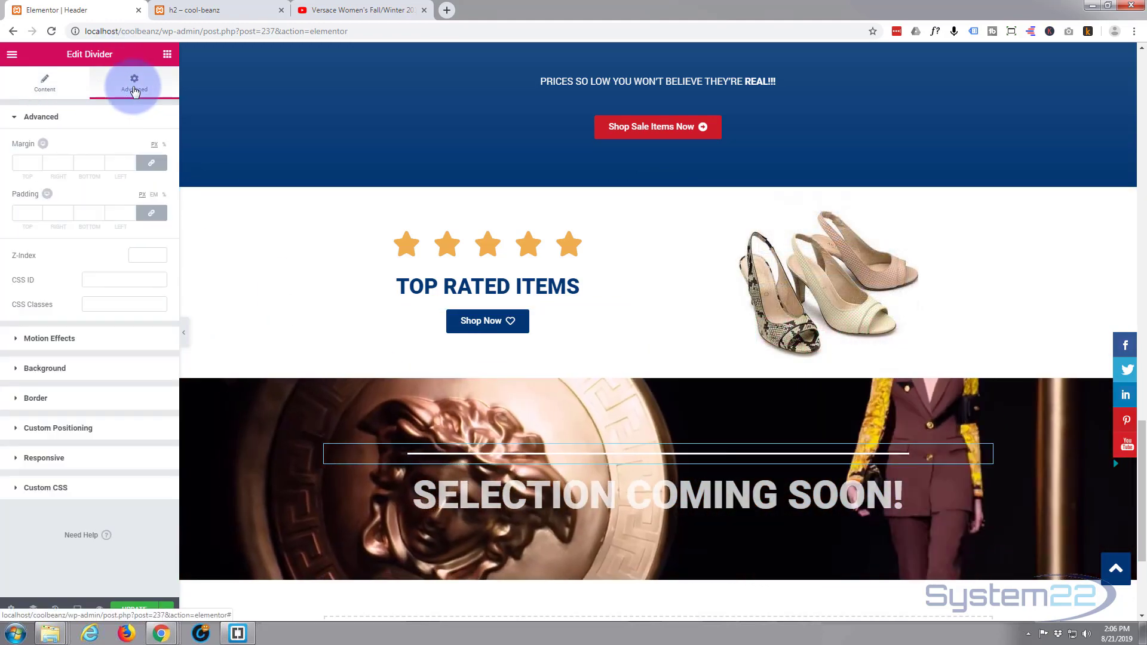
mouse_move(151, 163)
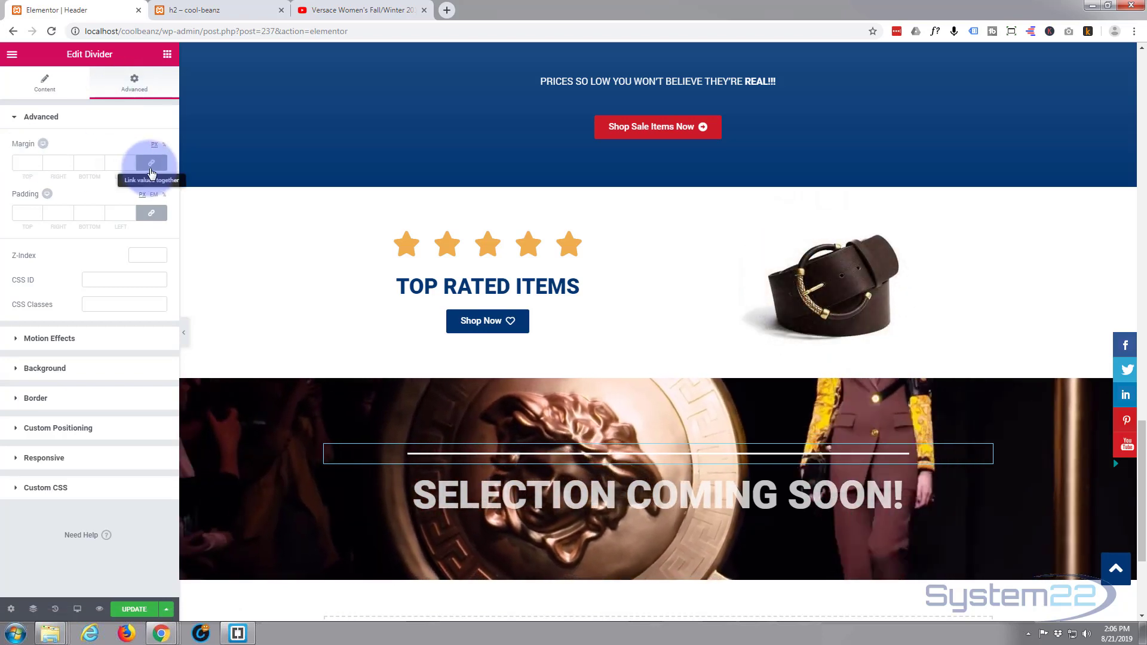
click(150, 162)
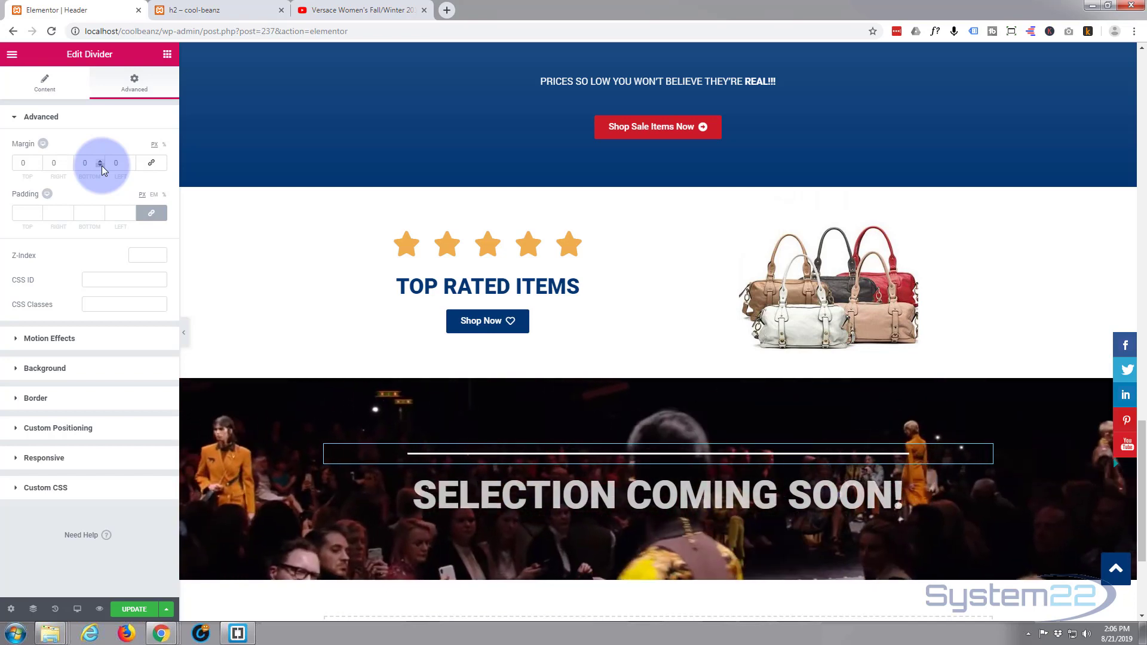
click(100, 166)
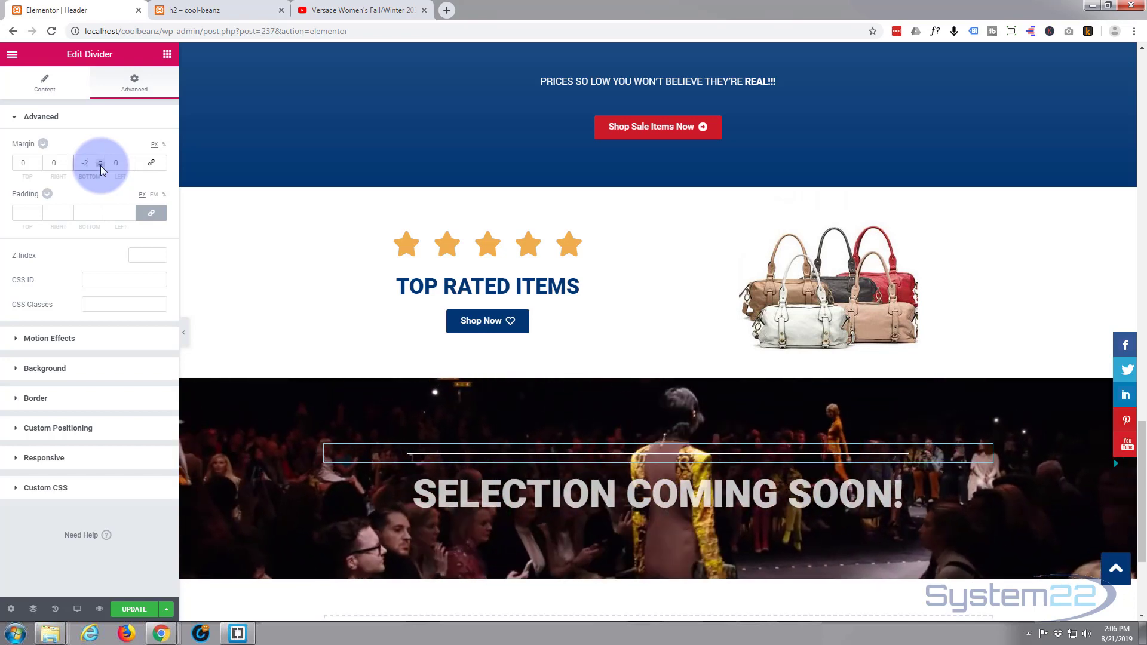
click(100, 165)
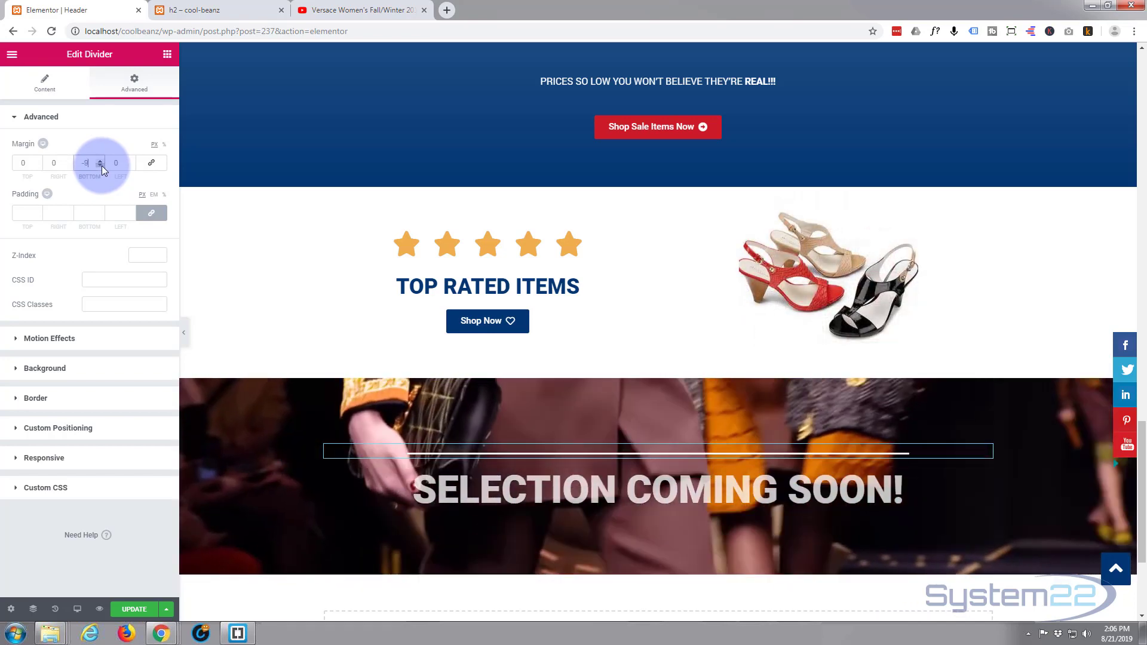
click(100, 165)
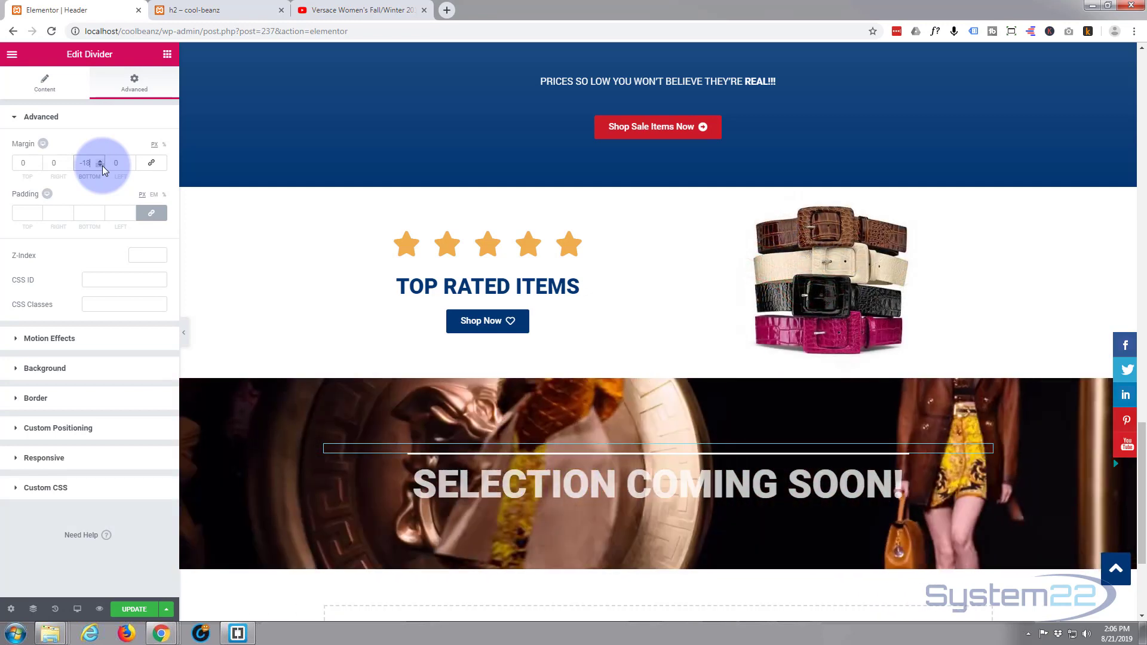
click(100, 164)
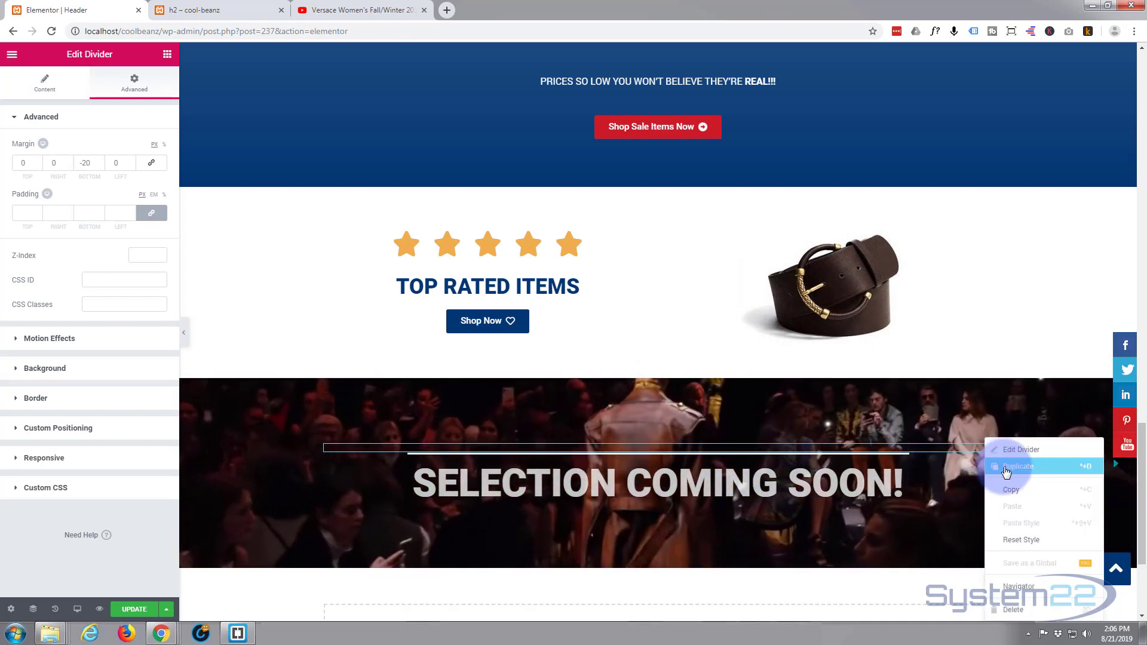
Step: Duplicate the divider below the heading and give the copy a -20 top margin
click(45, 84)
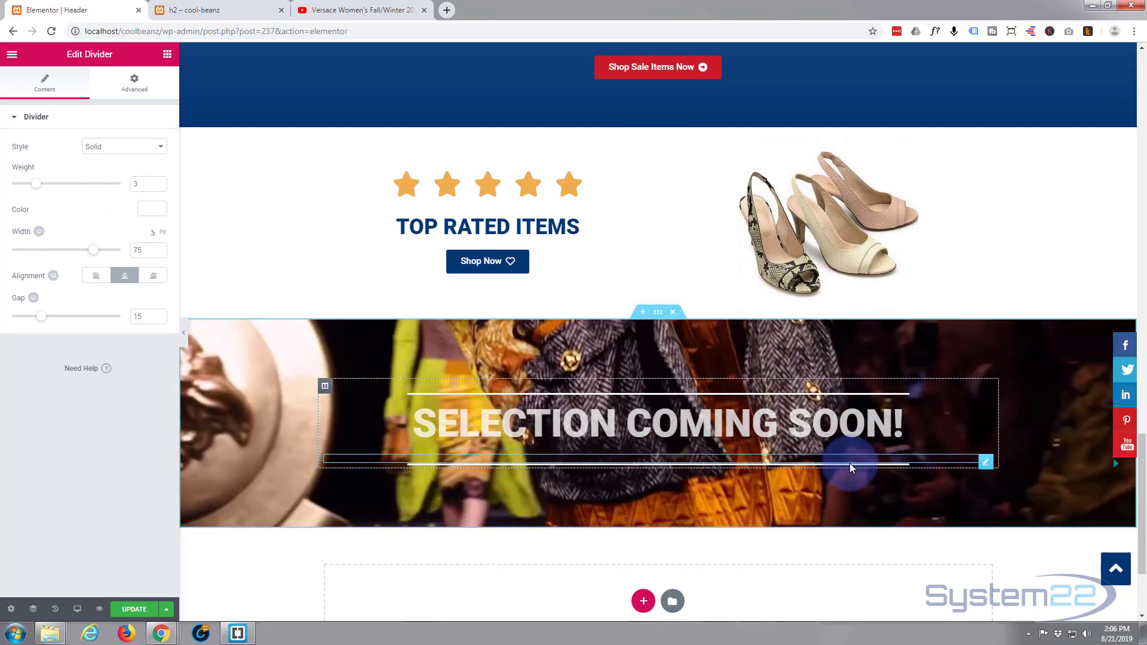
click(134, 80)
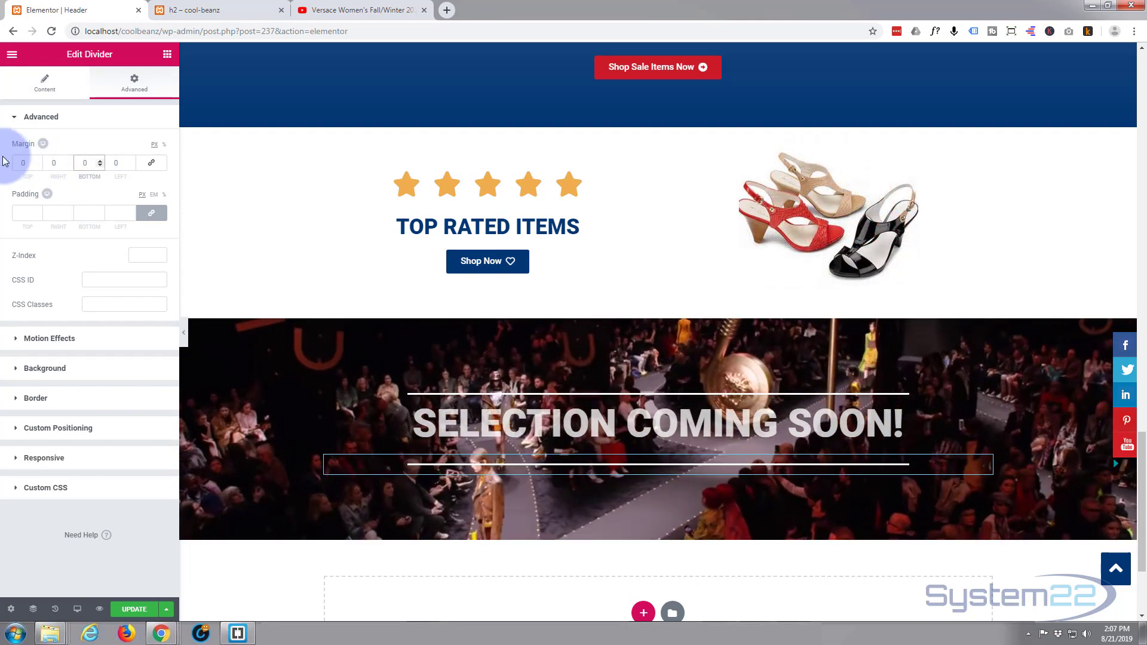
click(23, 162)
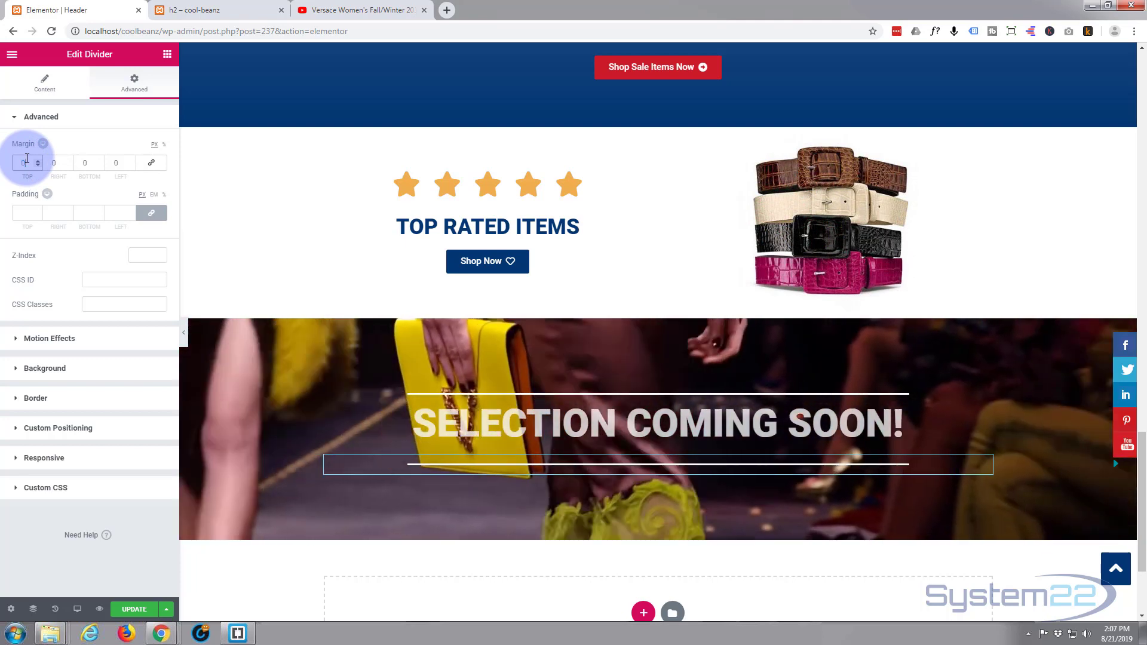
text(-20)
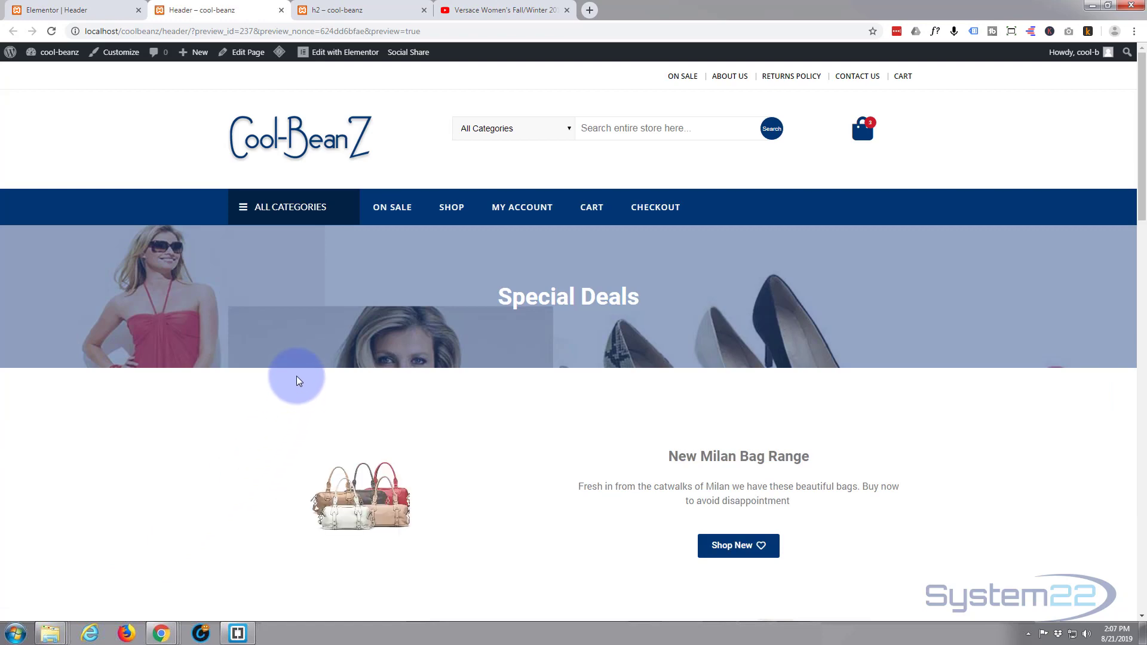
Step: Scroll the live preview to the video section, then return to the editor
scroll(down, 3)
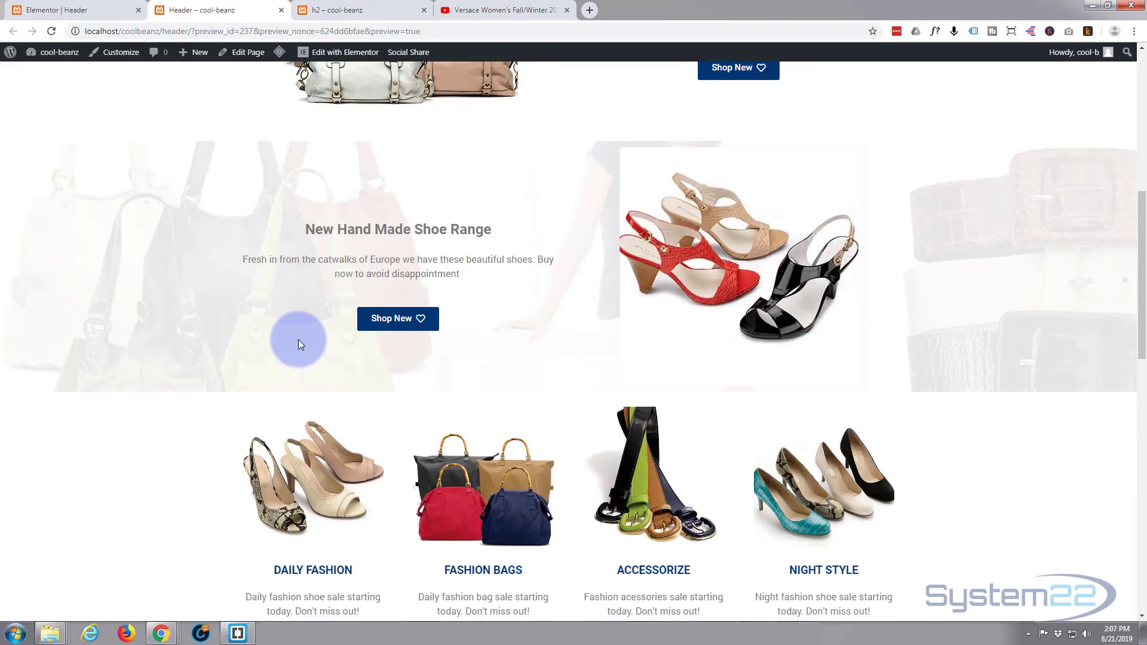
scroll(down, 3)
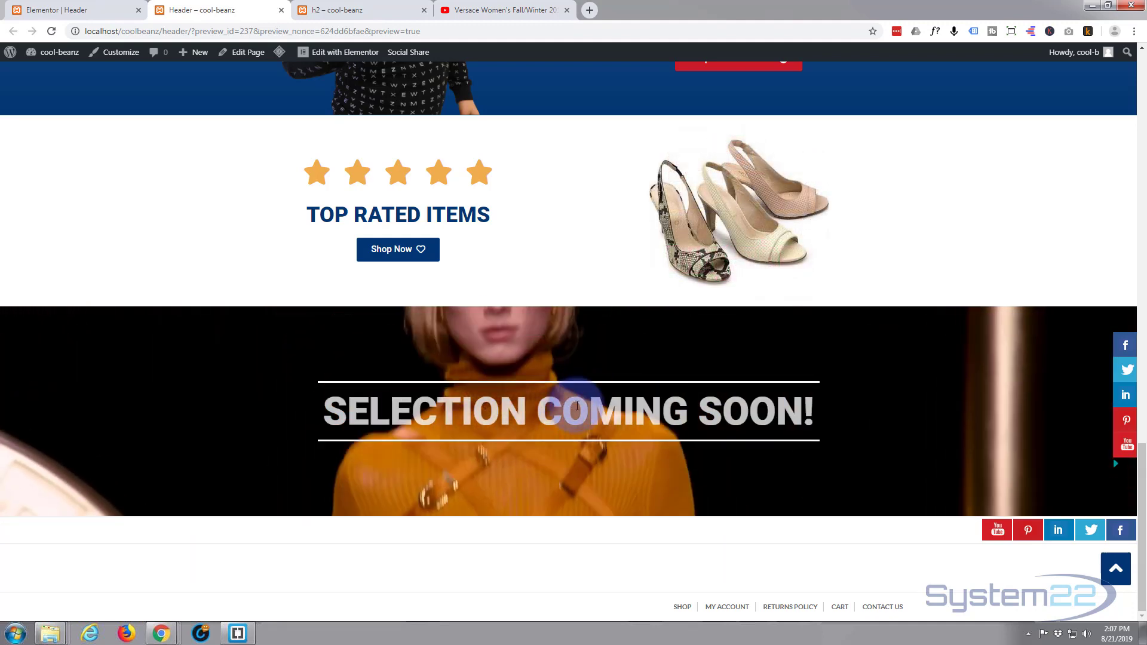
click(73, 9)
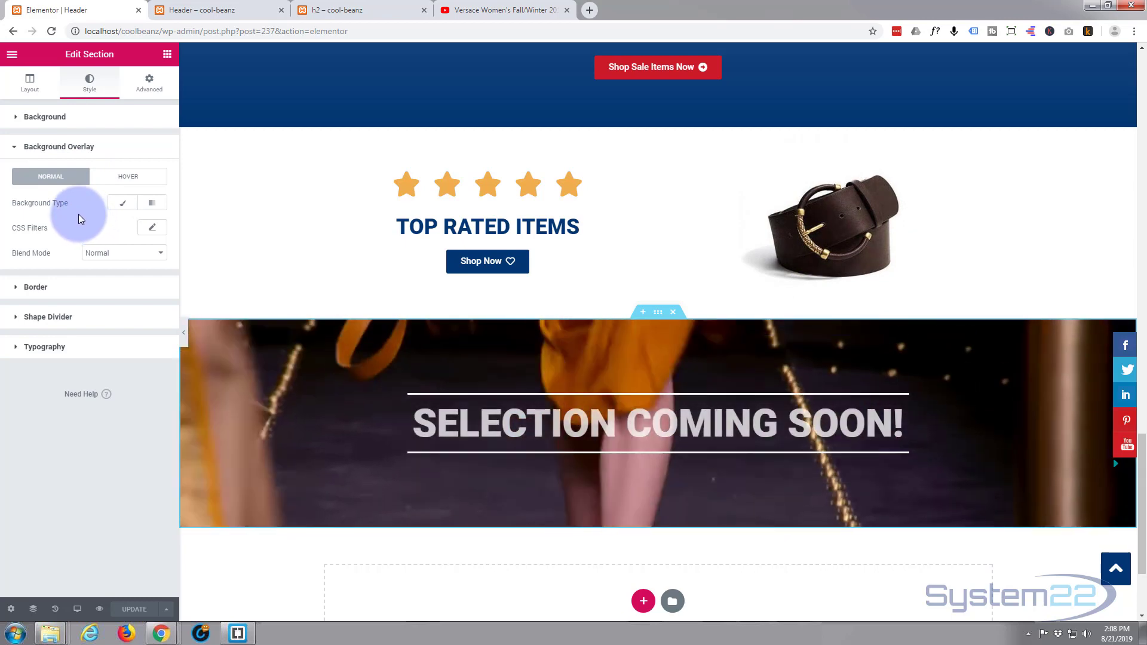
Step: Choose the Classic background overlay type and bring up its colour picker
click(152, 203)
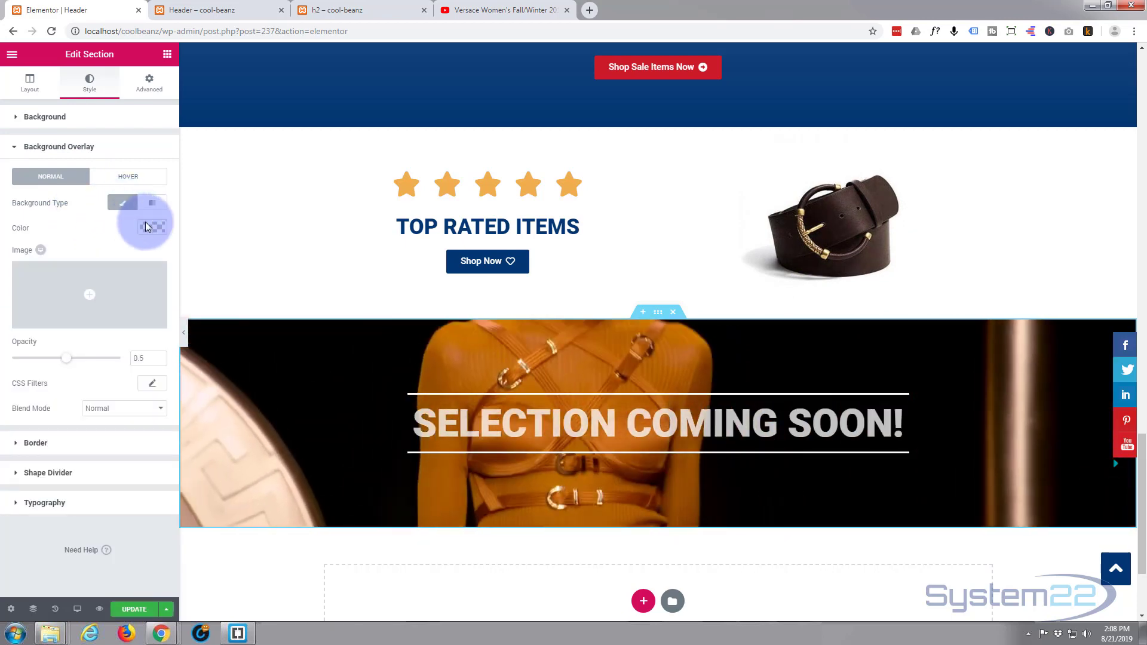
click(151, 226)
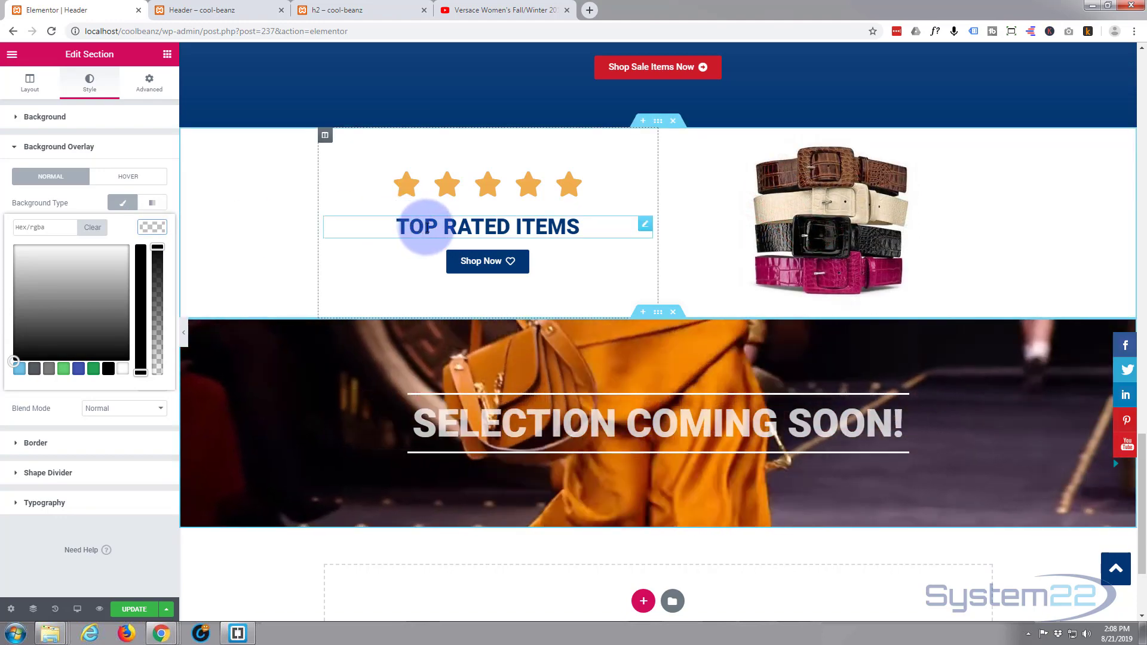
right_click(488, 227)
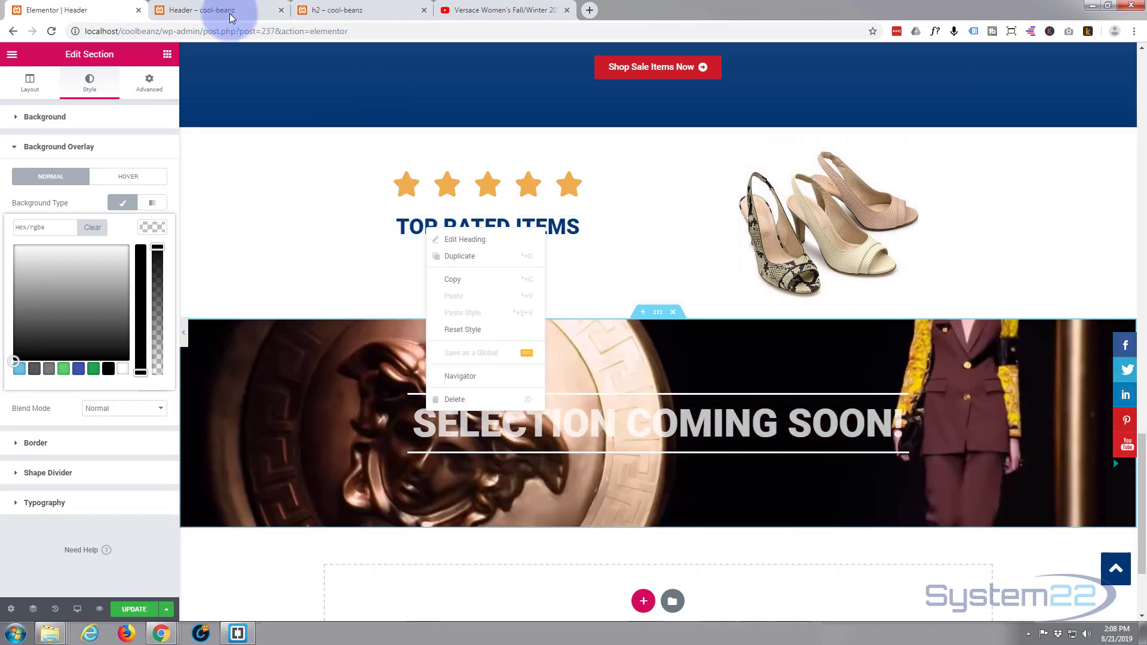
click(212, 10)
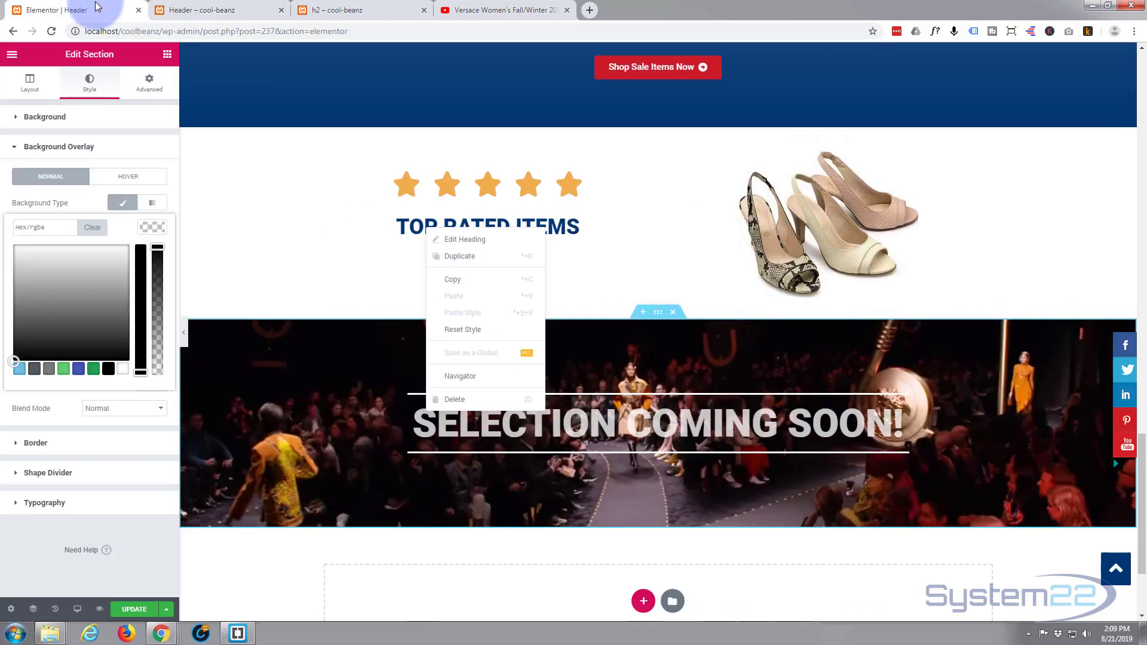
Step: Lower the #033772 overlay's alpha for transparency and save the page with UPDATE
click(41, 227)
text(#033772)
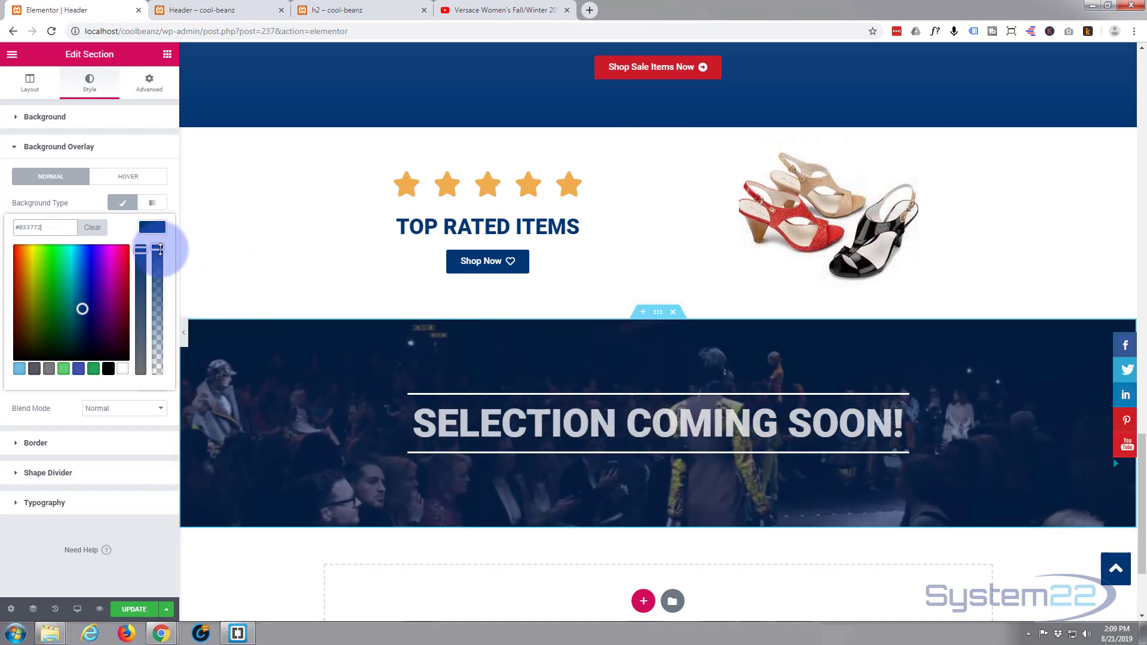
drag(158, 248, 157, 276)
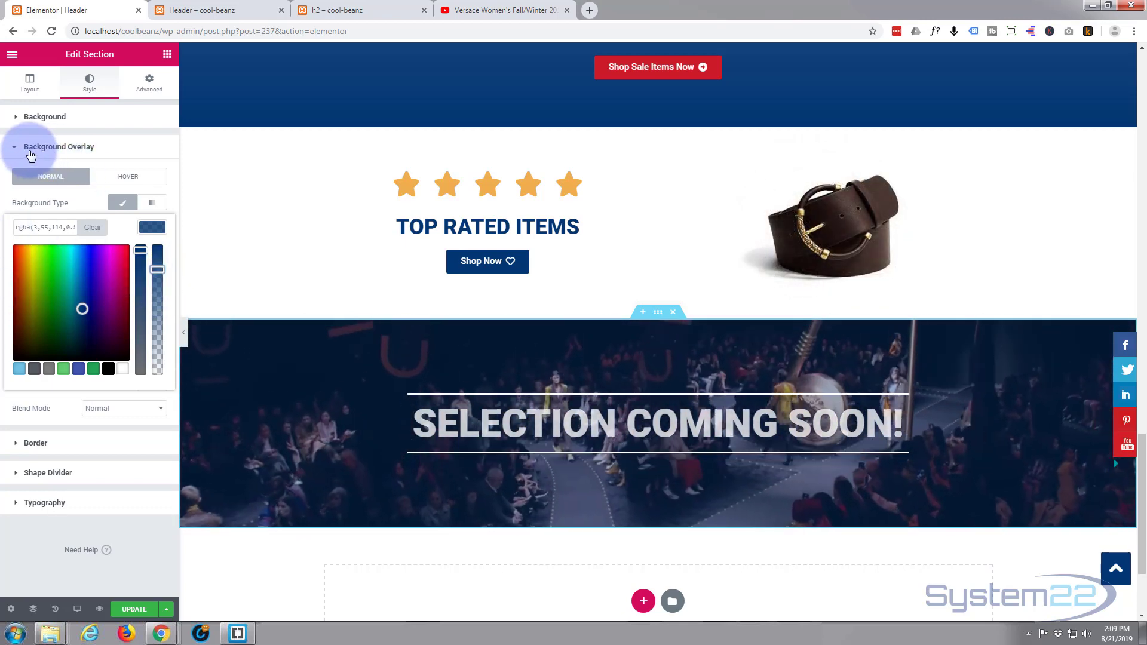
click(58, 145)
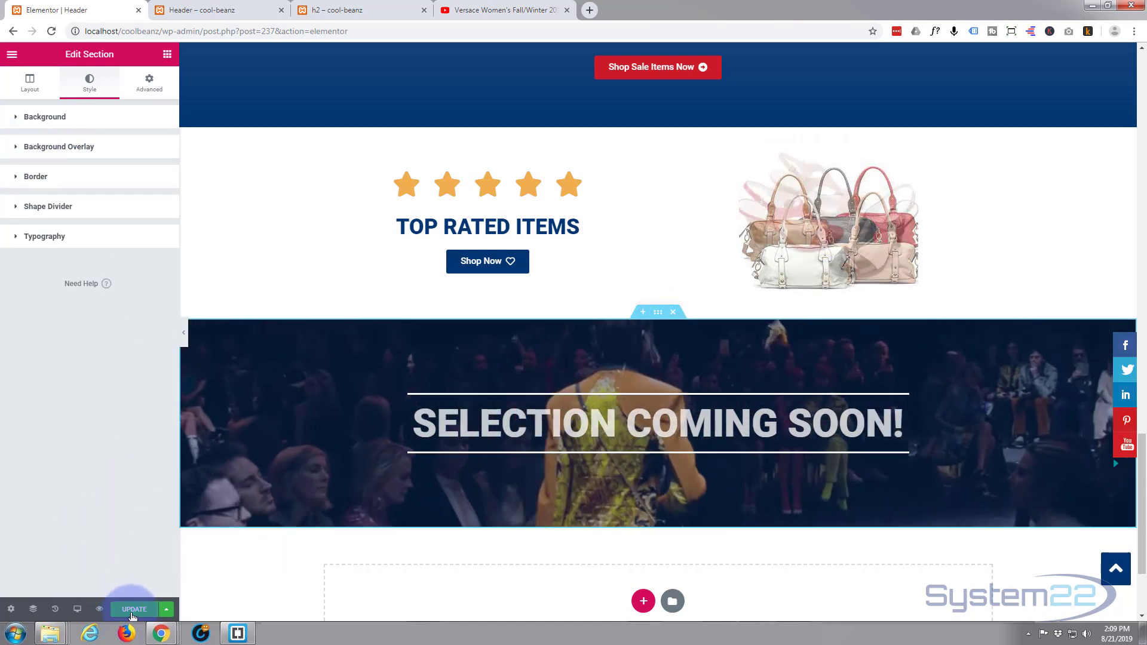
click(132, 608)
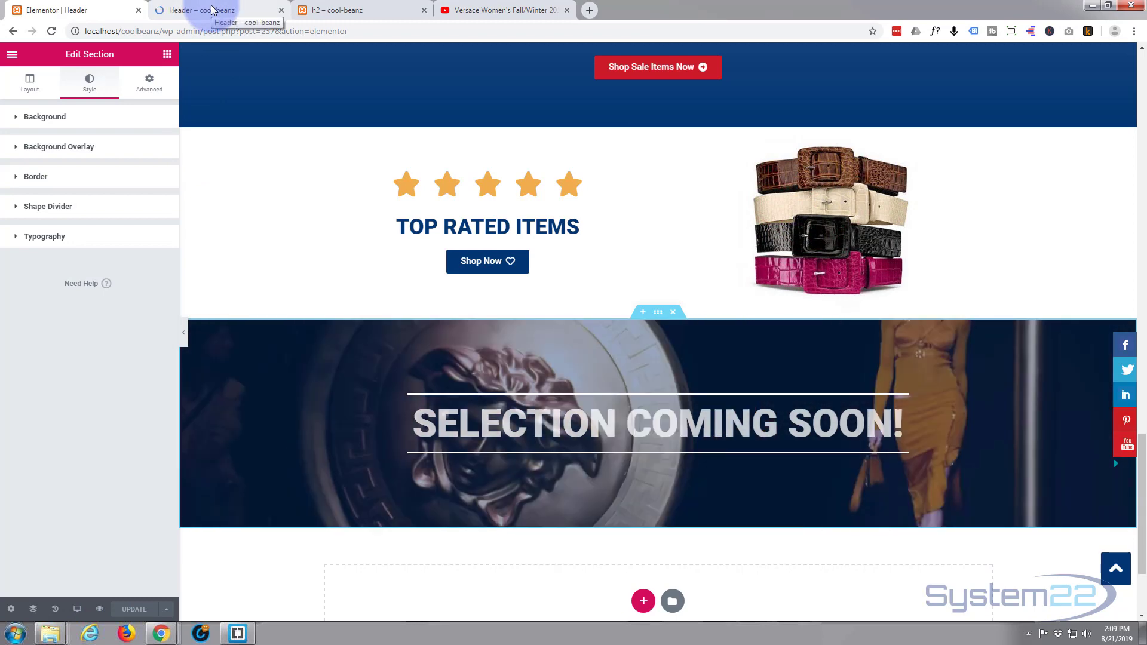
Step: Scroll the live preview down to the SELECTION COMING SOON! section
click(212, 10)
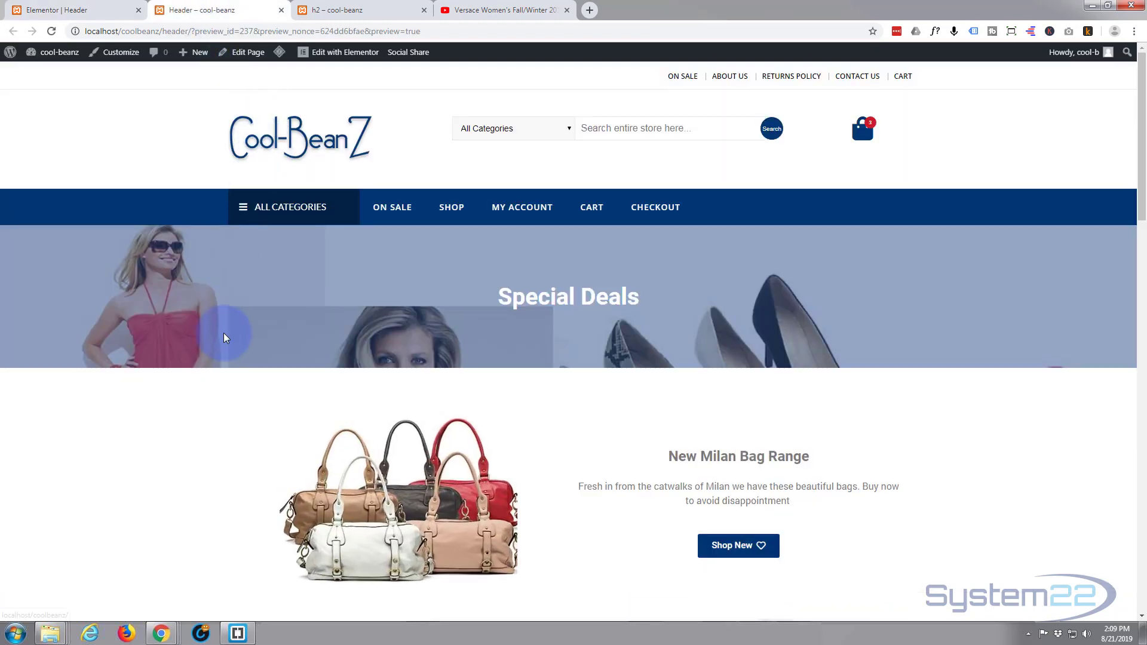
scroll(down, 3)
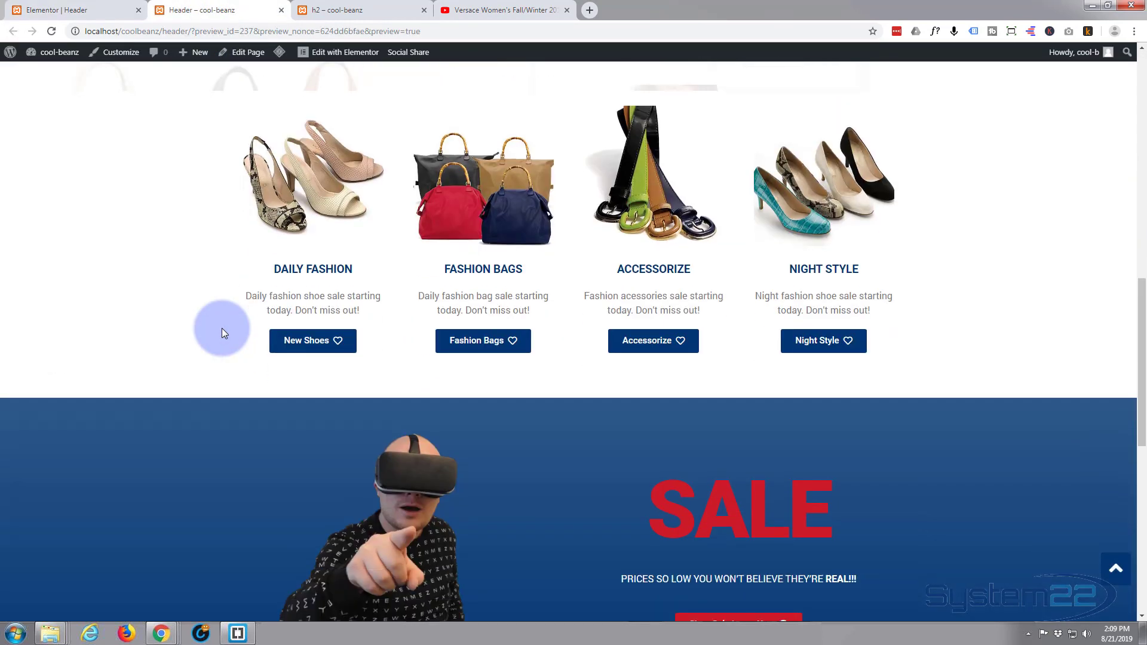
scroll(down, 3)
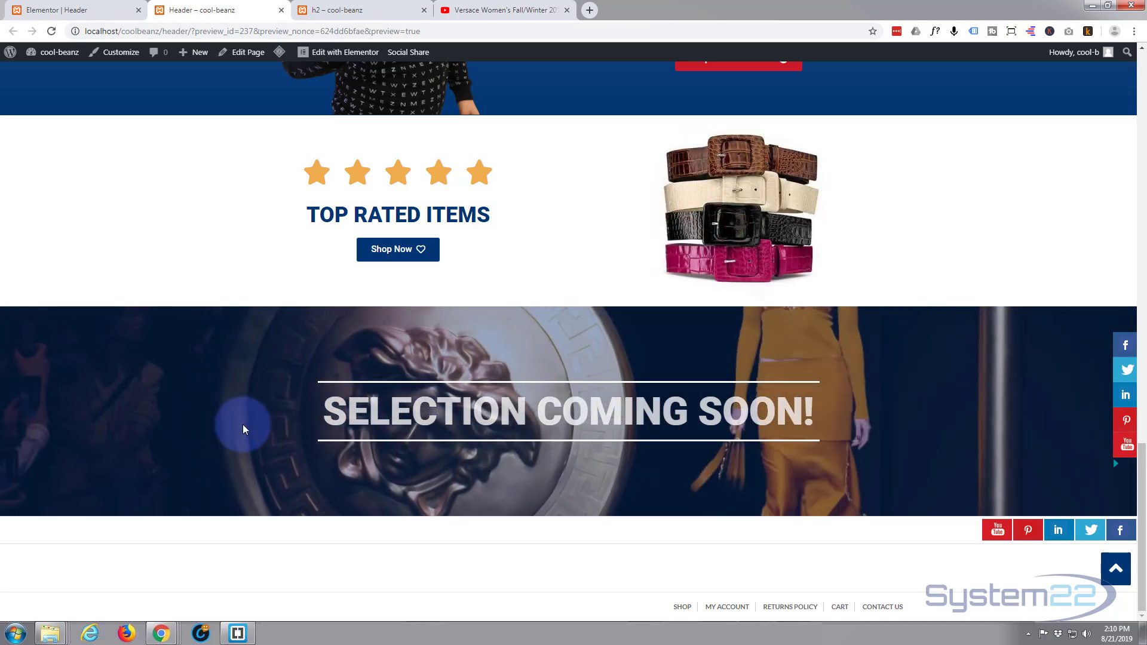
mouse_move(283, 553)
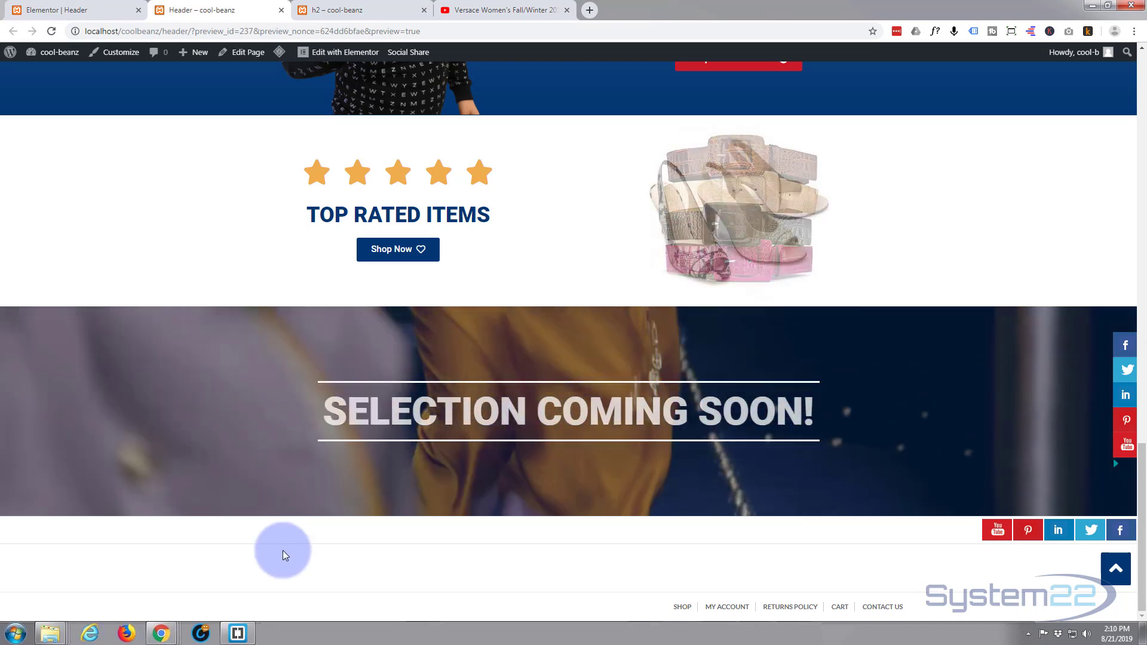